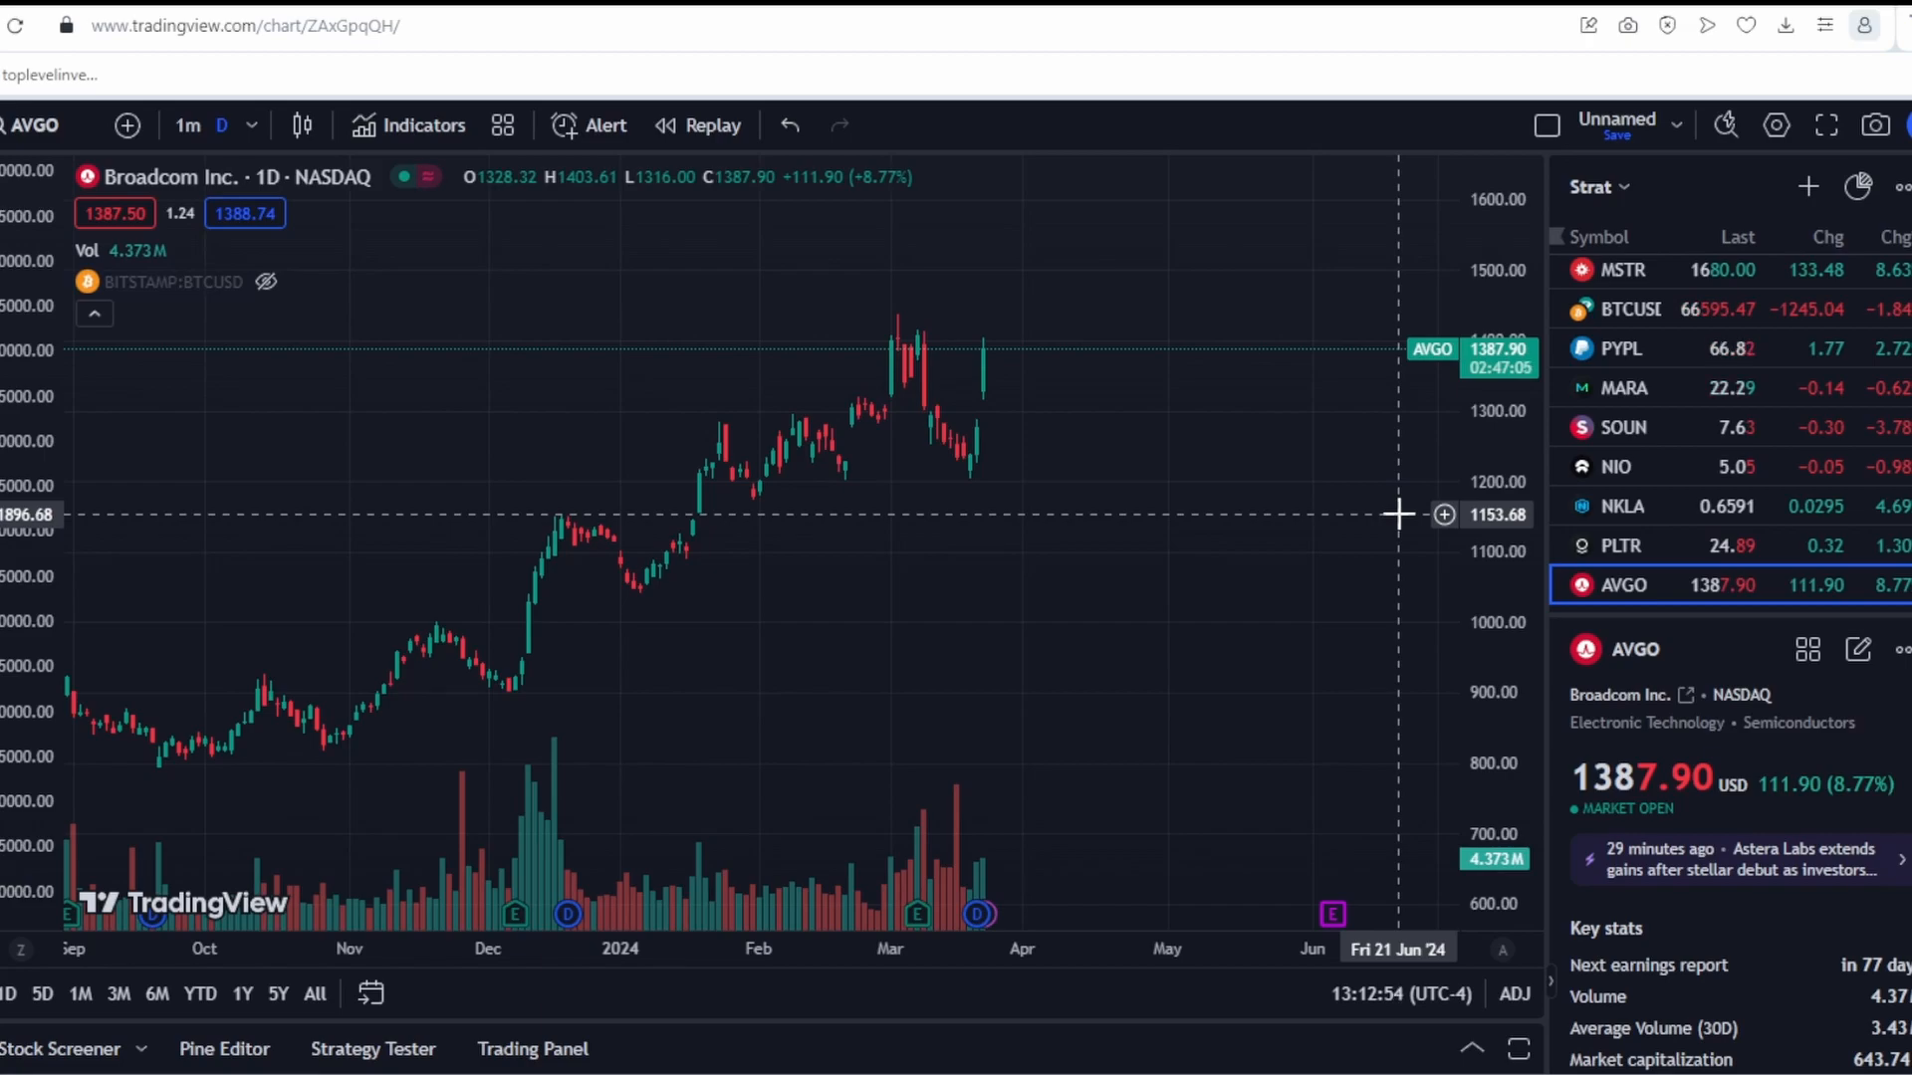
Step: Scroll the AVGO details panel down past Key stats and the company profile
scroll(down, 3)
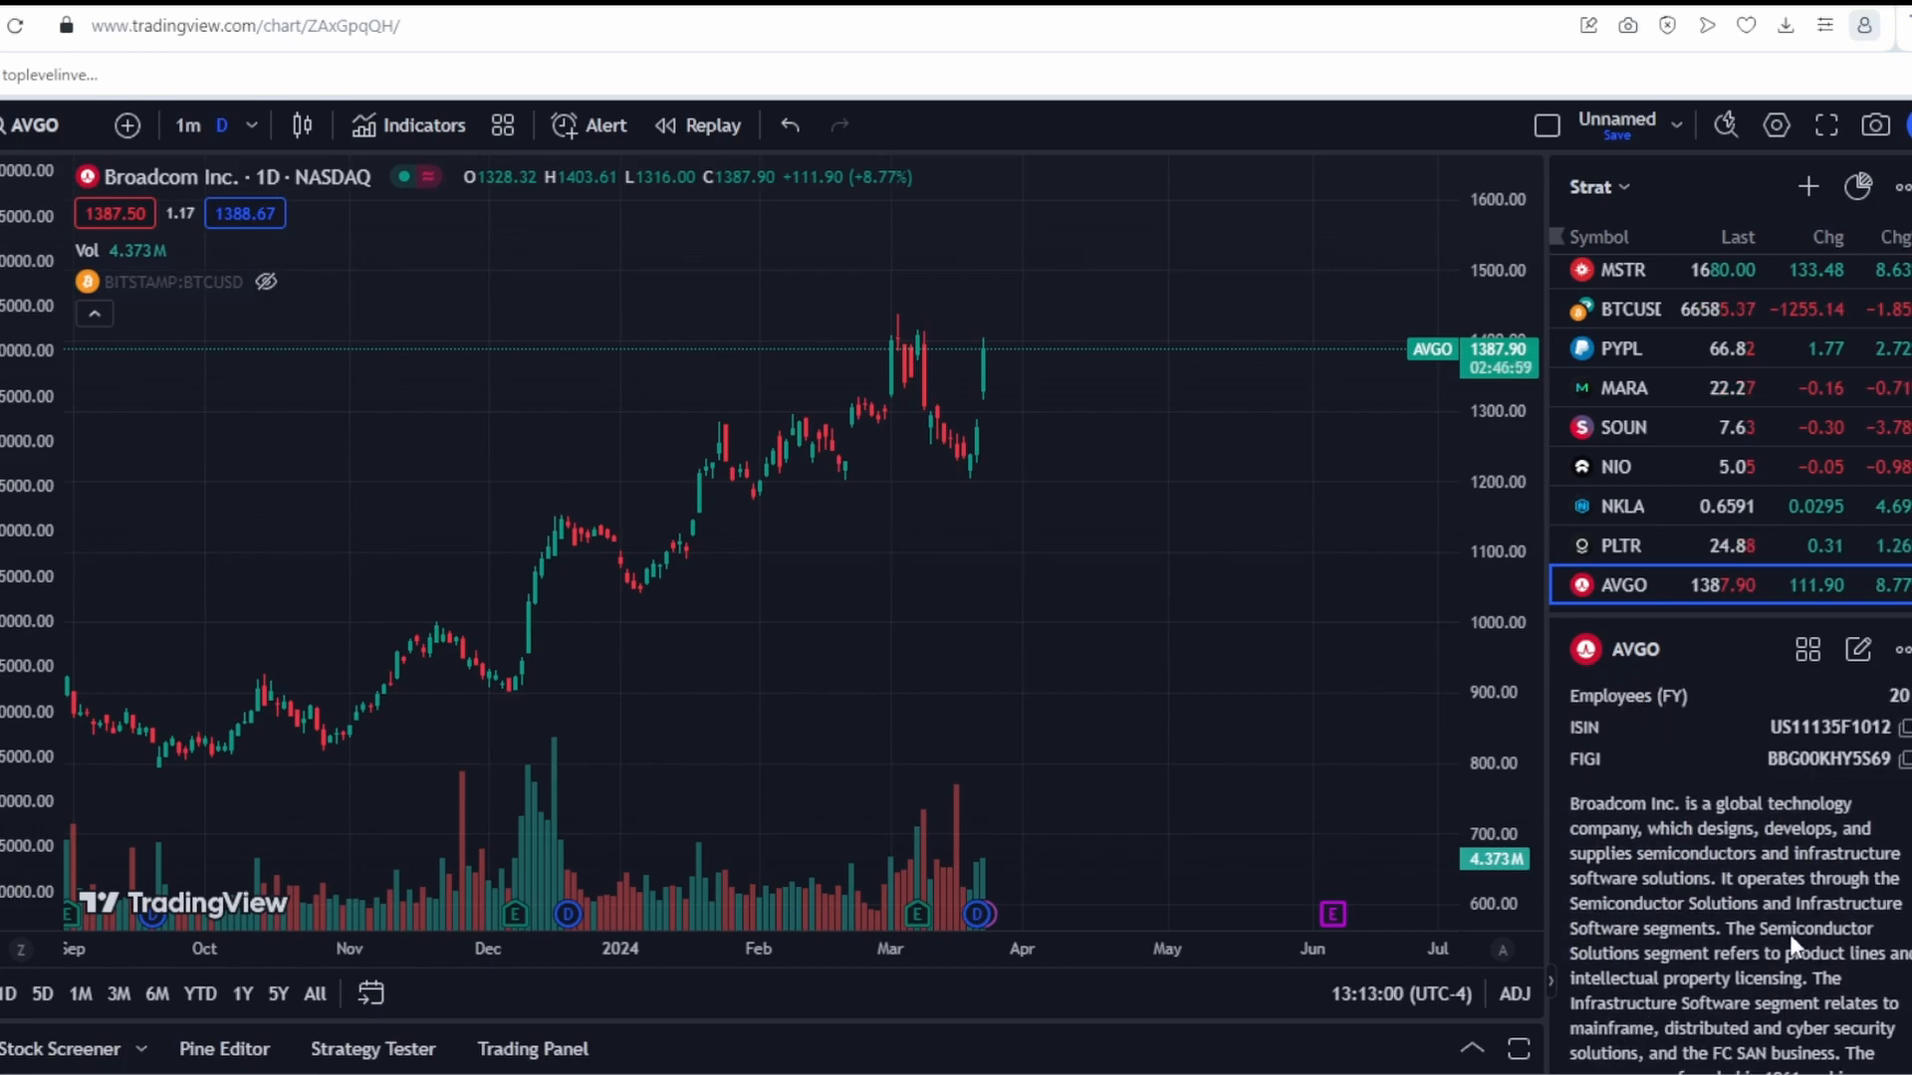
mouse_move(1079, 622)
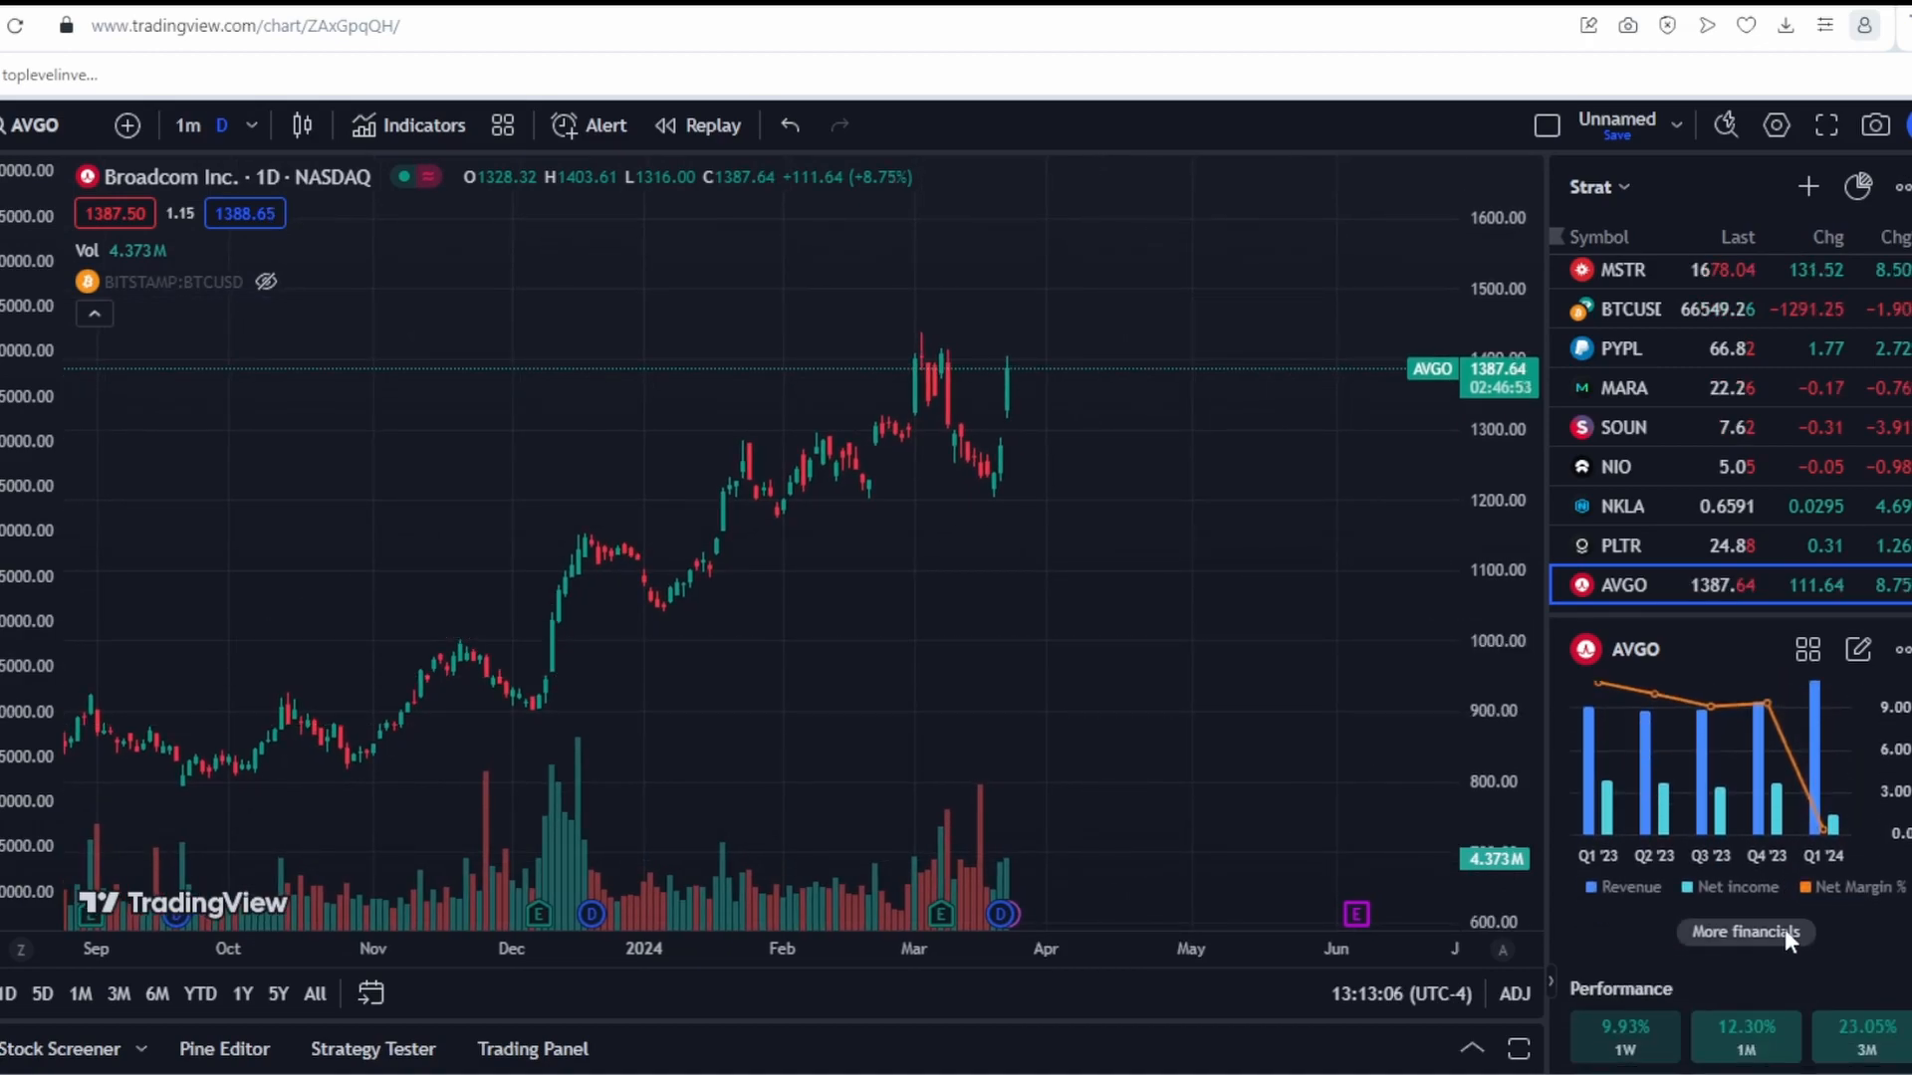
Step: Open Broadcom's full financials and switch the income statement between Quarterly and Annual views
click(1746, 933)
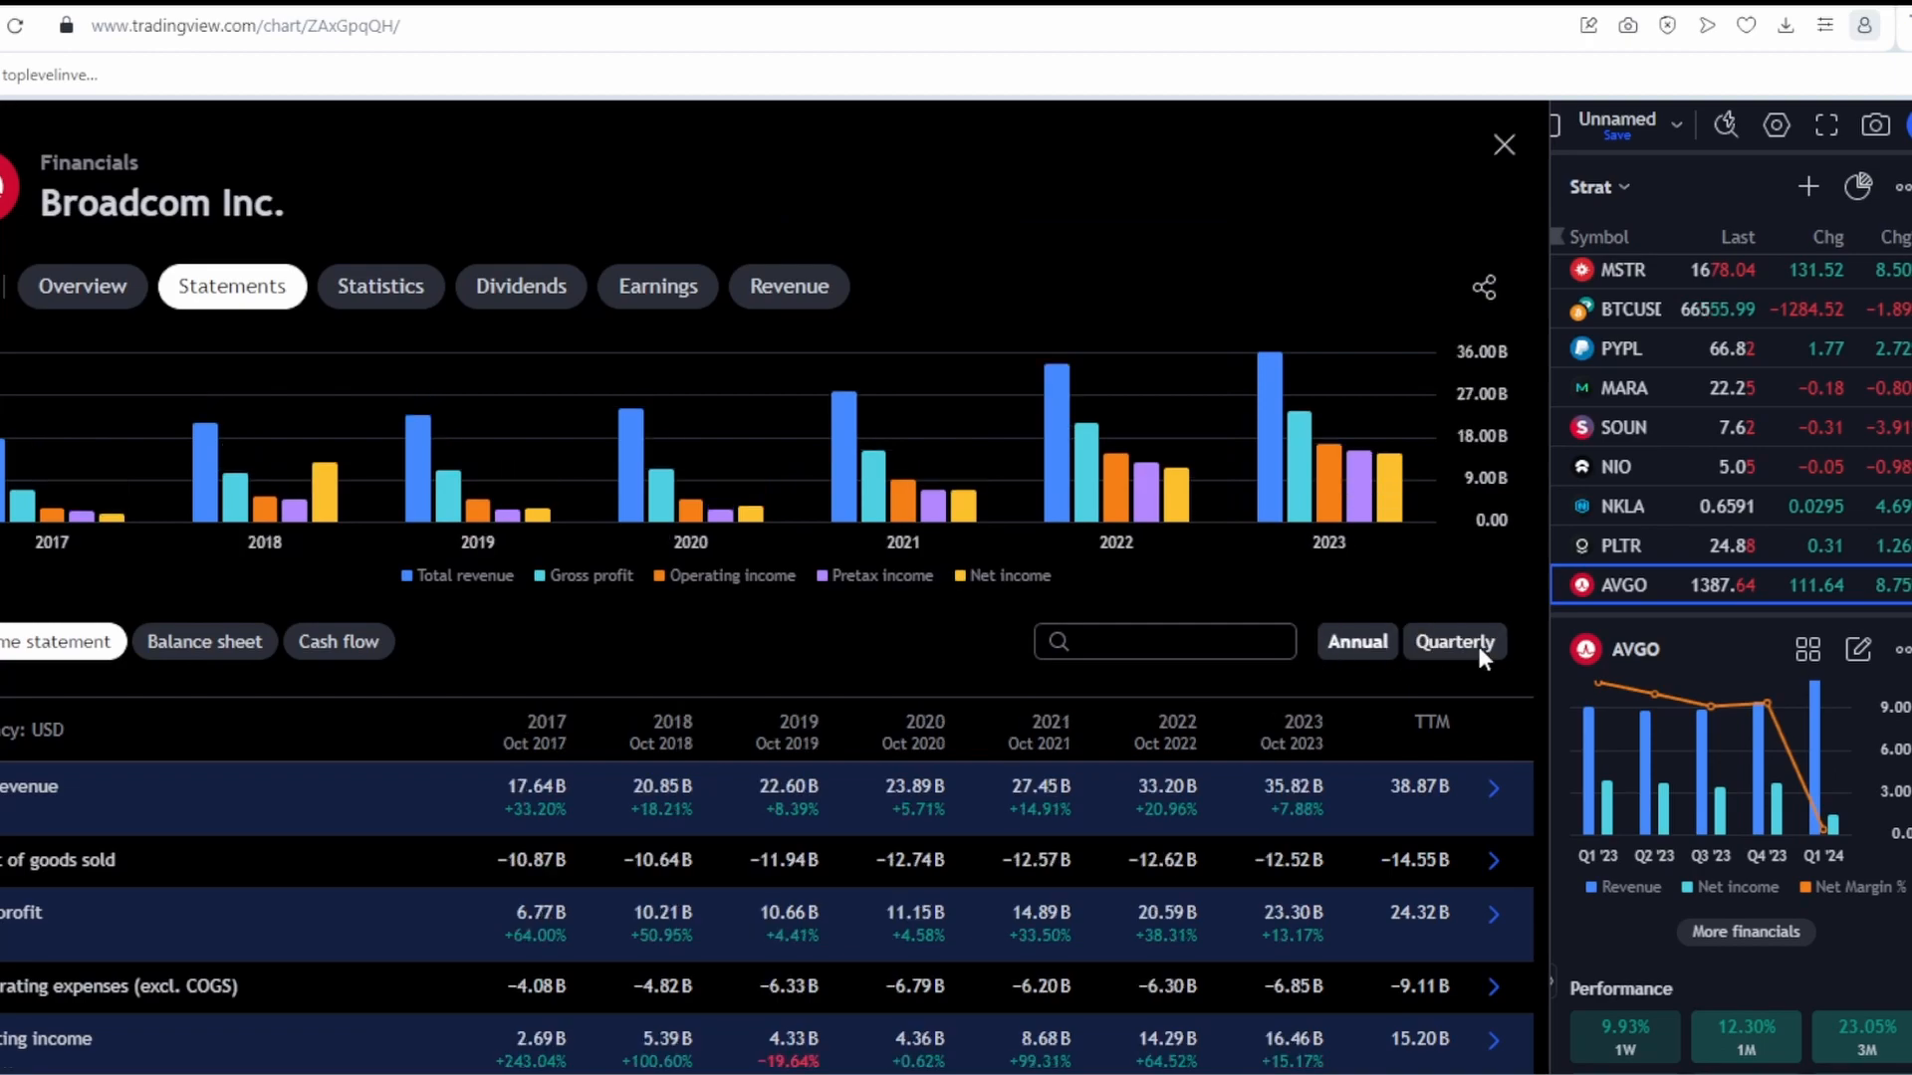
click(1454, 641)
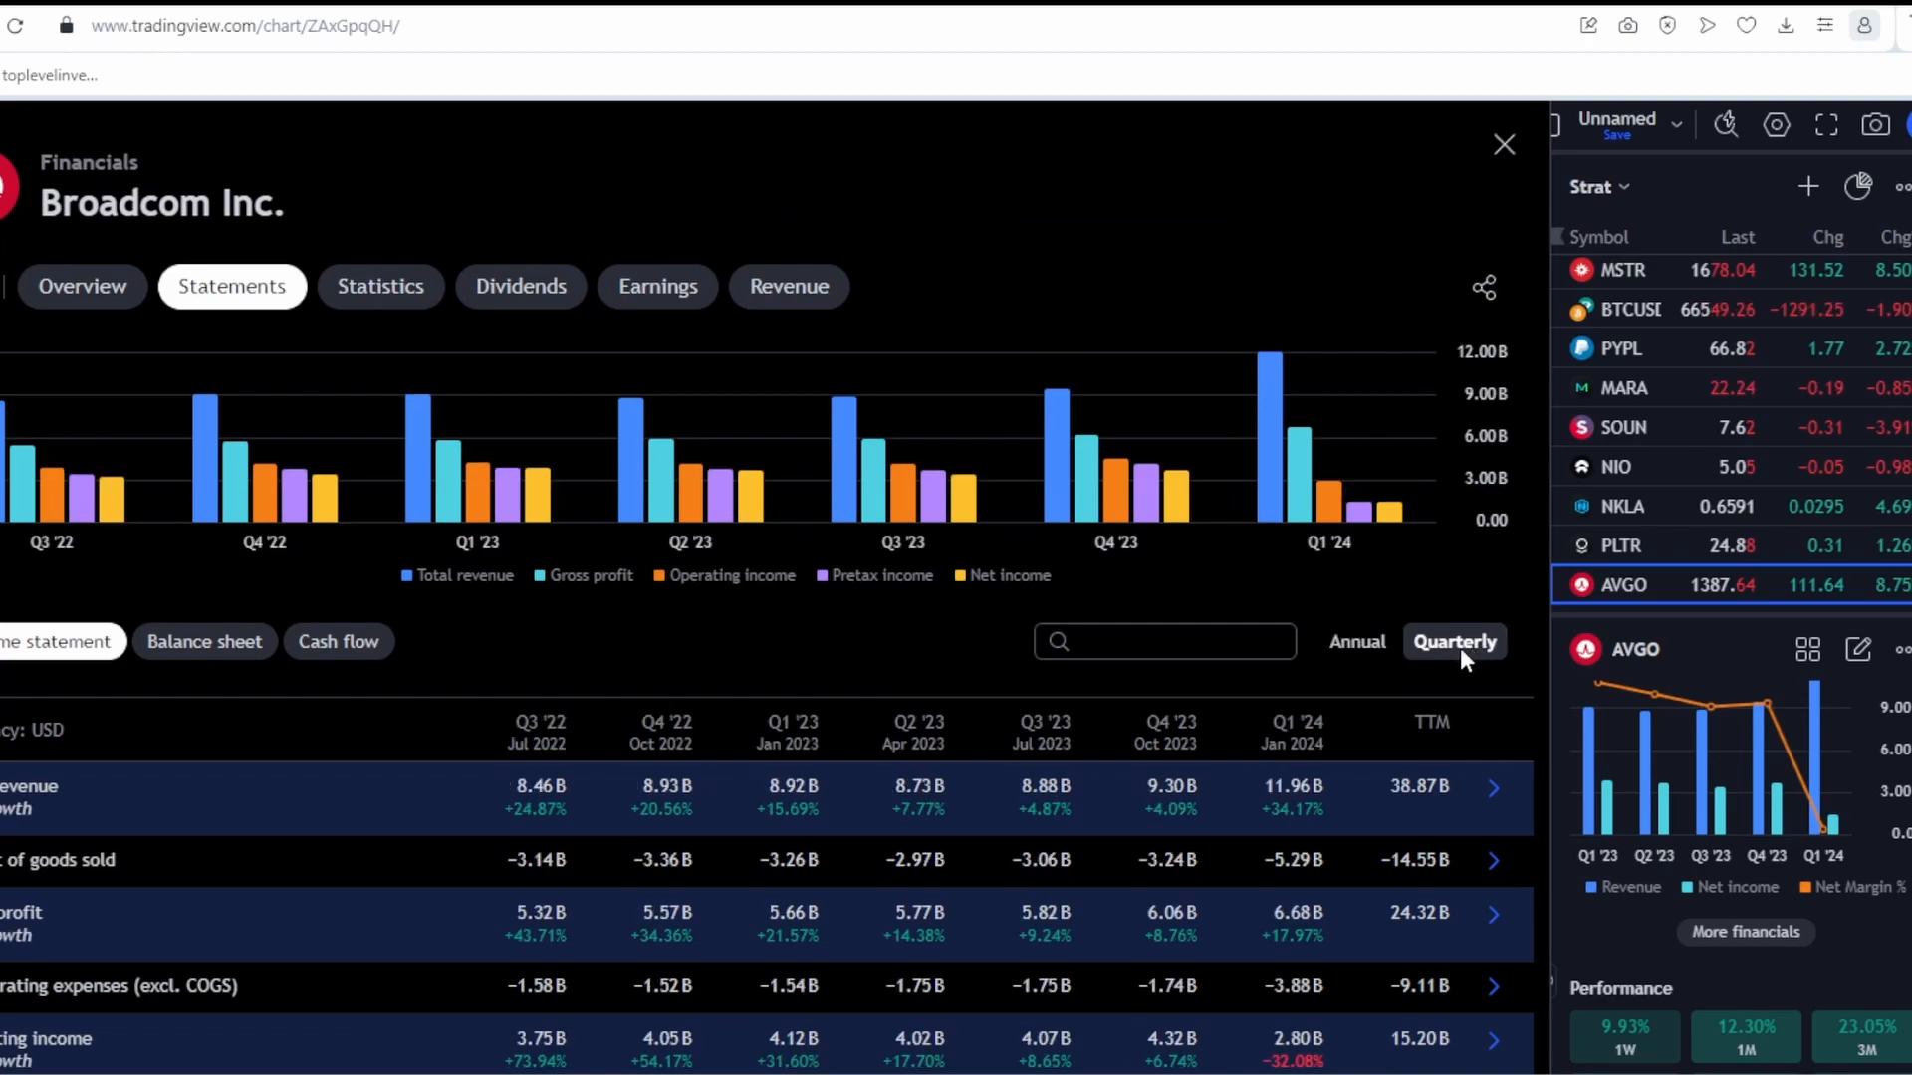
click(1354, 641)
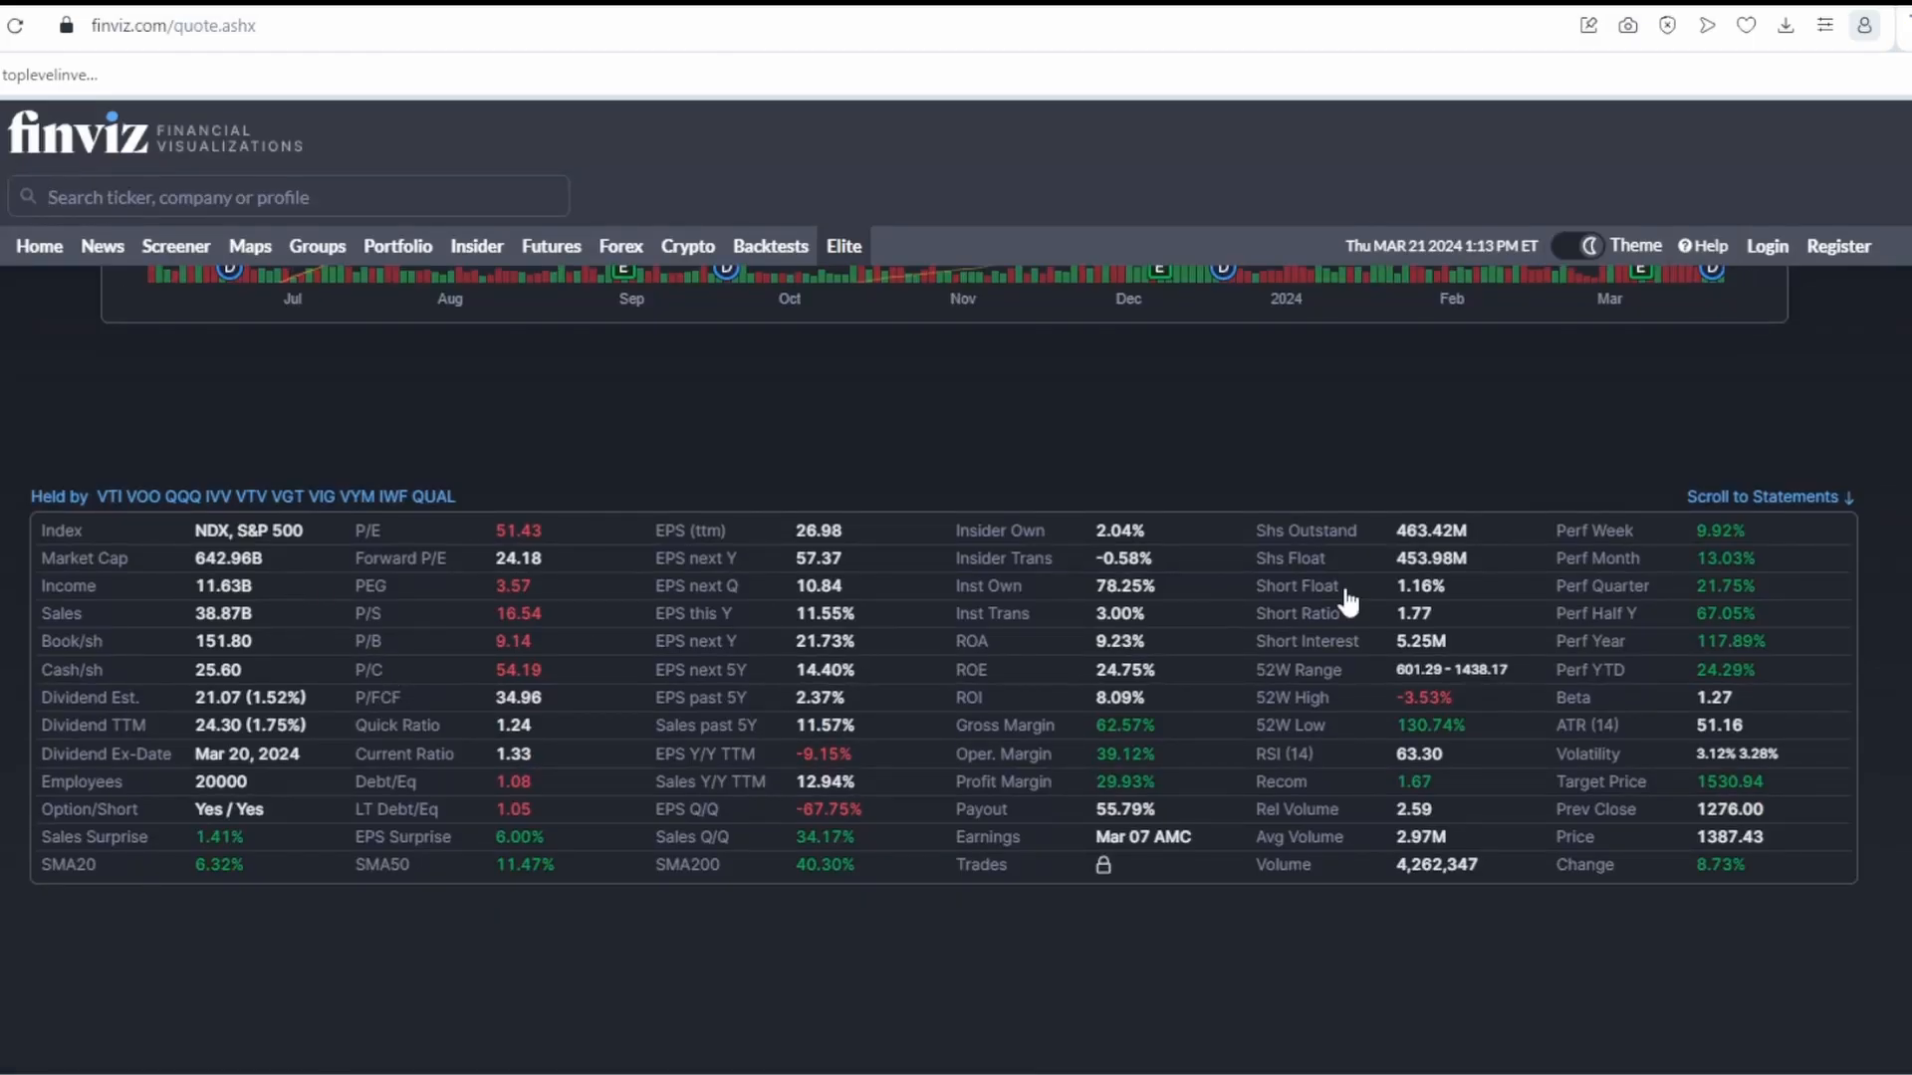
Step: Mark the 11.83B Income figure in Finviz's AVGO fundamentals table
double_click(221, 585)
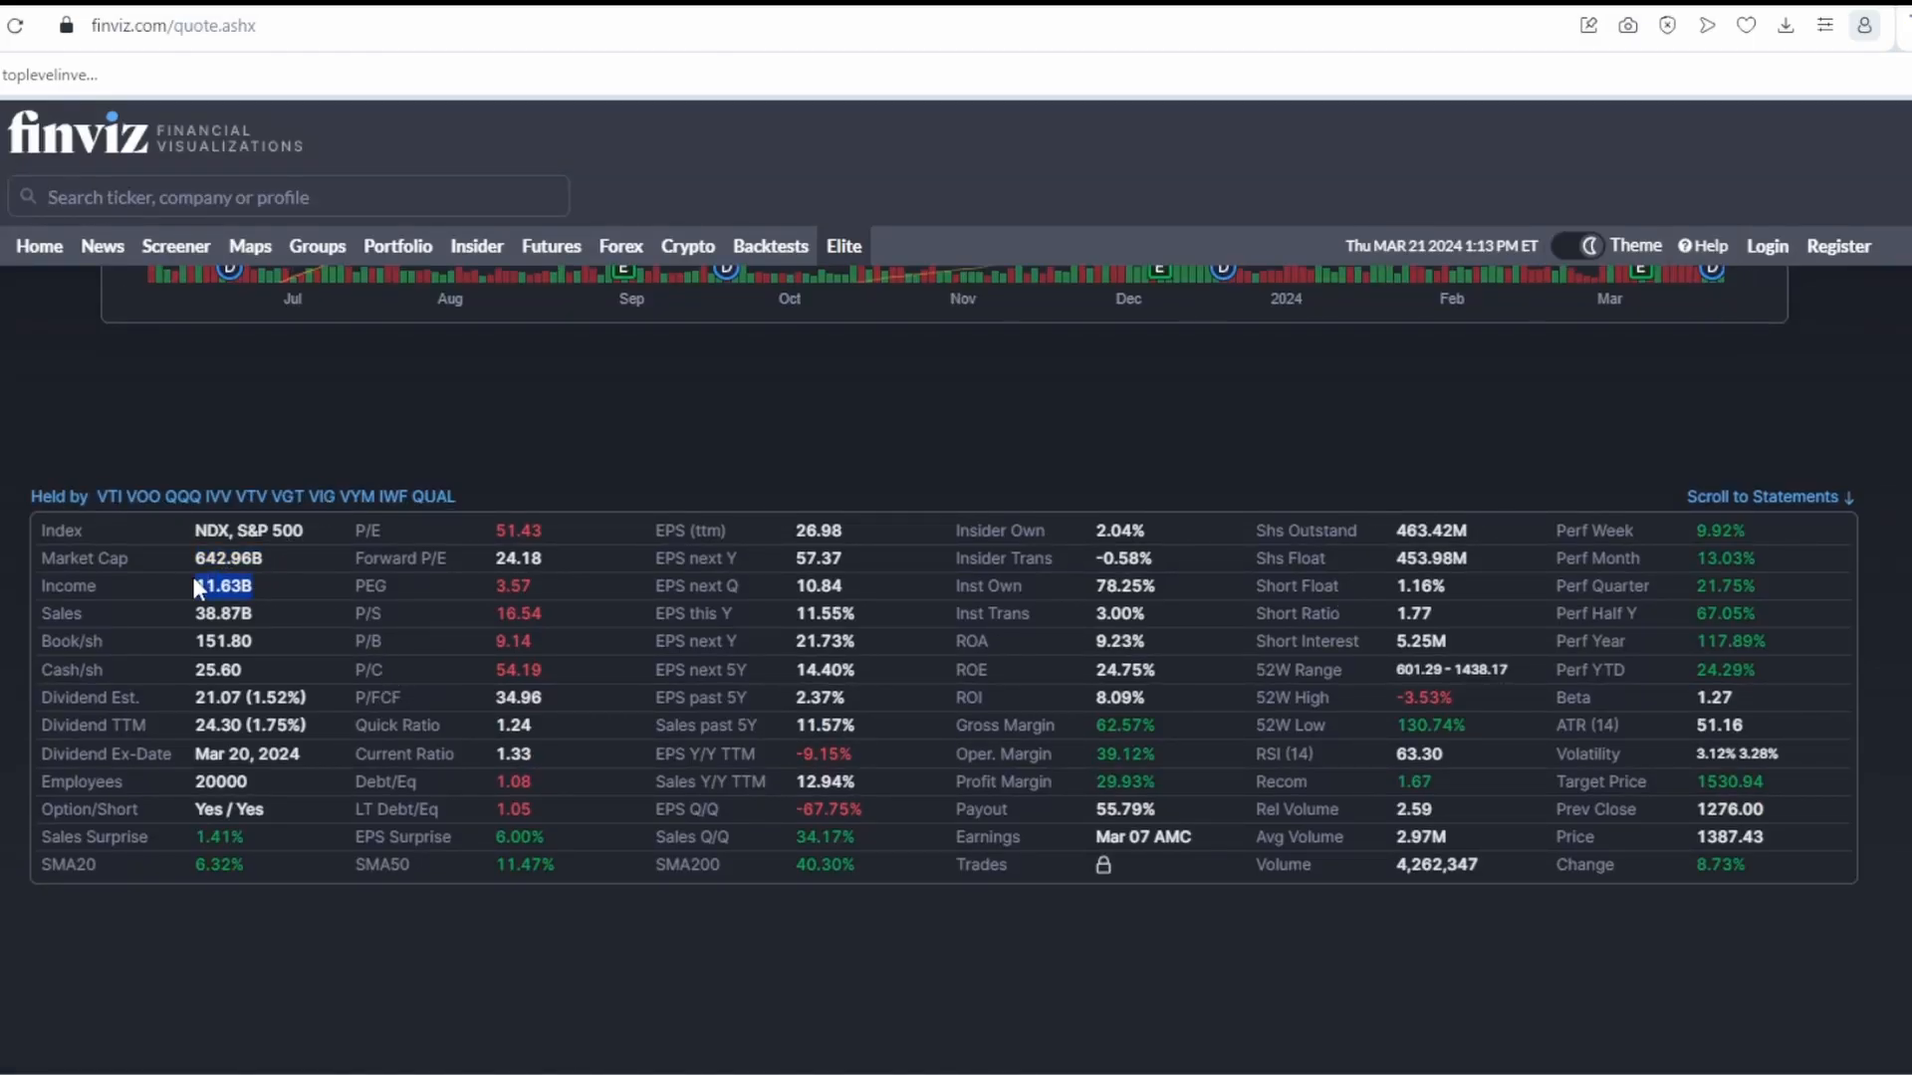
mouse_move(1201, 729)
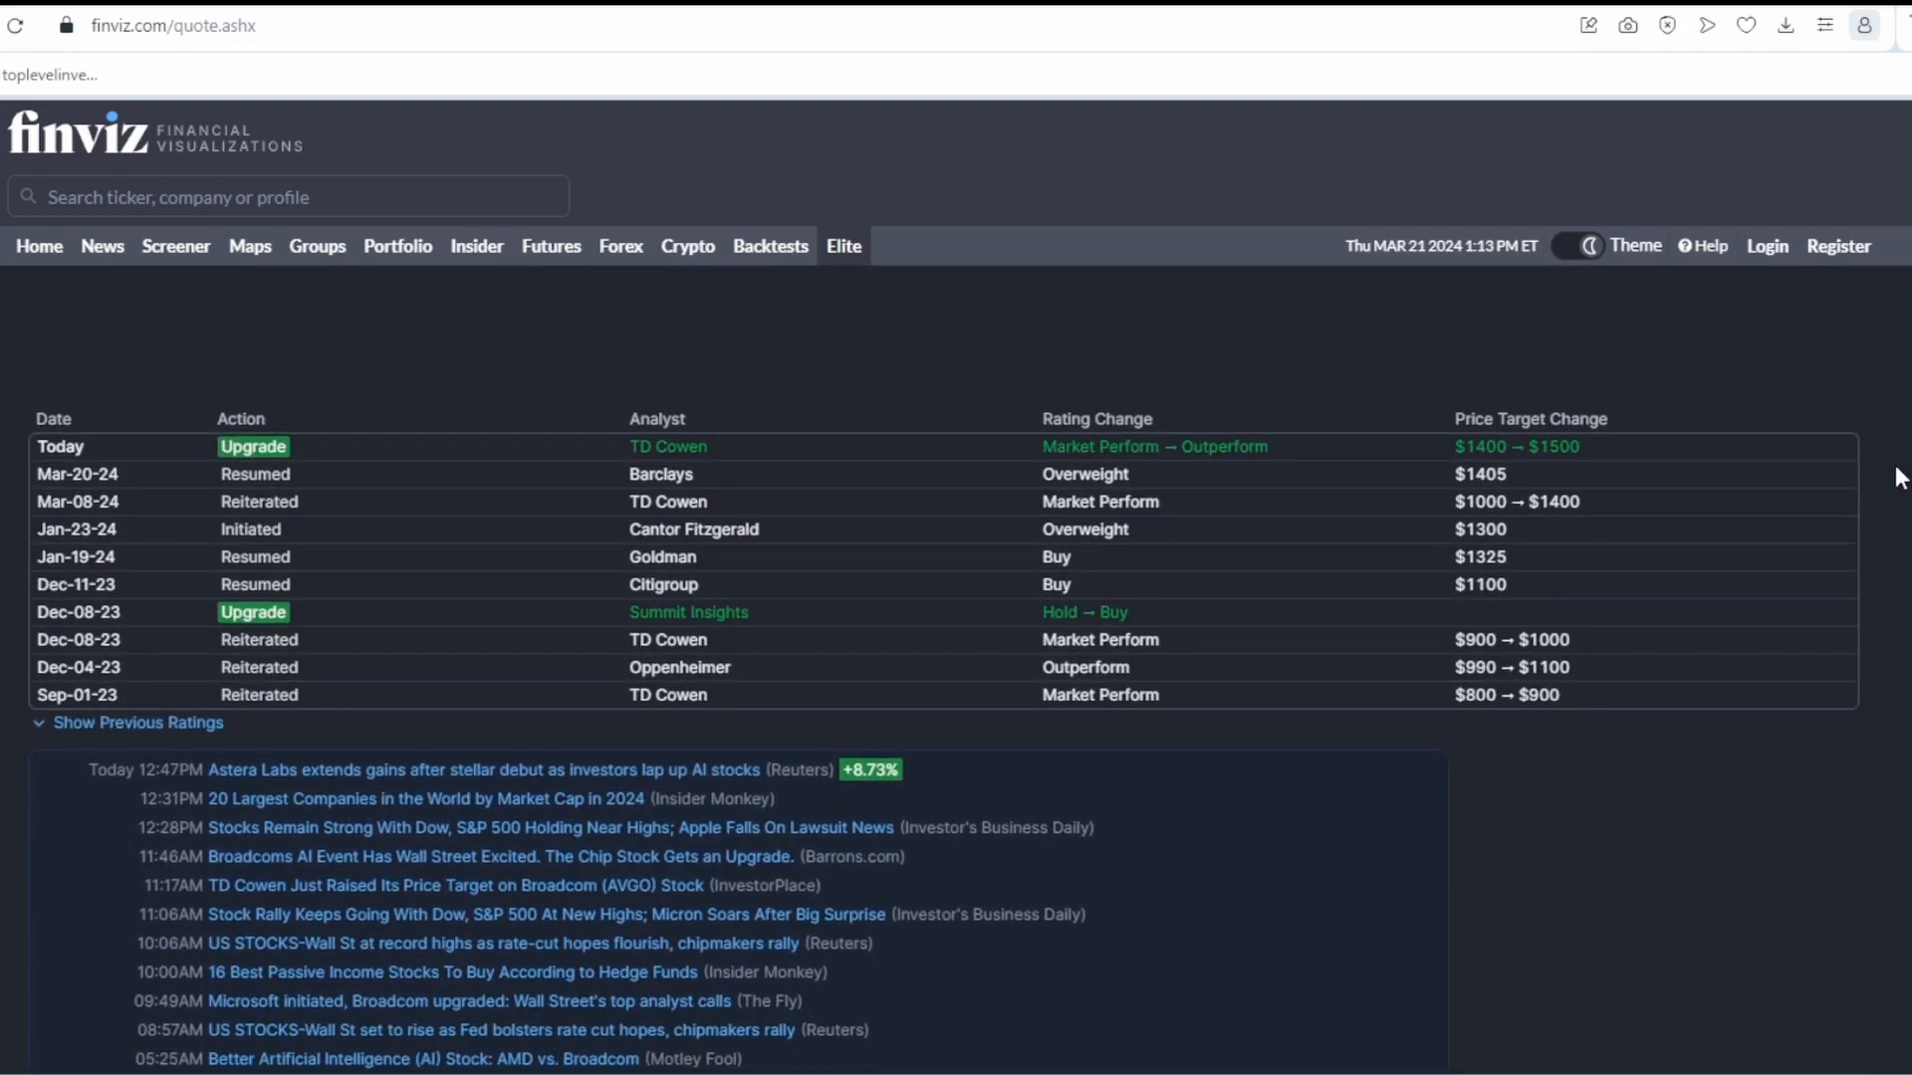
mouse_move(1834, 492)
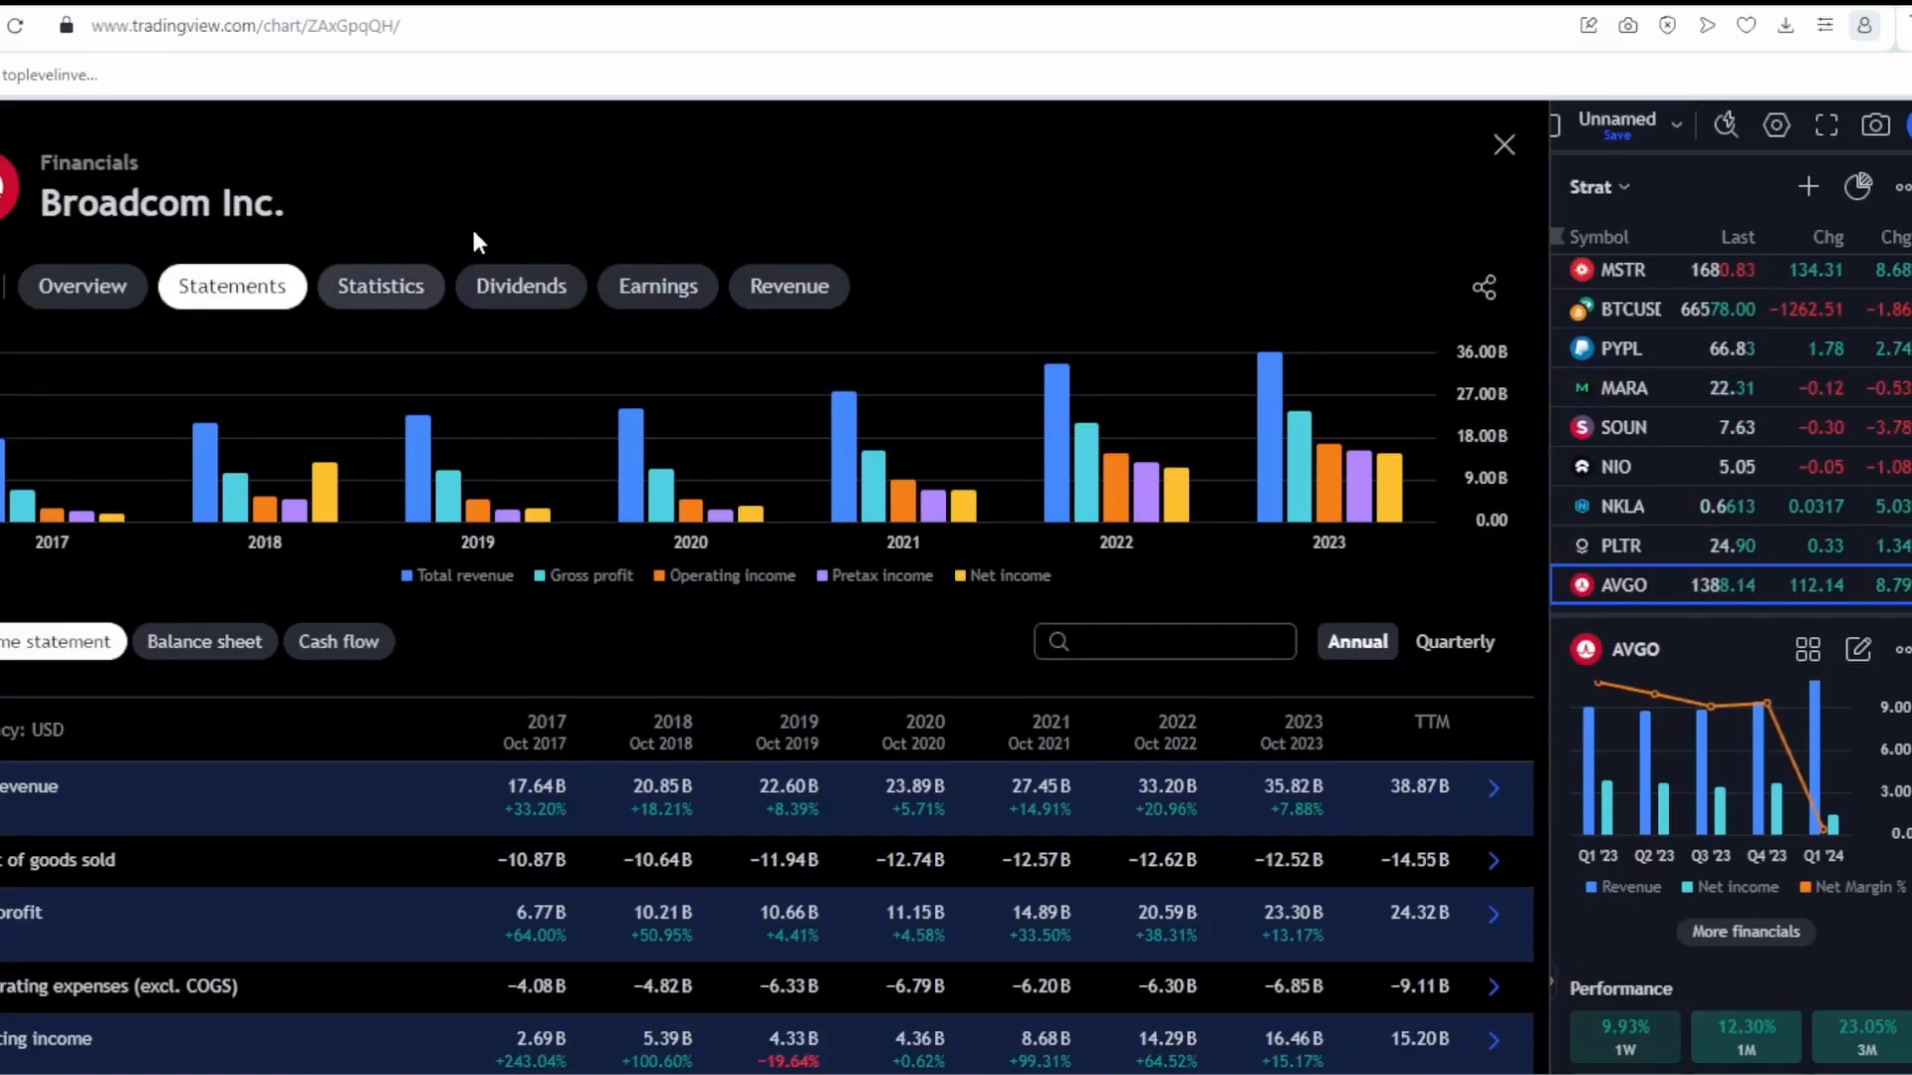
Step: Close the Financials window to return to the AVGO daily chart
click(1504, 144)
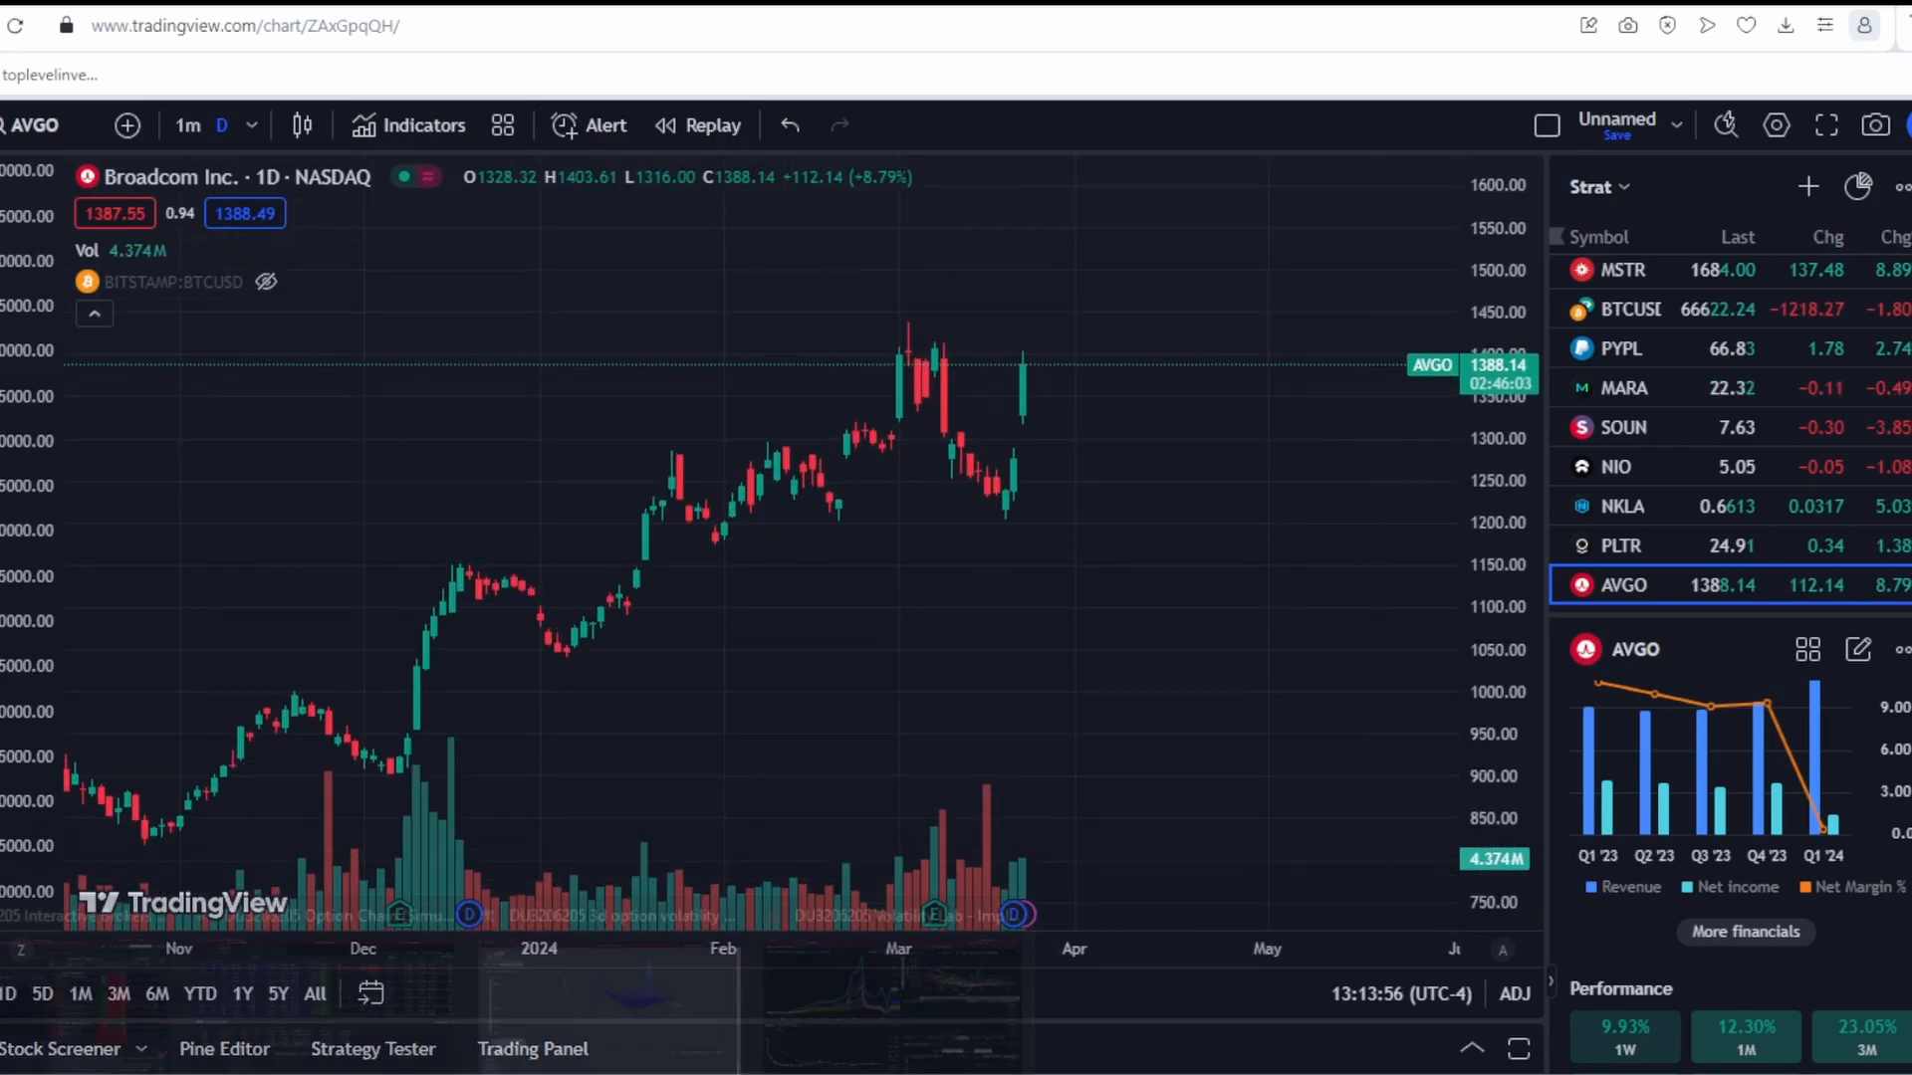
mouse_move(1024, 631)
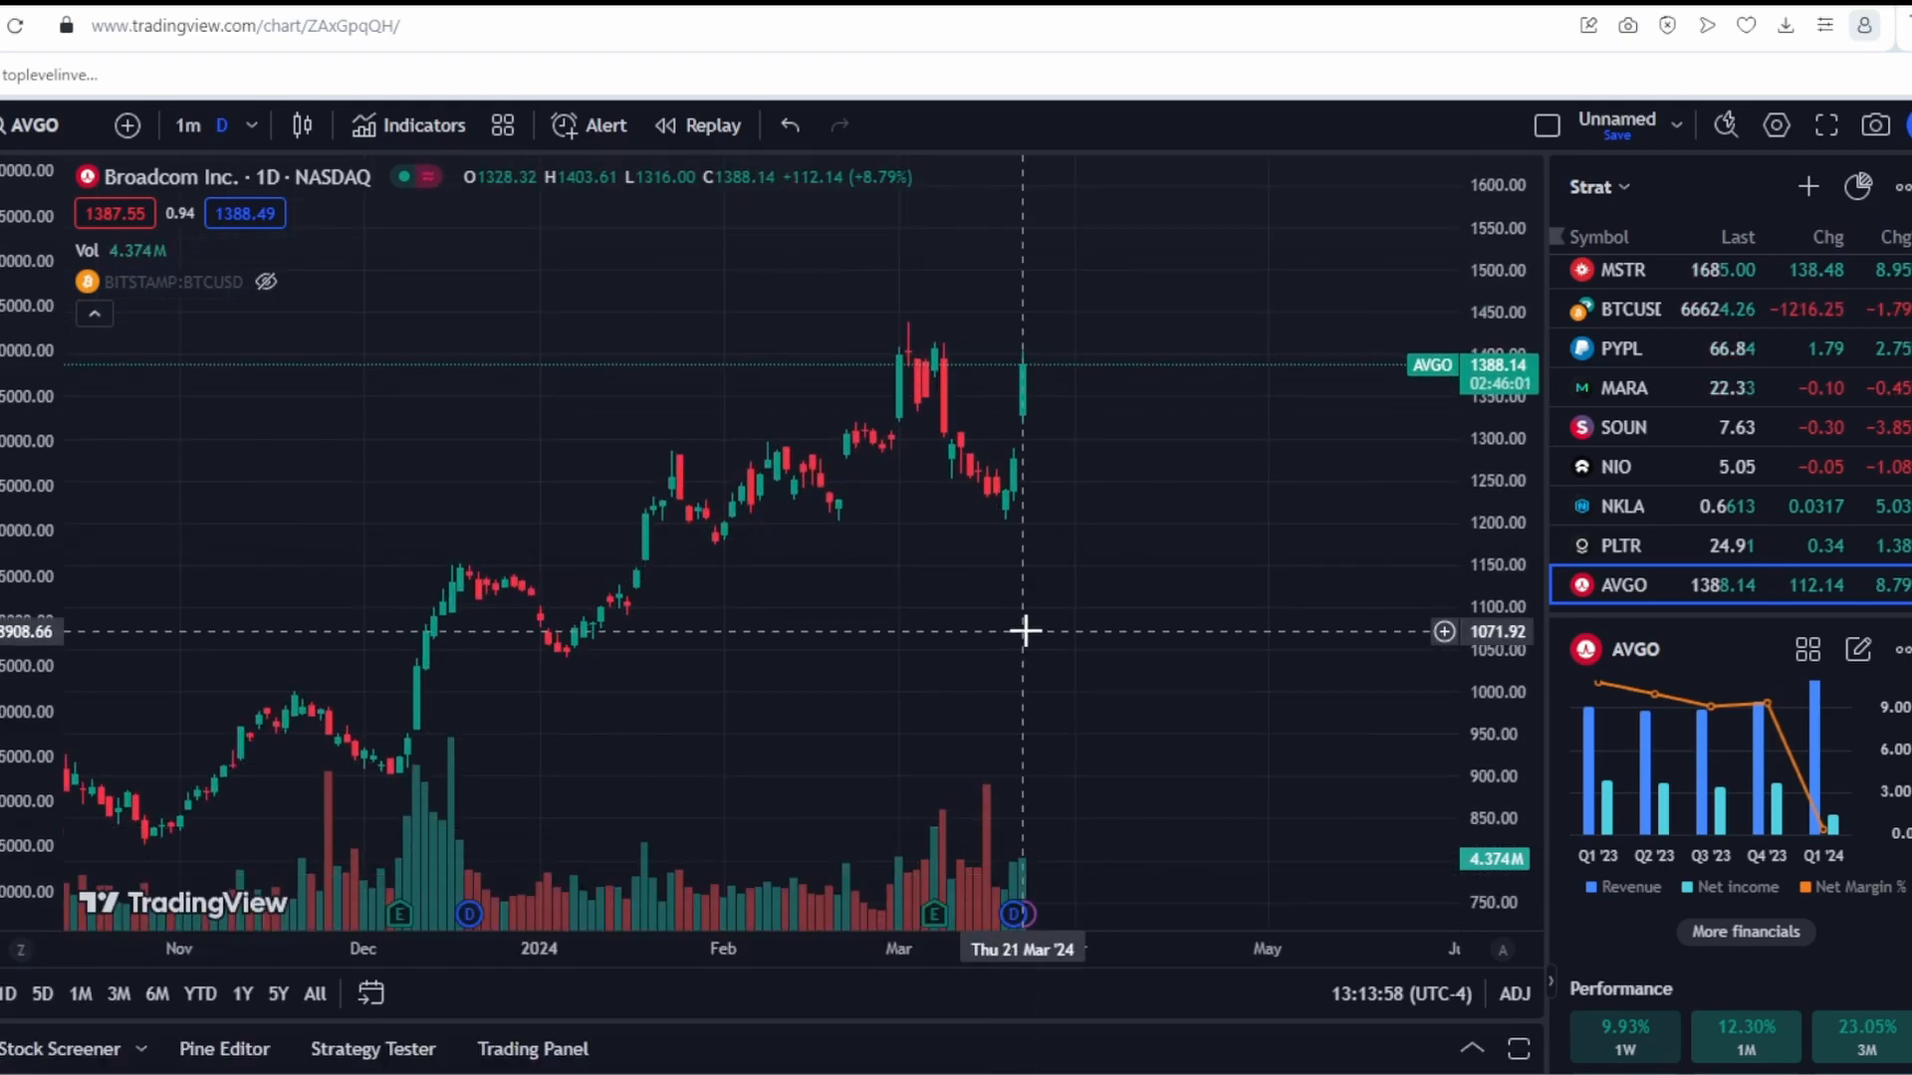
mouse_move(1058, 693)
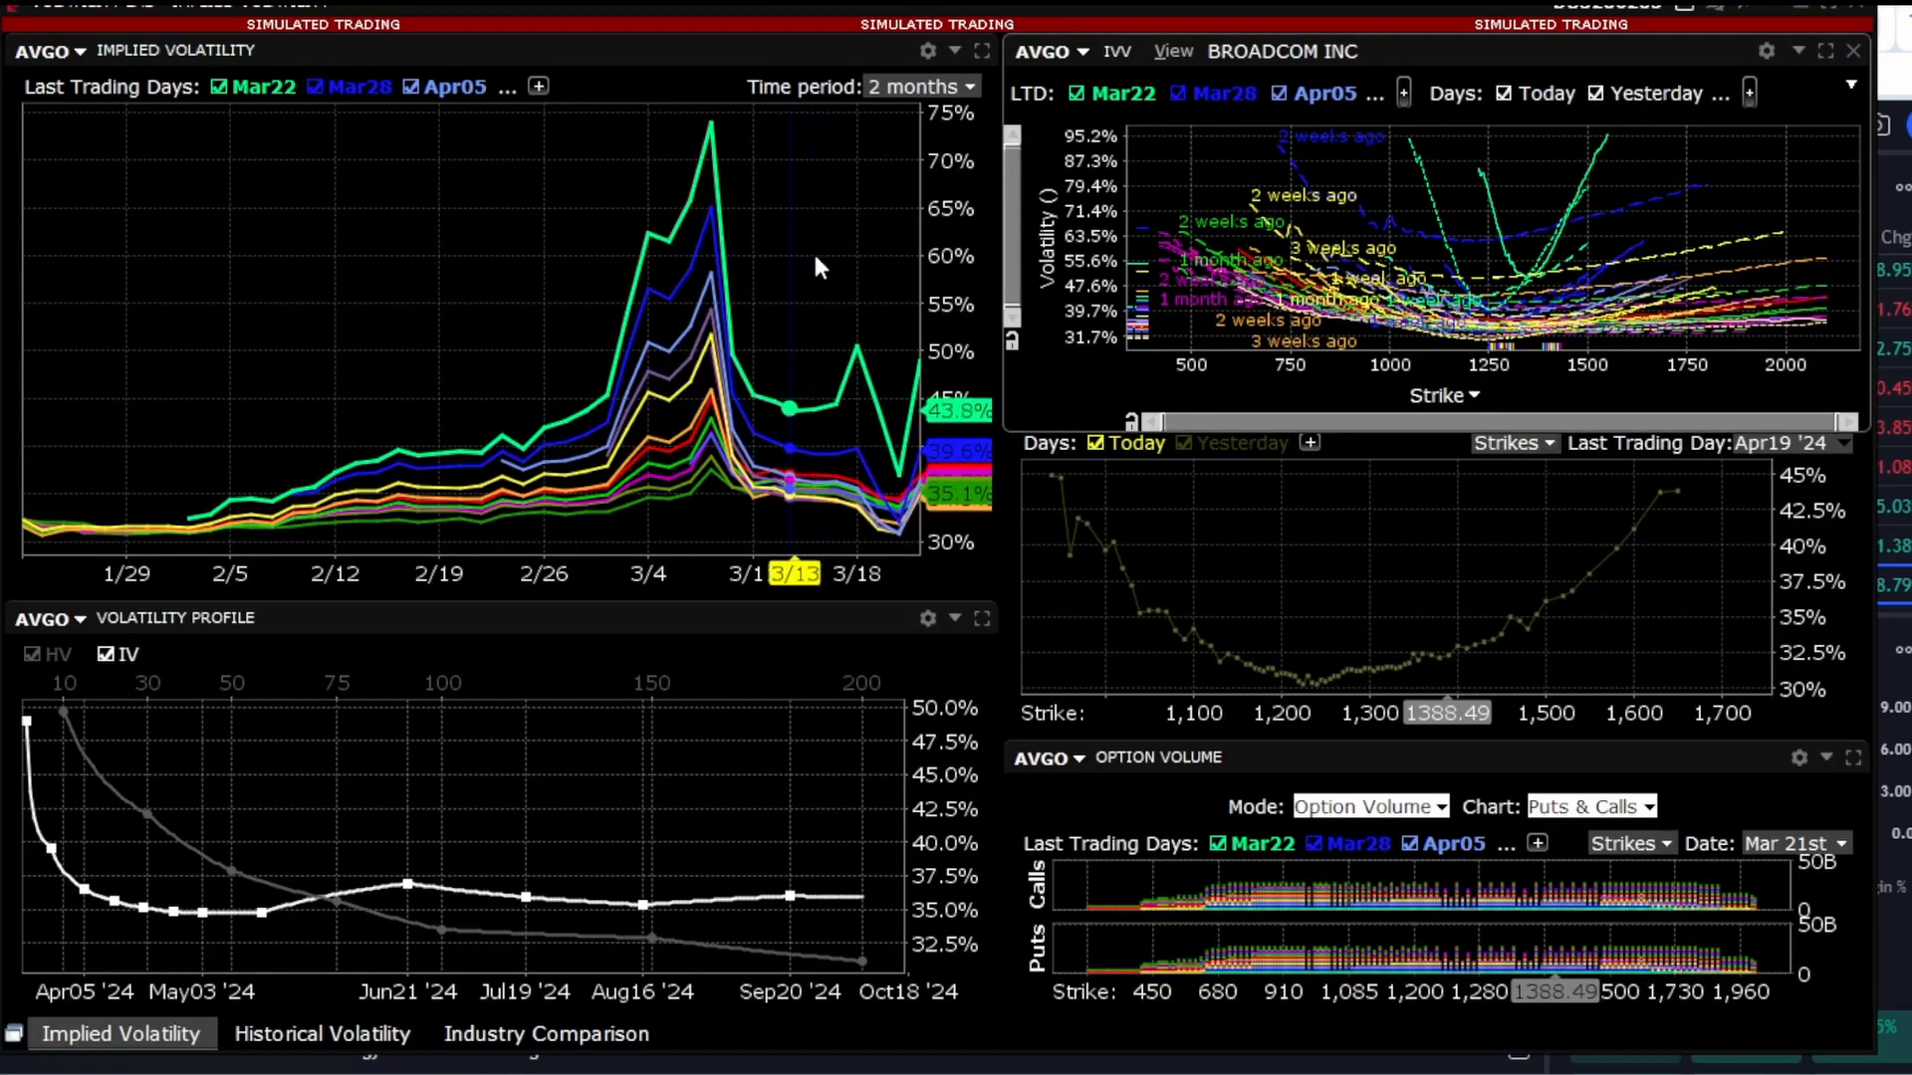
click(981, 50)
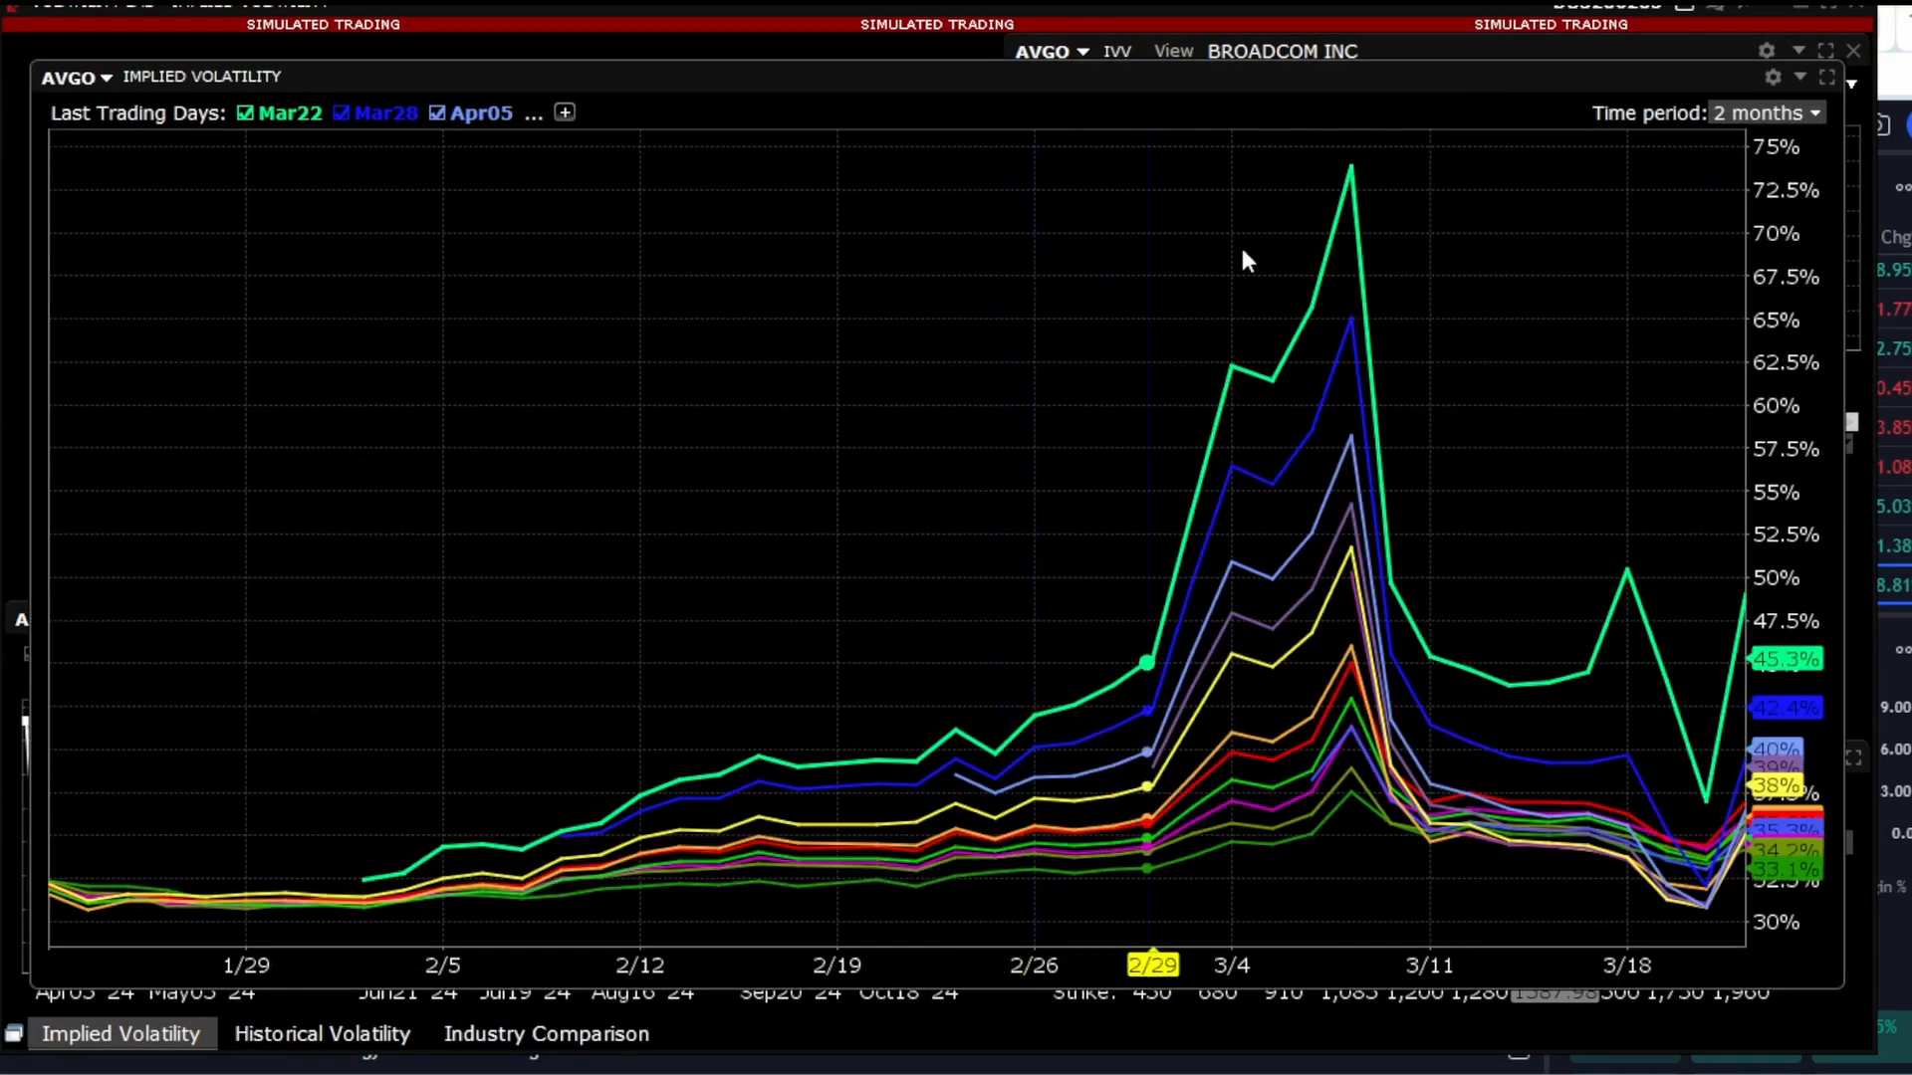
mouse_move(1348, 172)
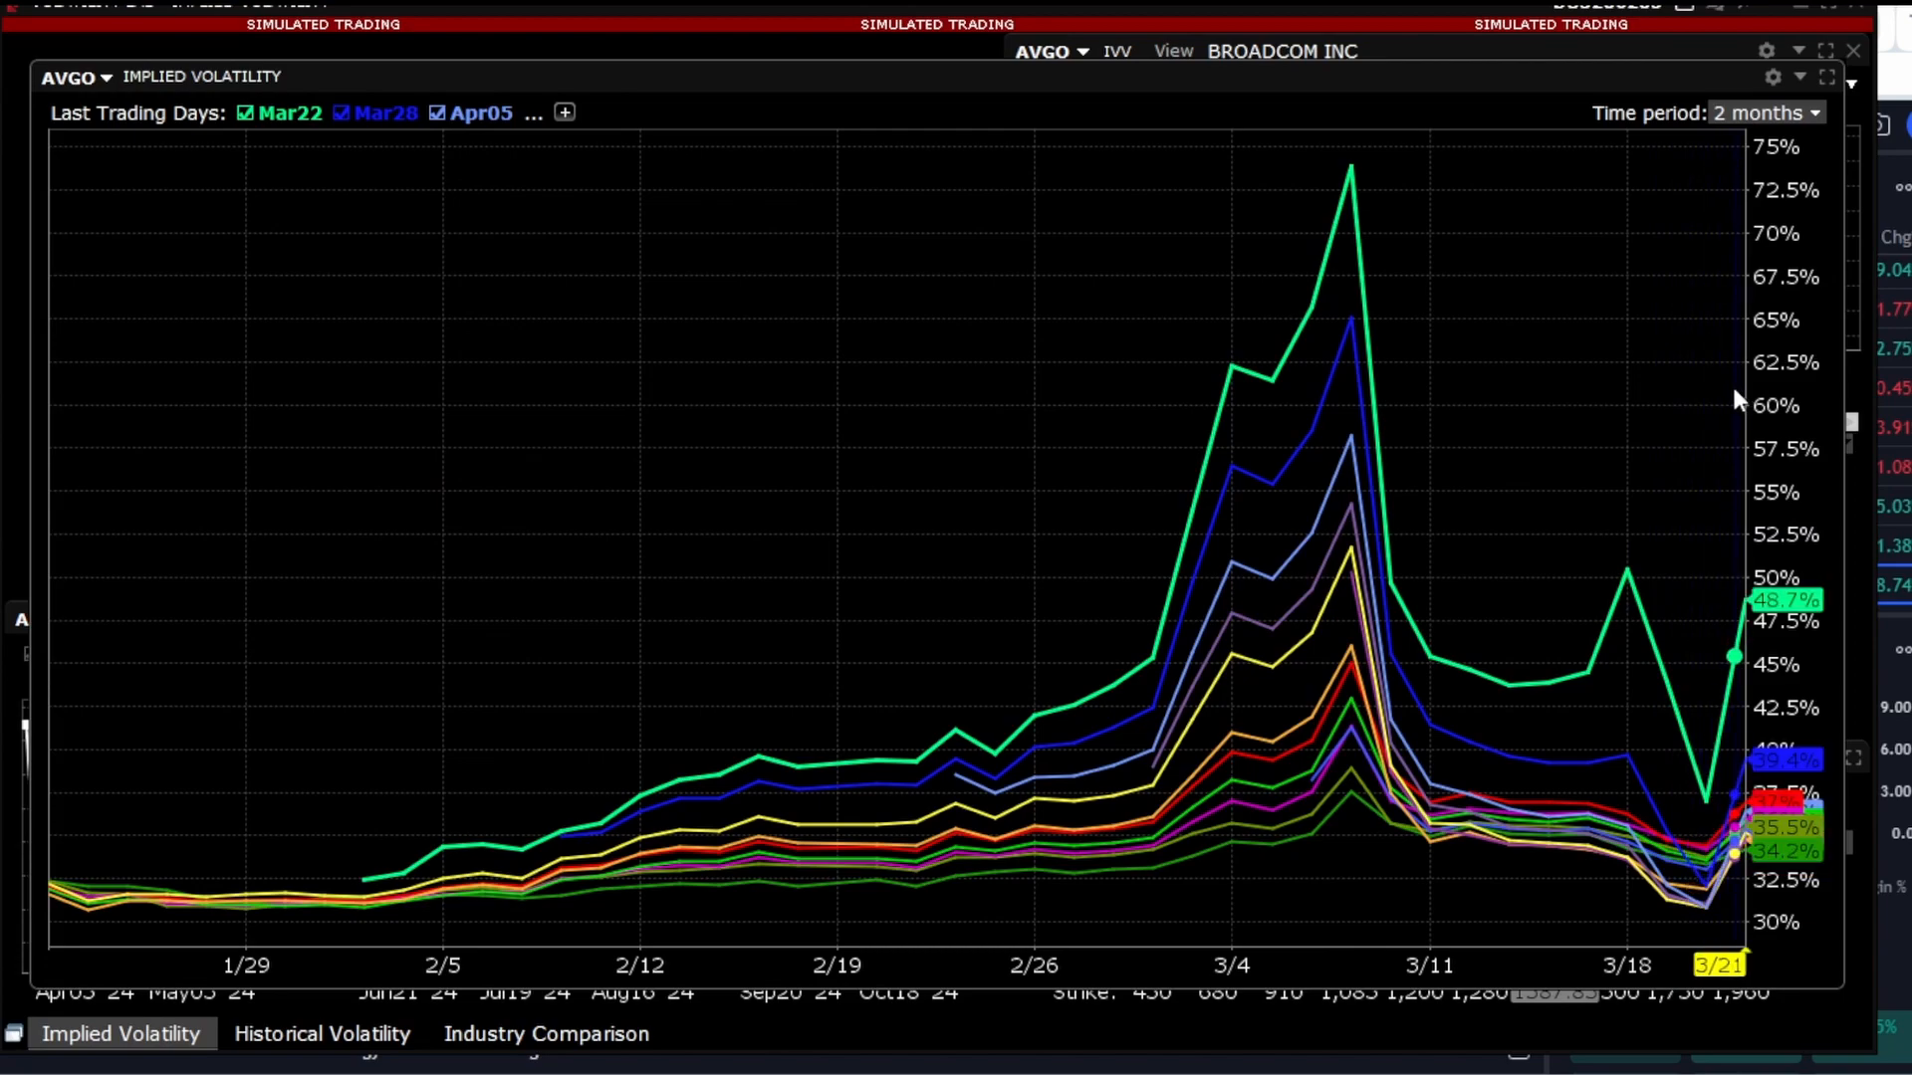
mouse_move(1341, 200)
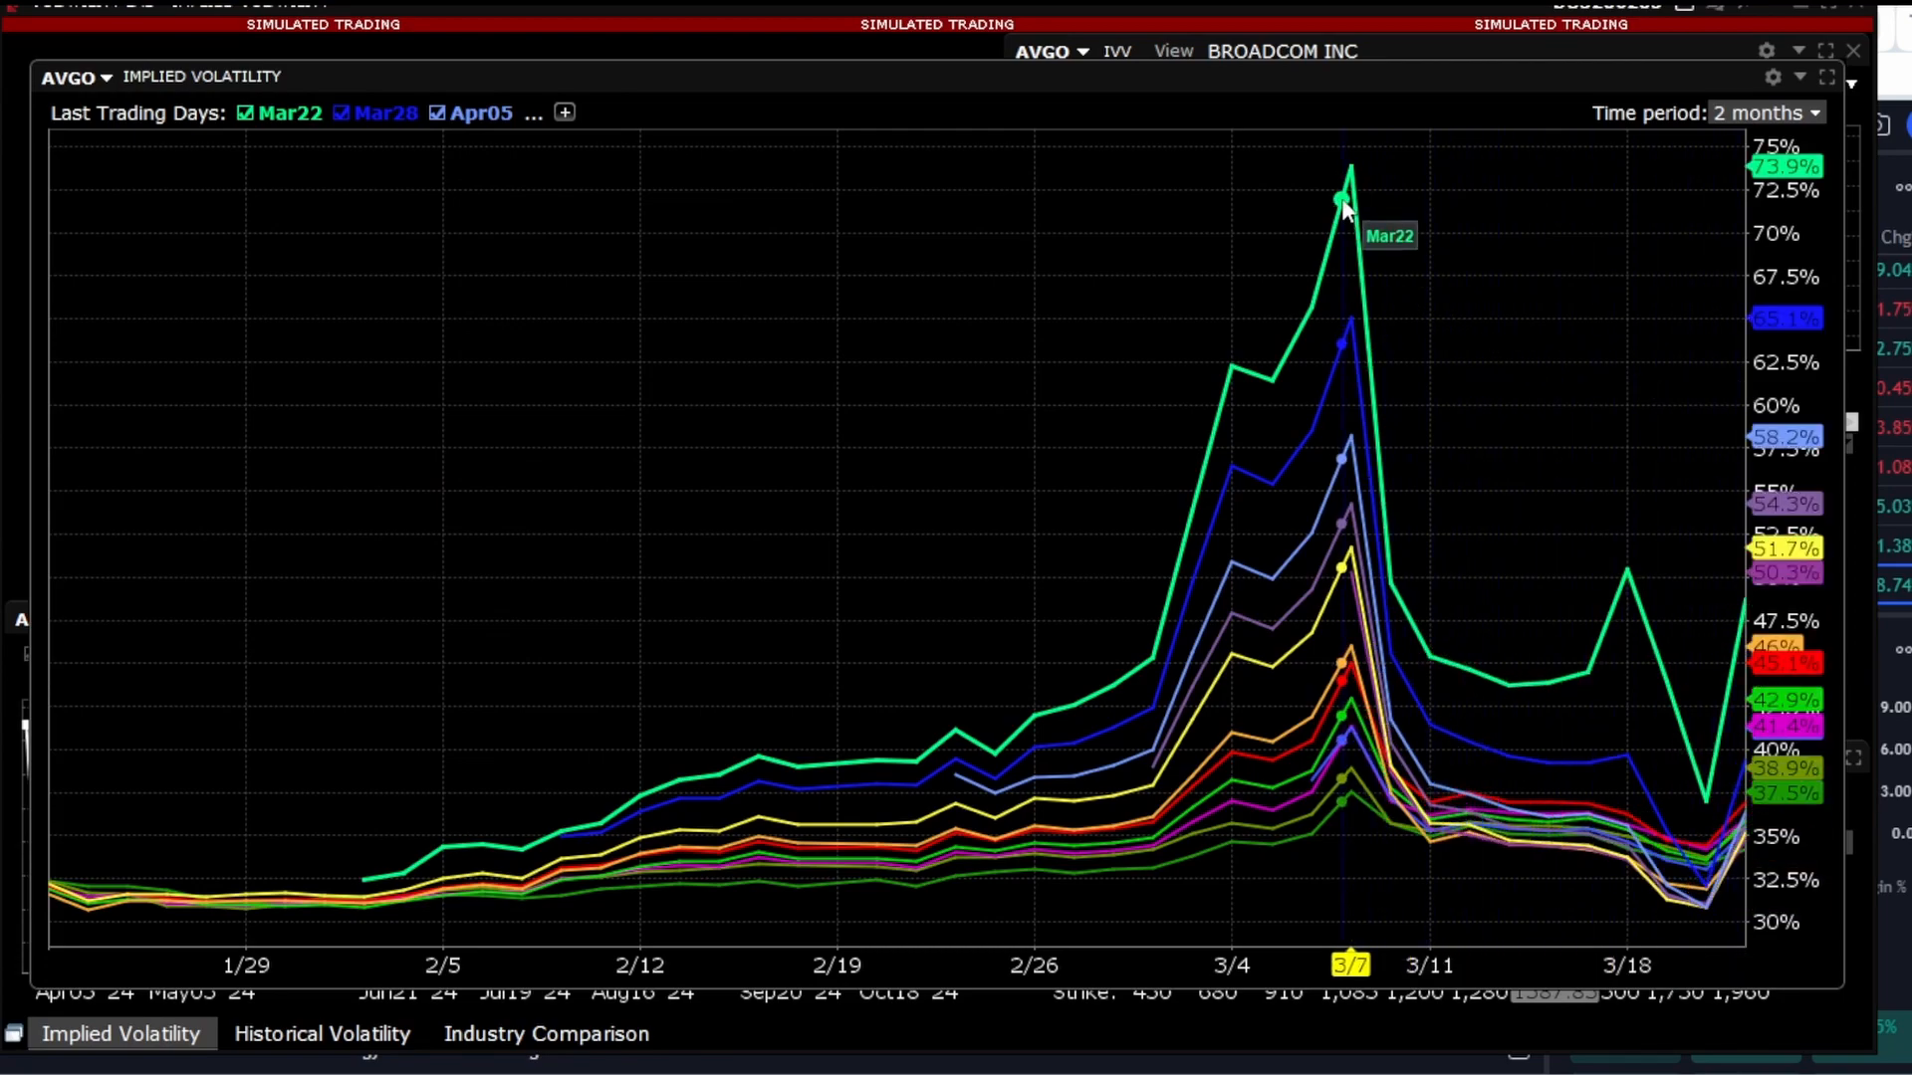
mouse_move(1744, 410)
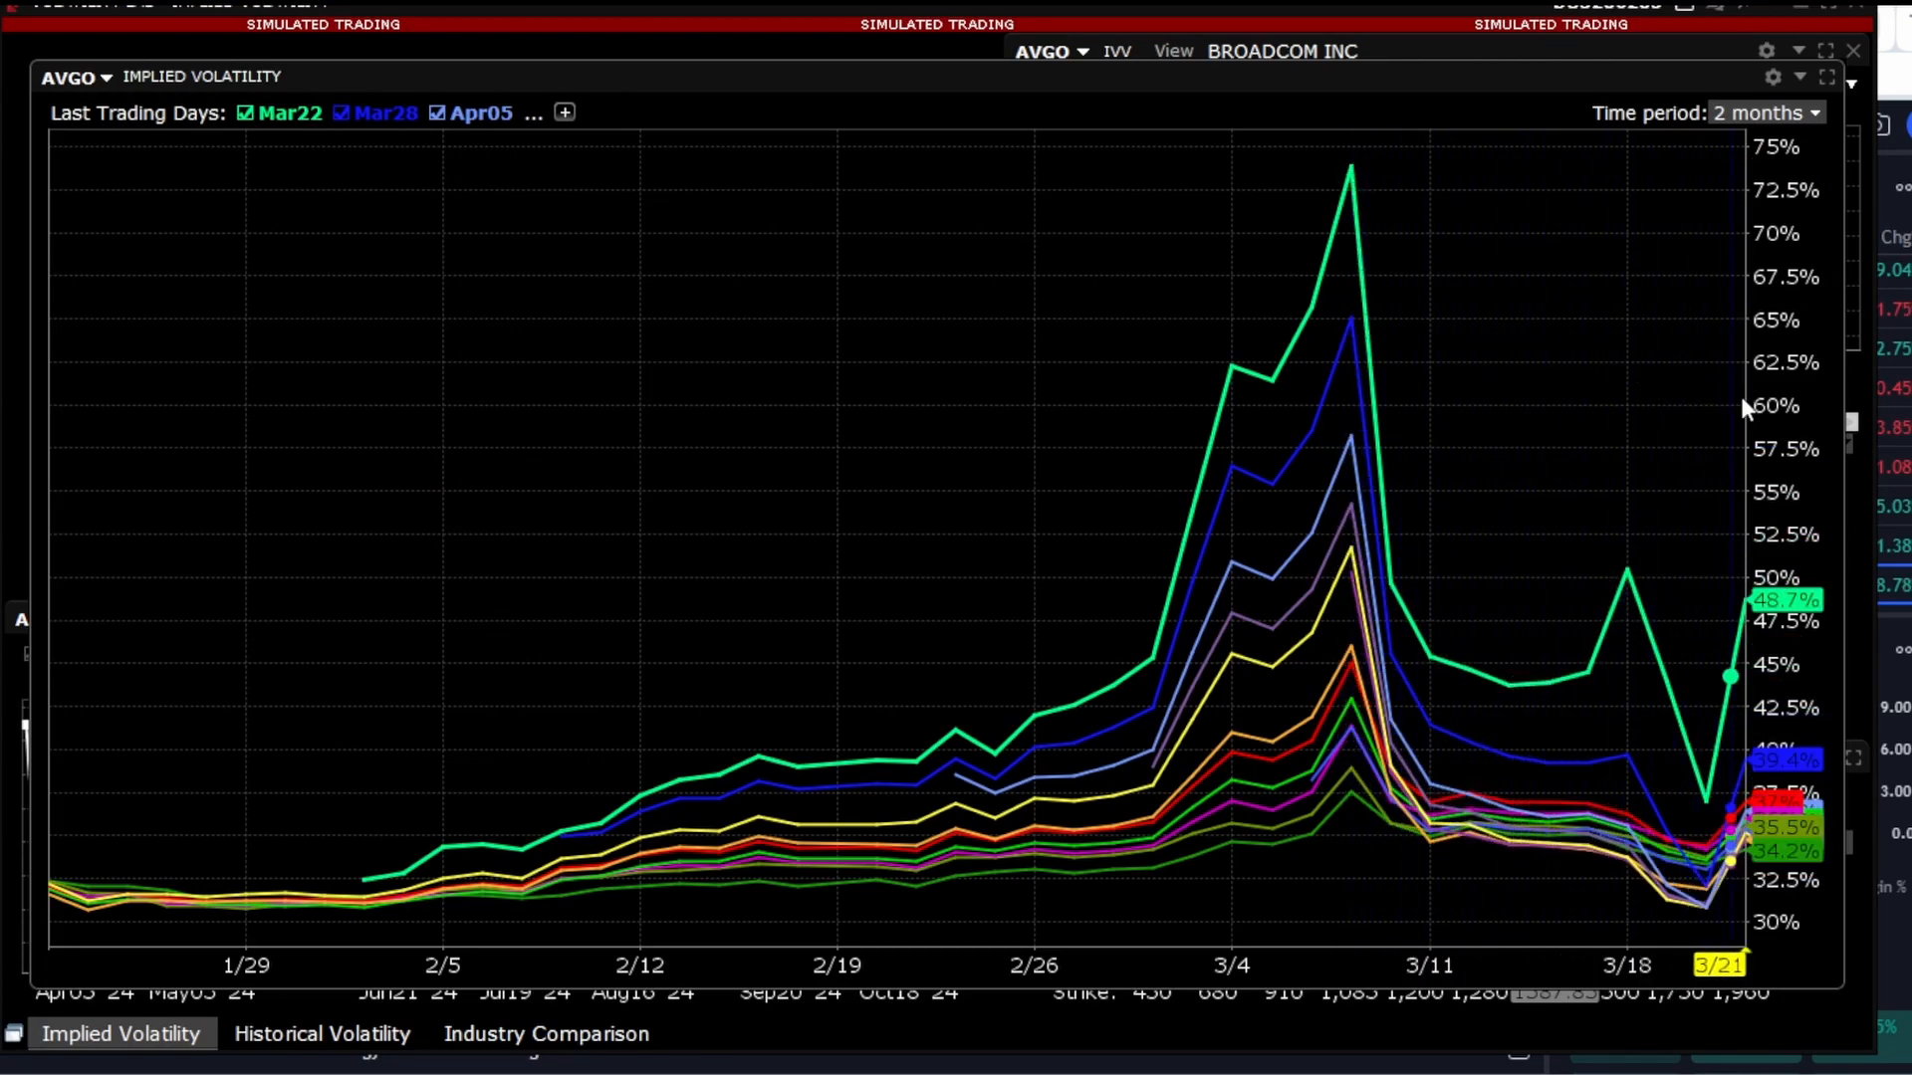
mouse_move(1339, 251)
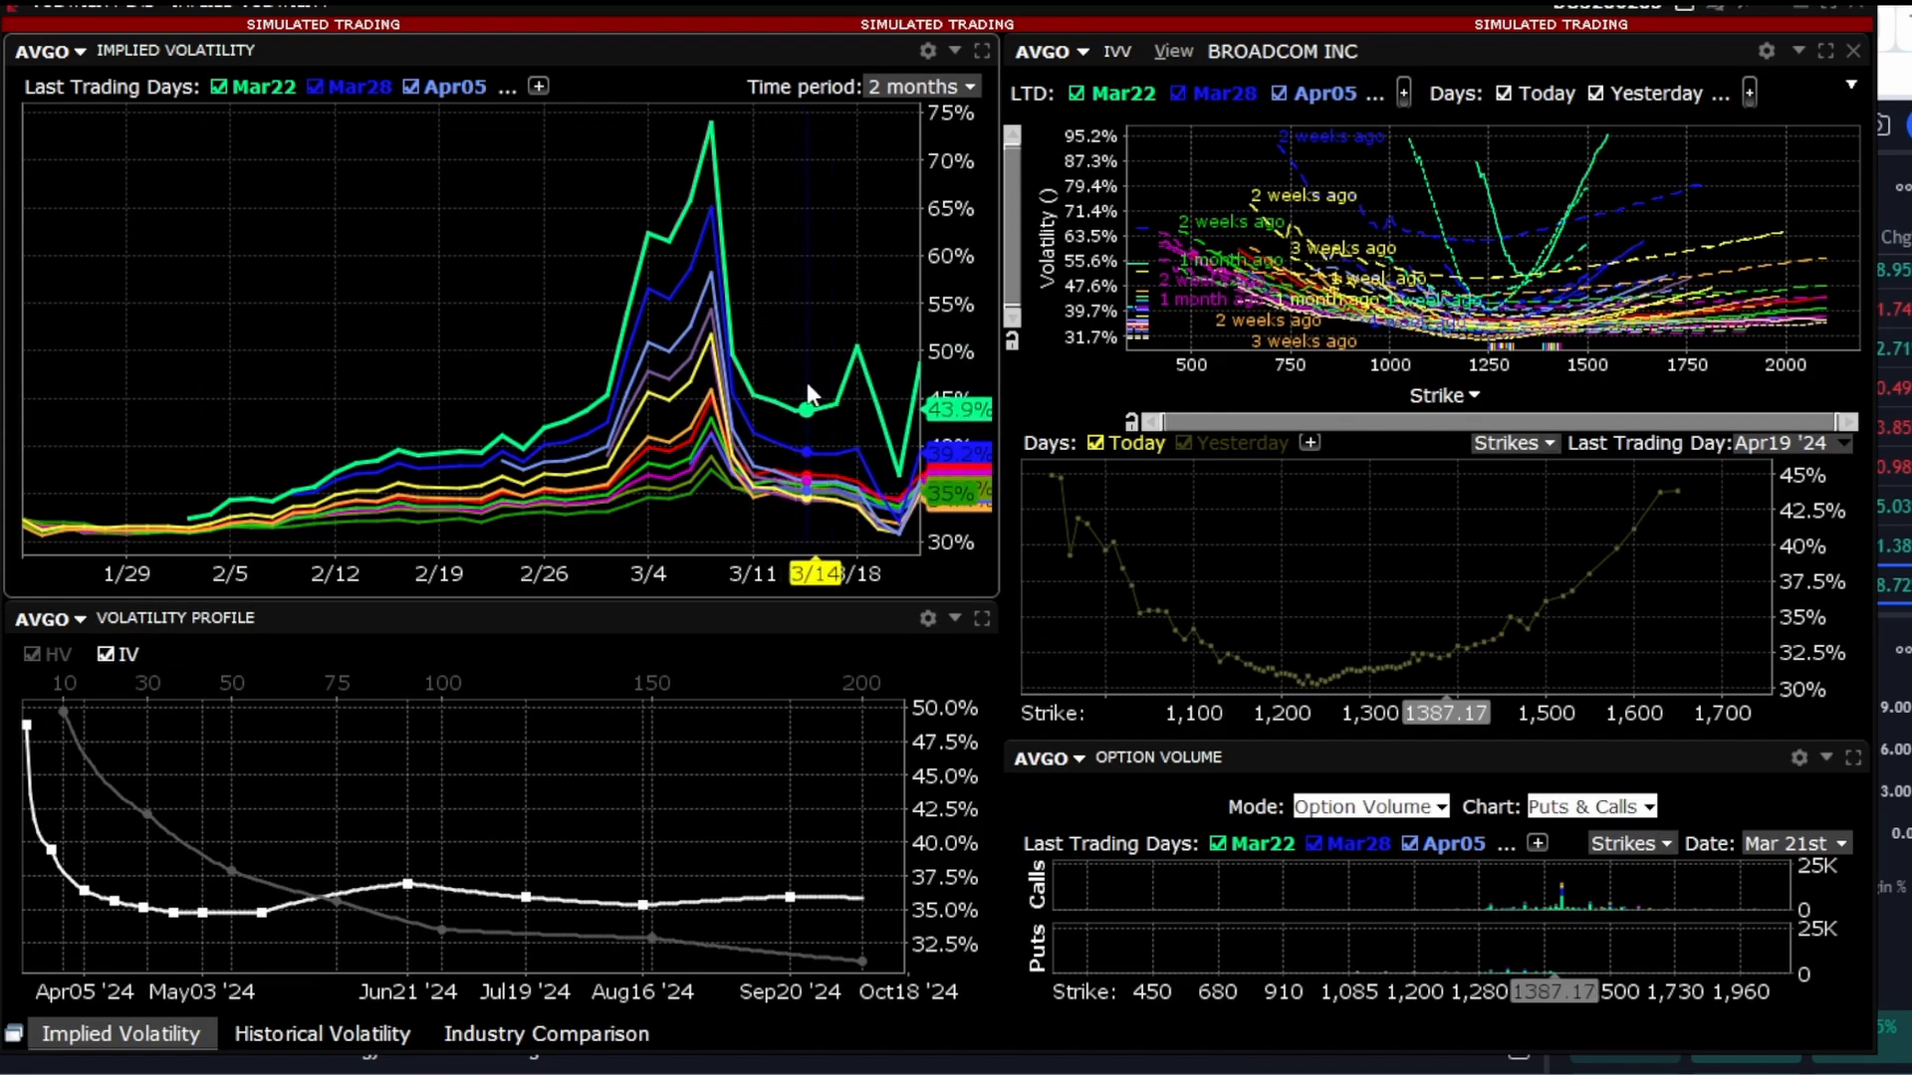
mouse_move(1731, 213)
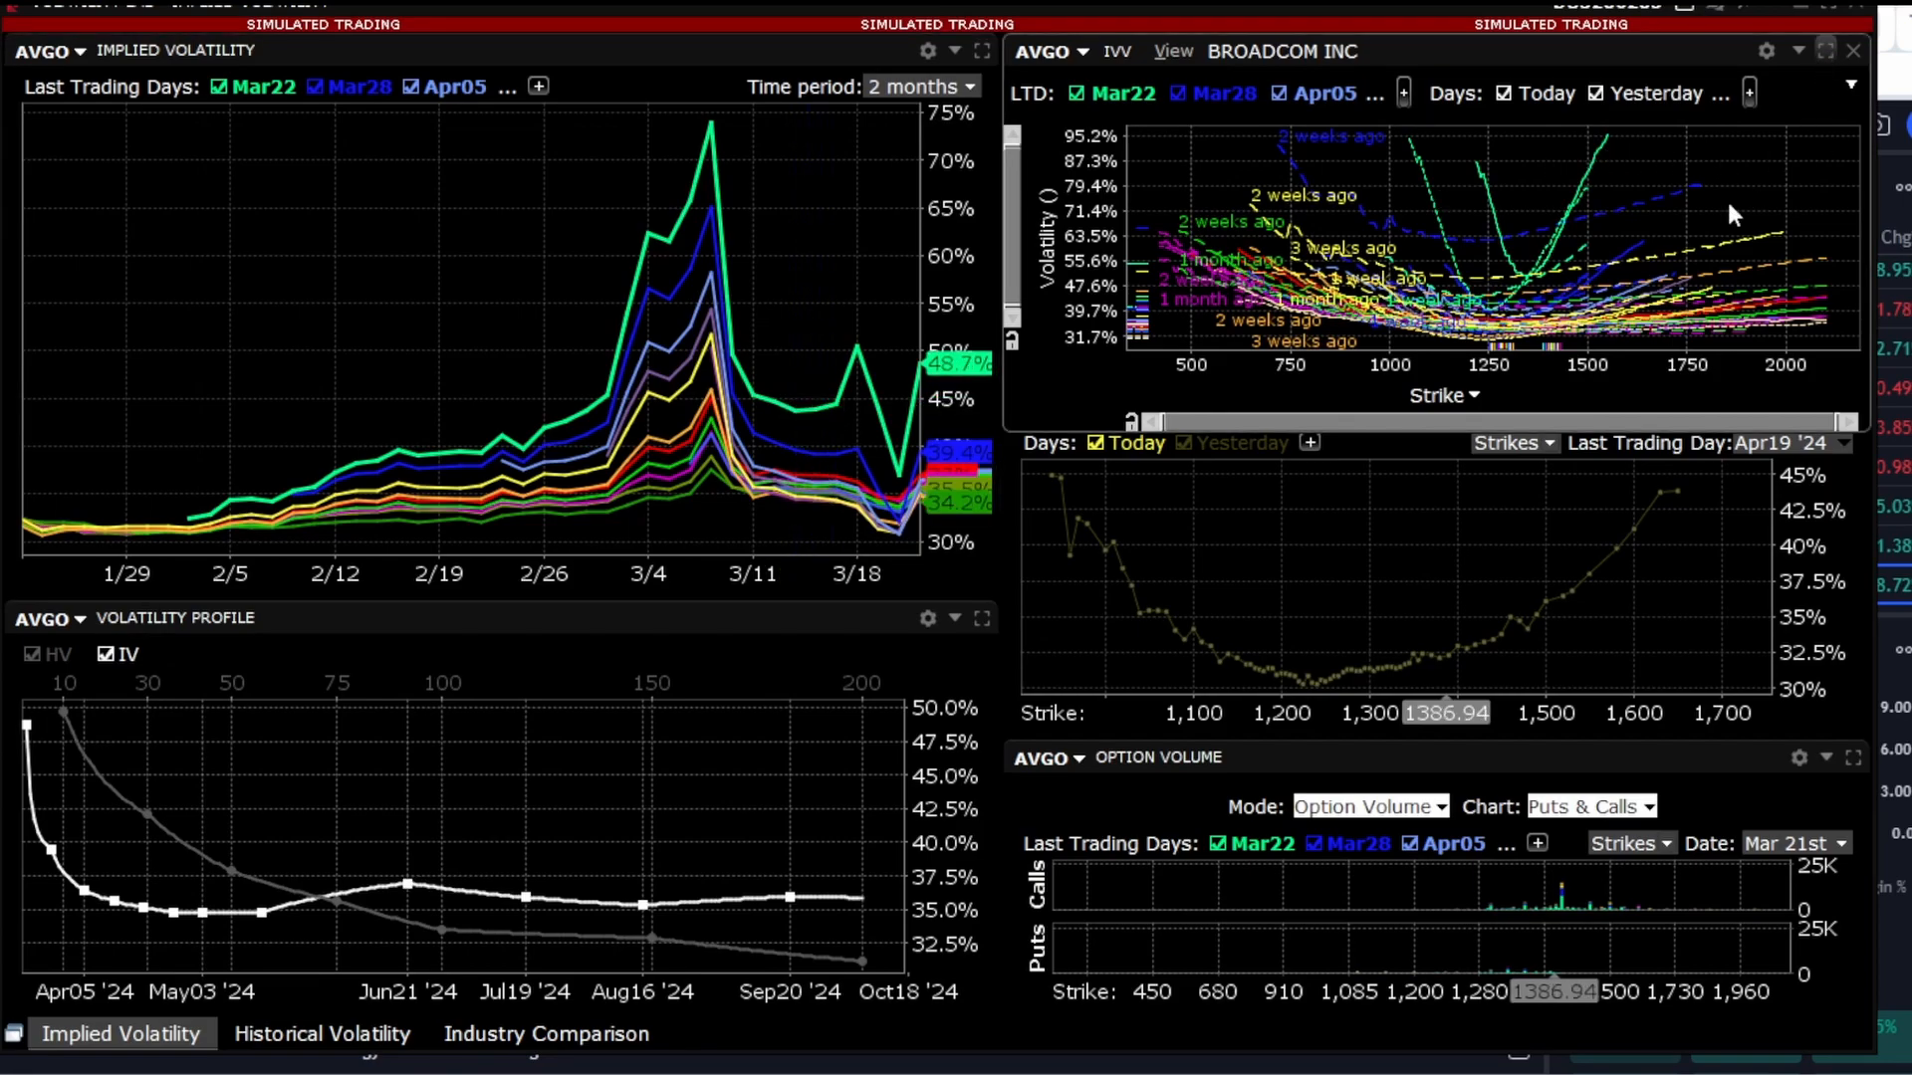
click(1826, 50)
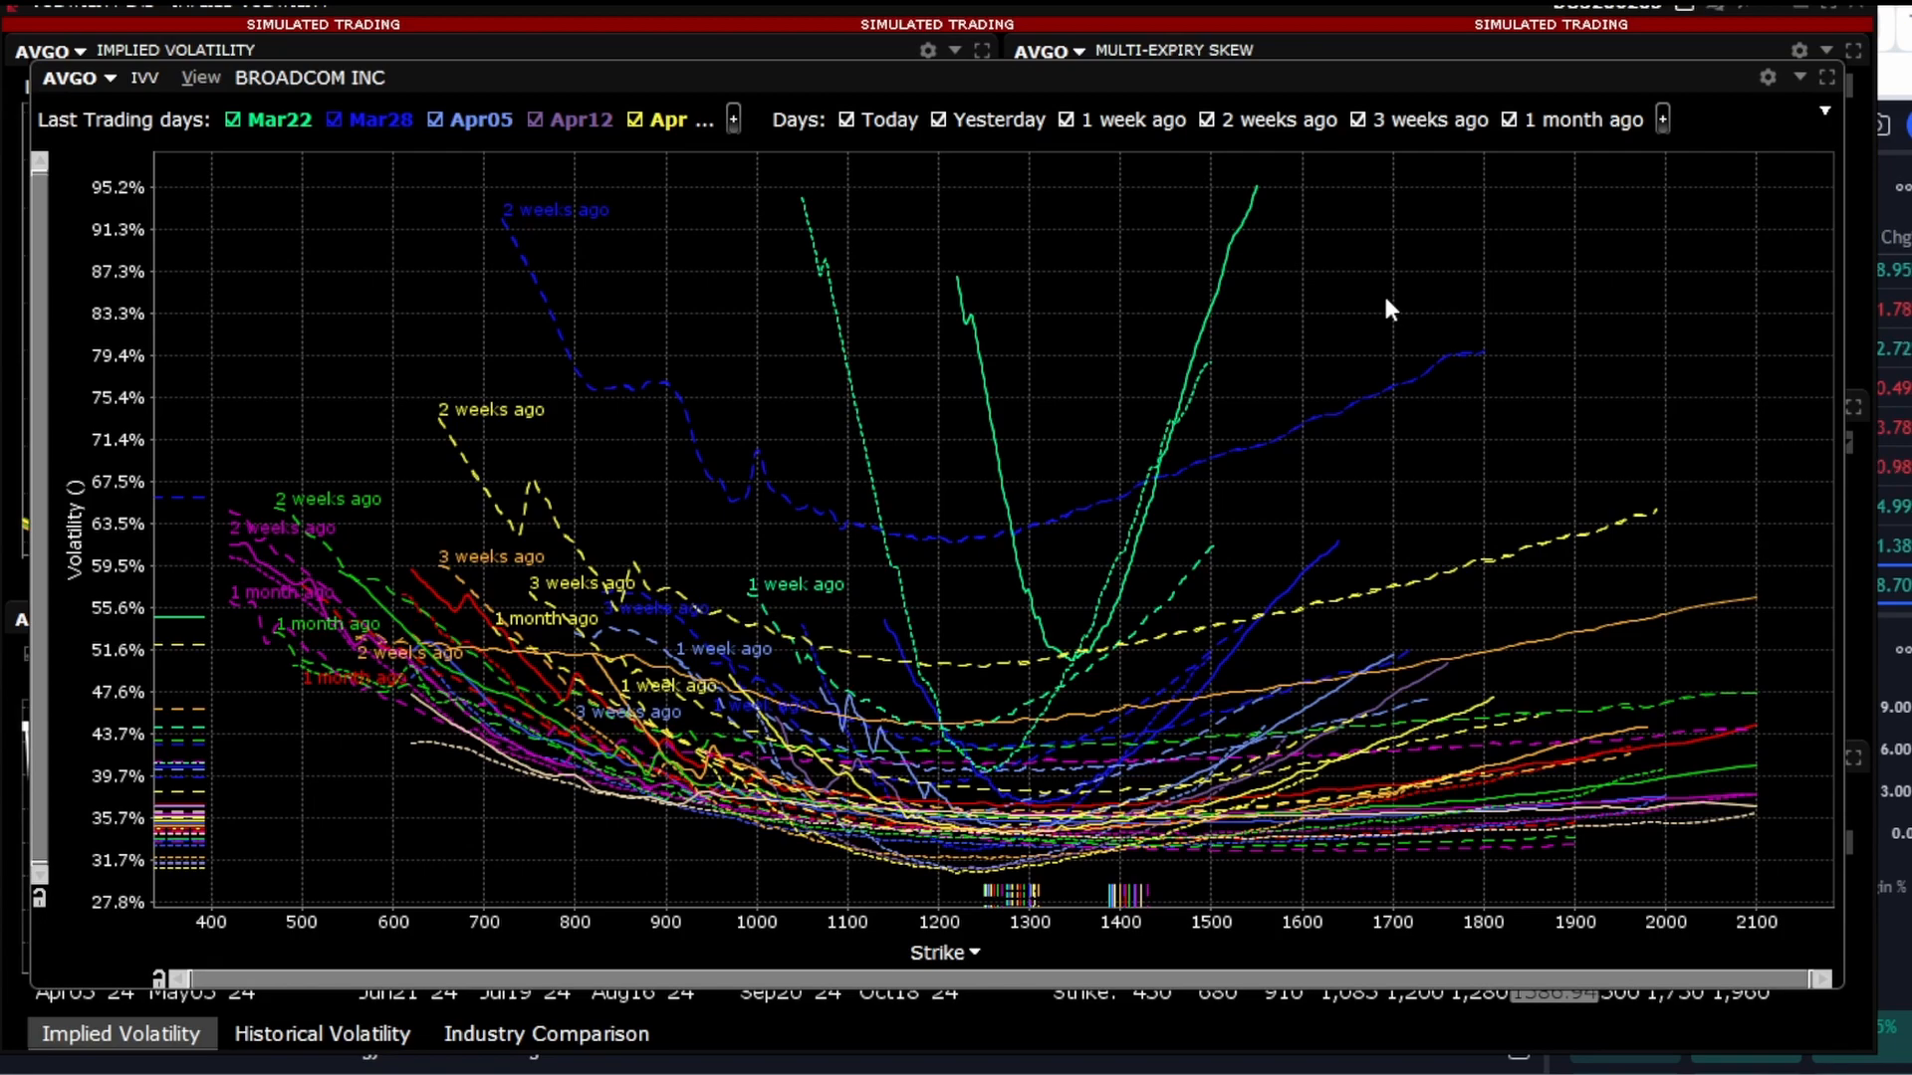
mouse_move(1189, 421)
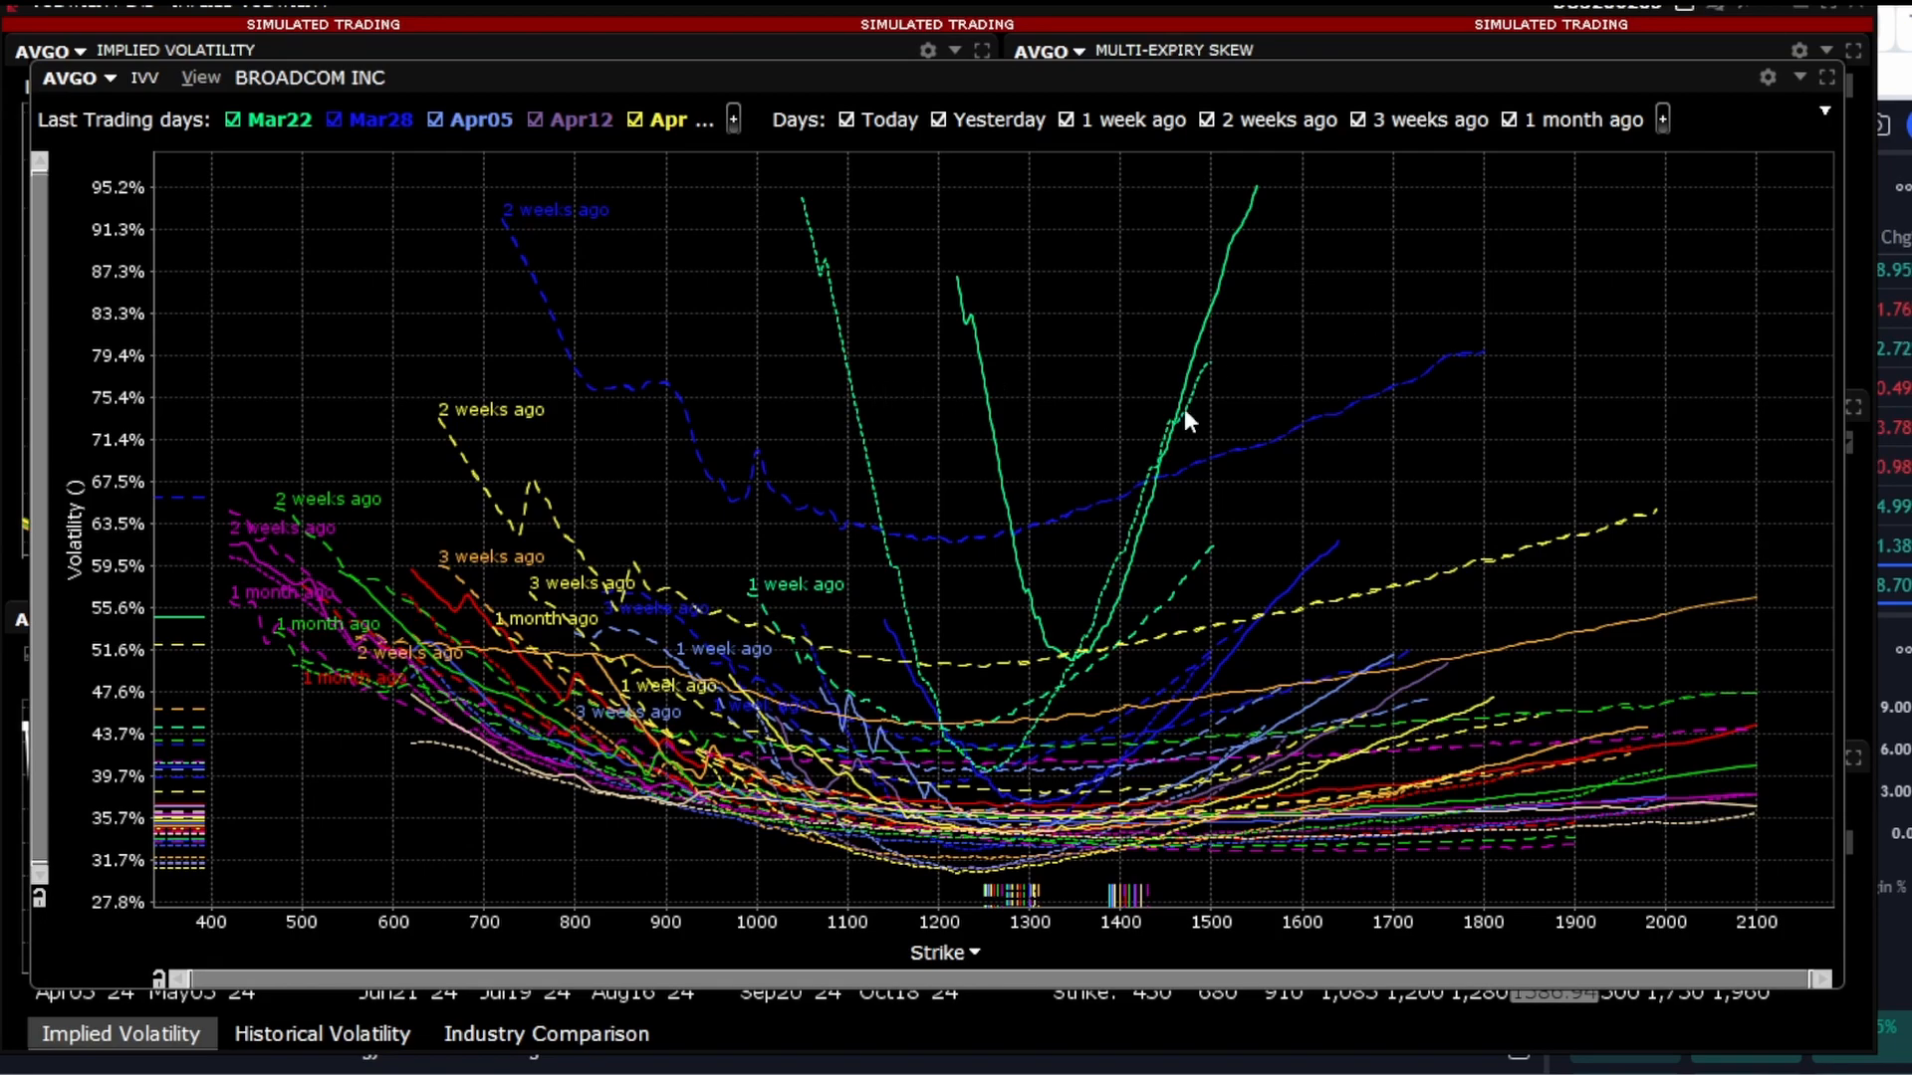
mouse_move(888, 526)
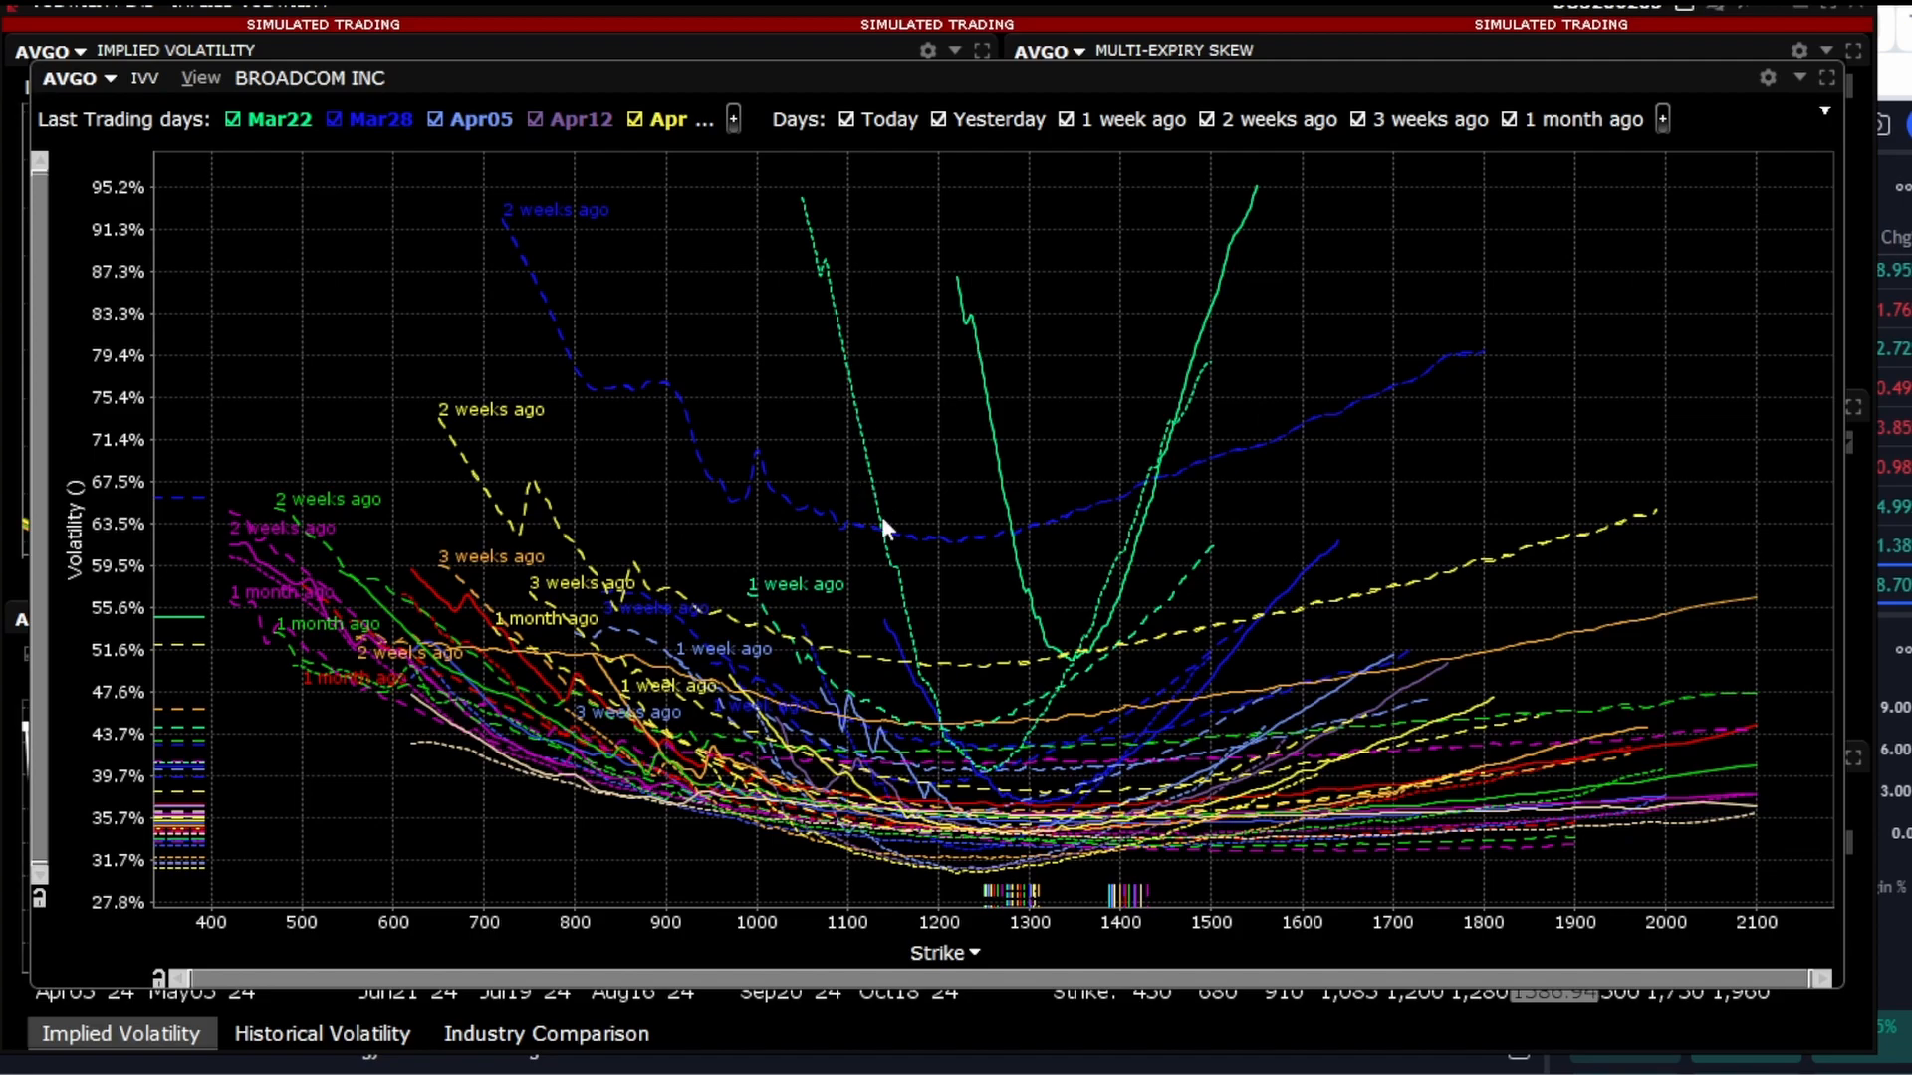
click(731, 118)
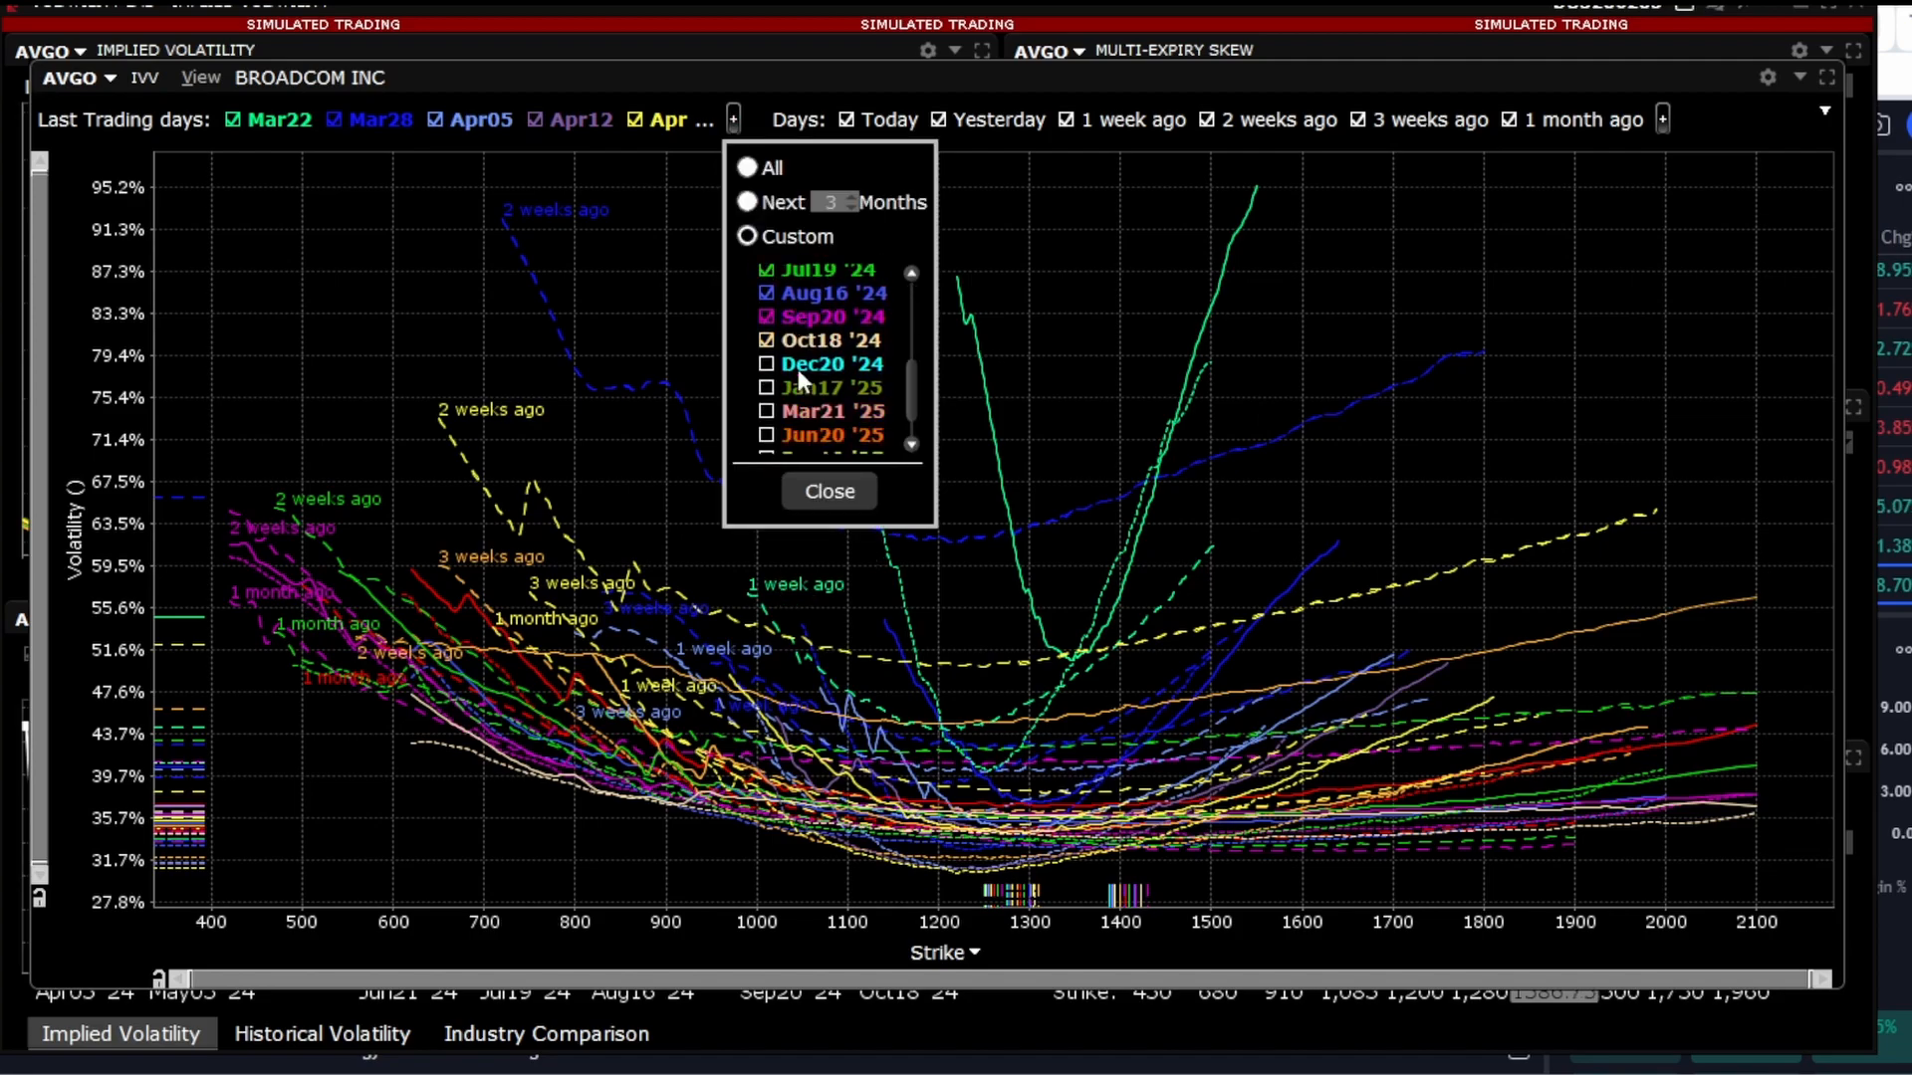
click(828, 490)
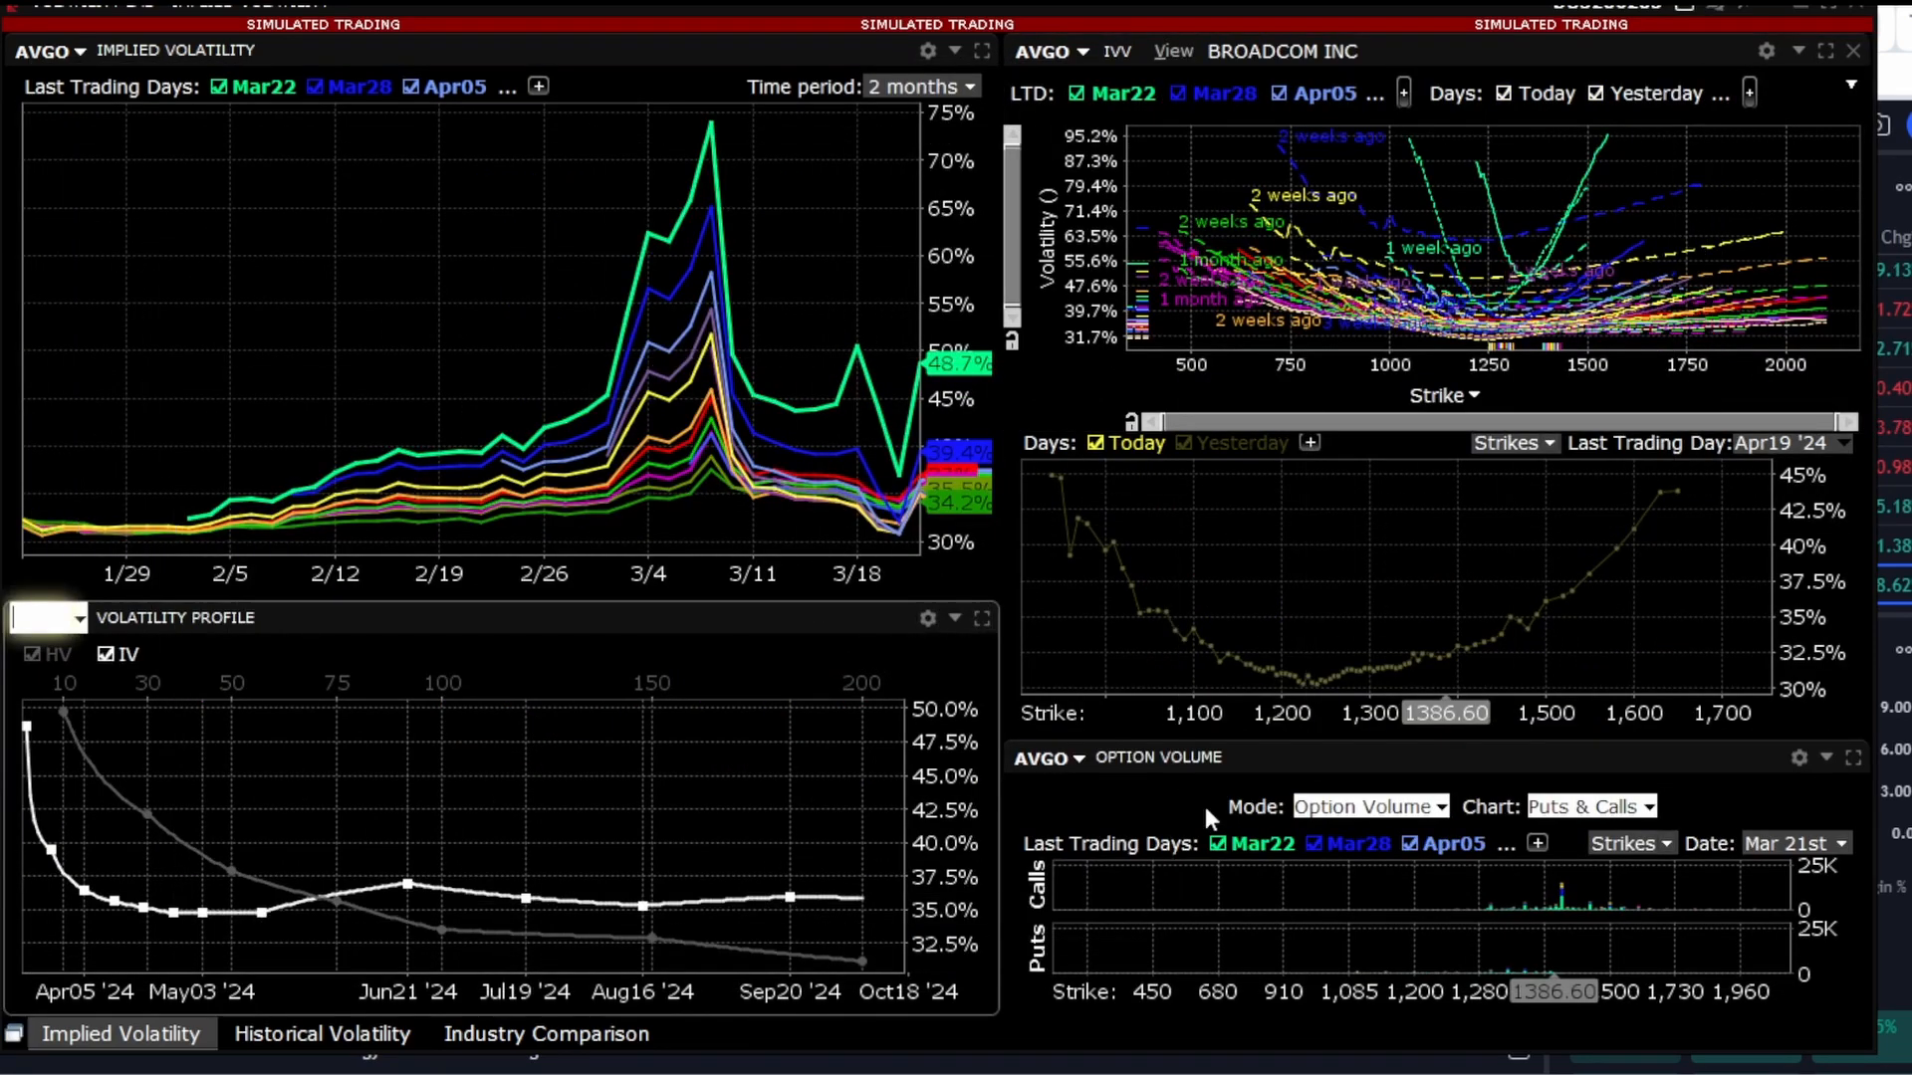
Step: Restore the maximized Volatility Profile panel to the full Volatility Lab layout
click(982, 617)
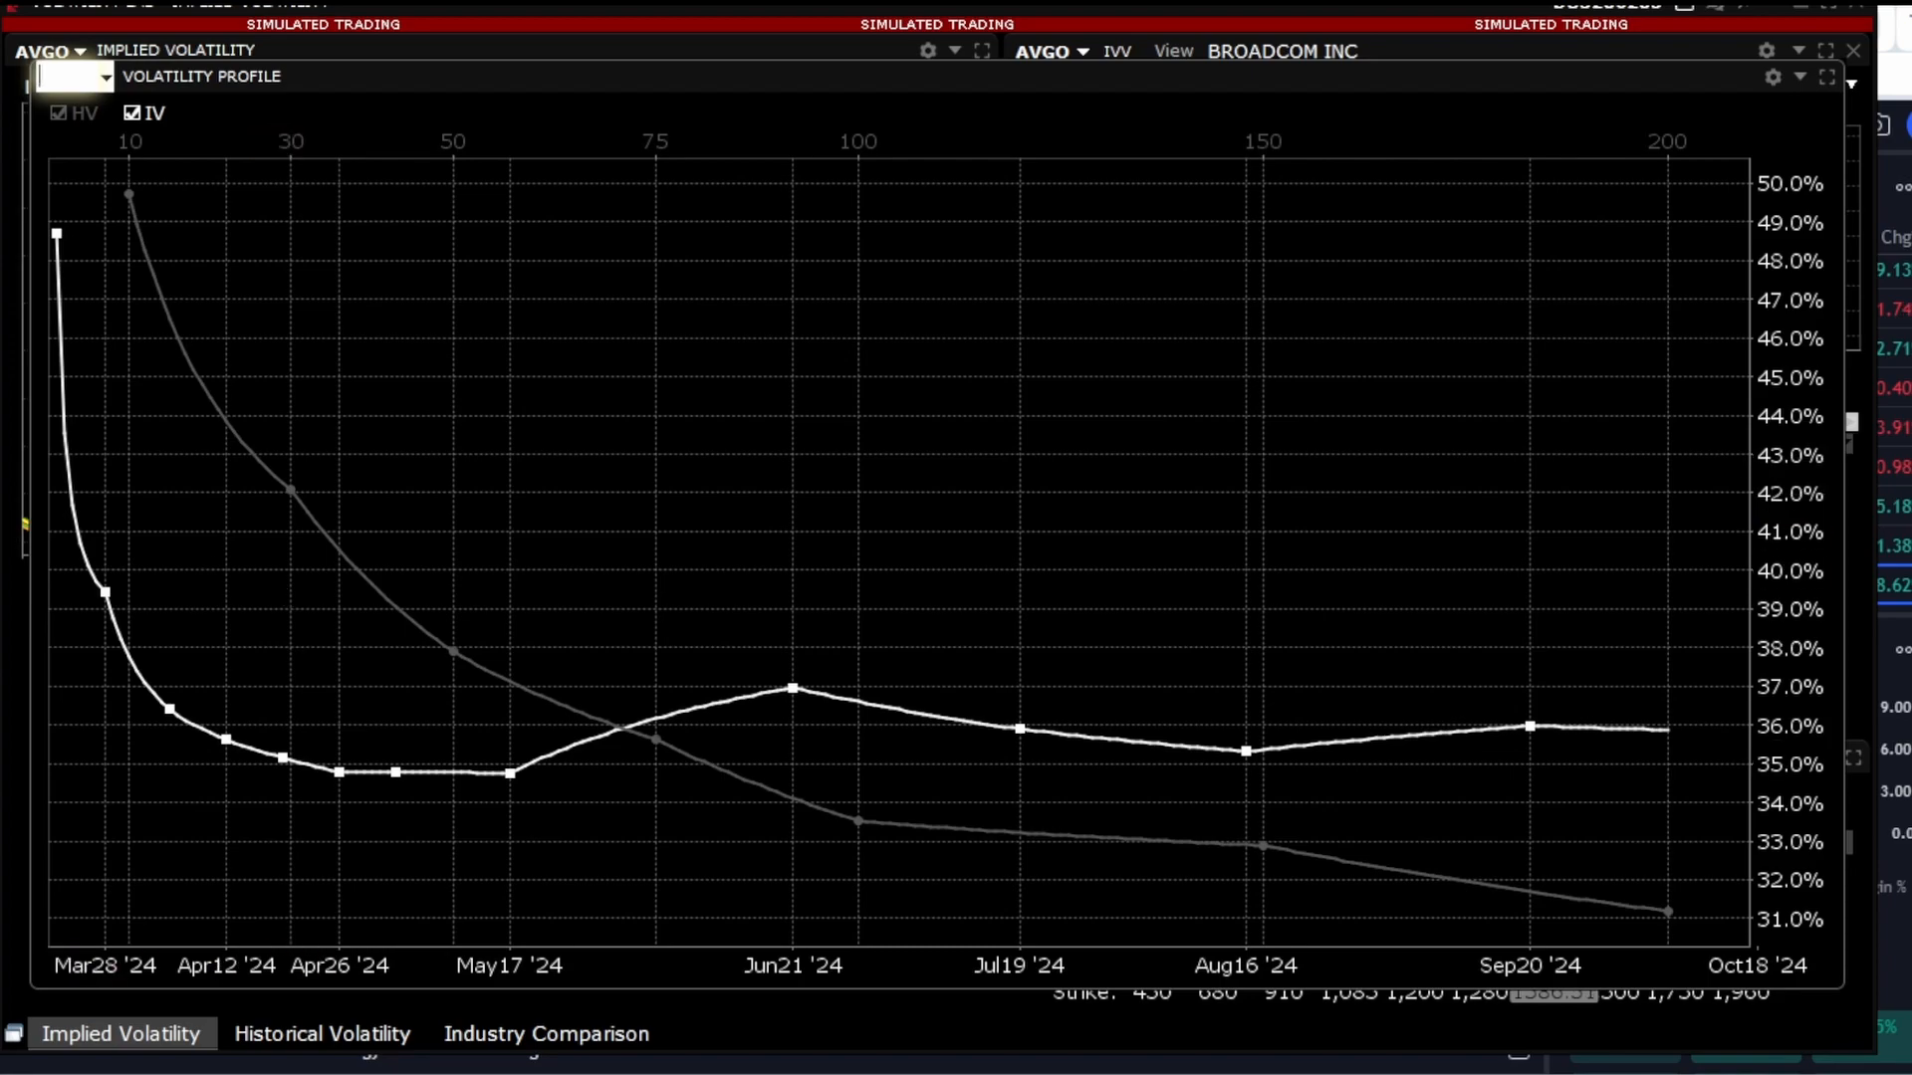
mouse_move(303, 621)
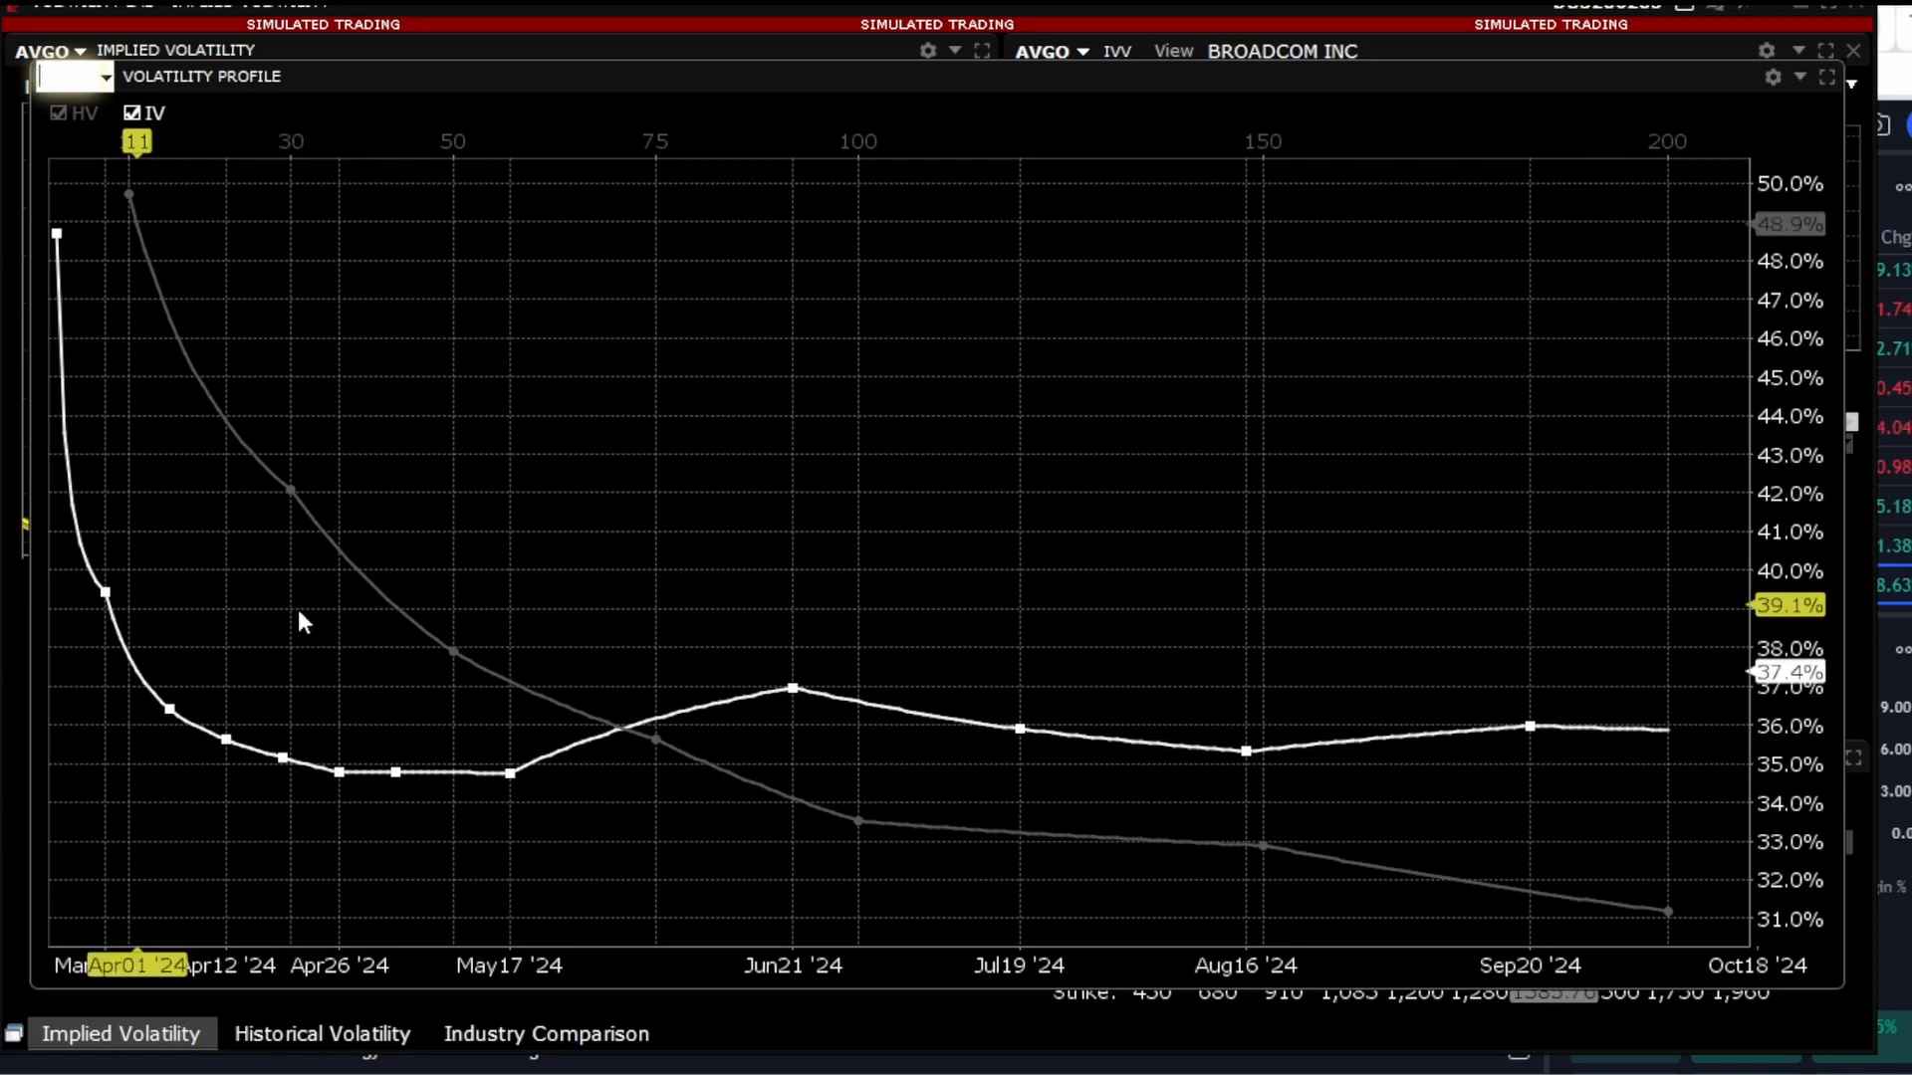
mouse_move(190, 470)
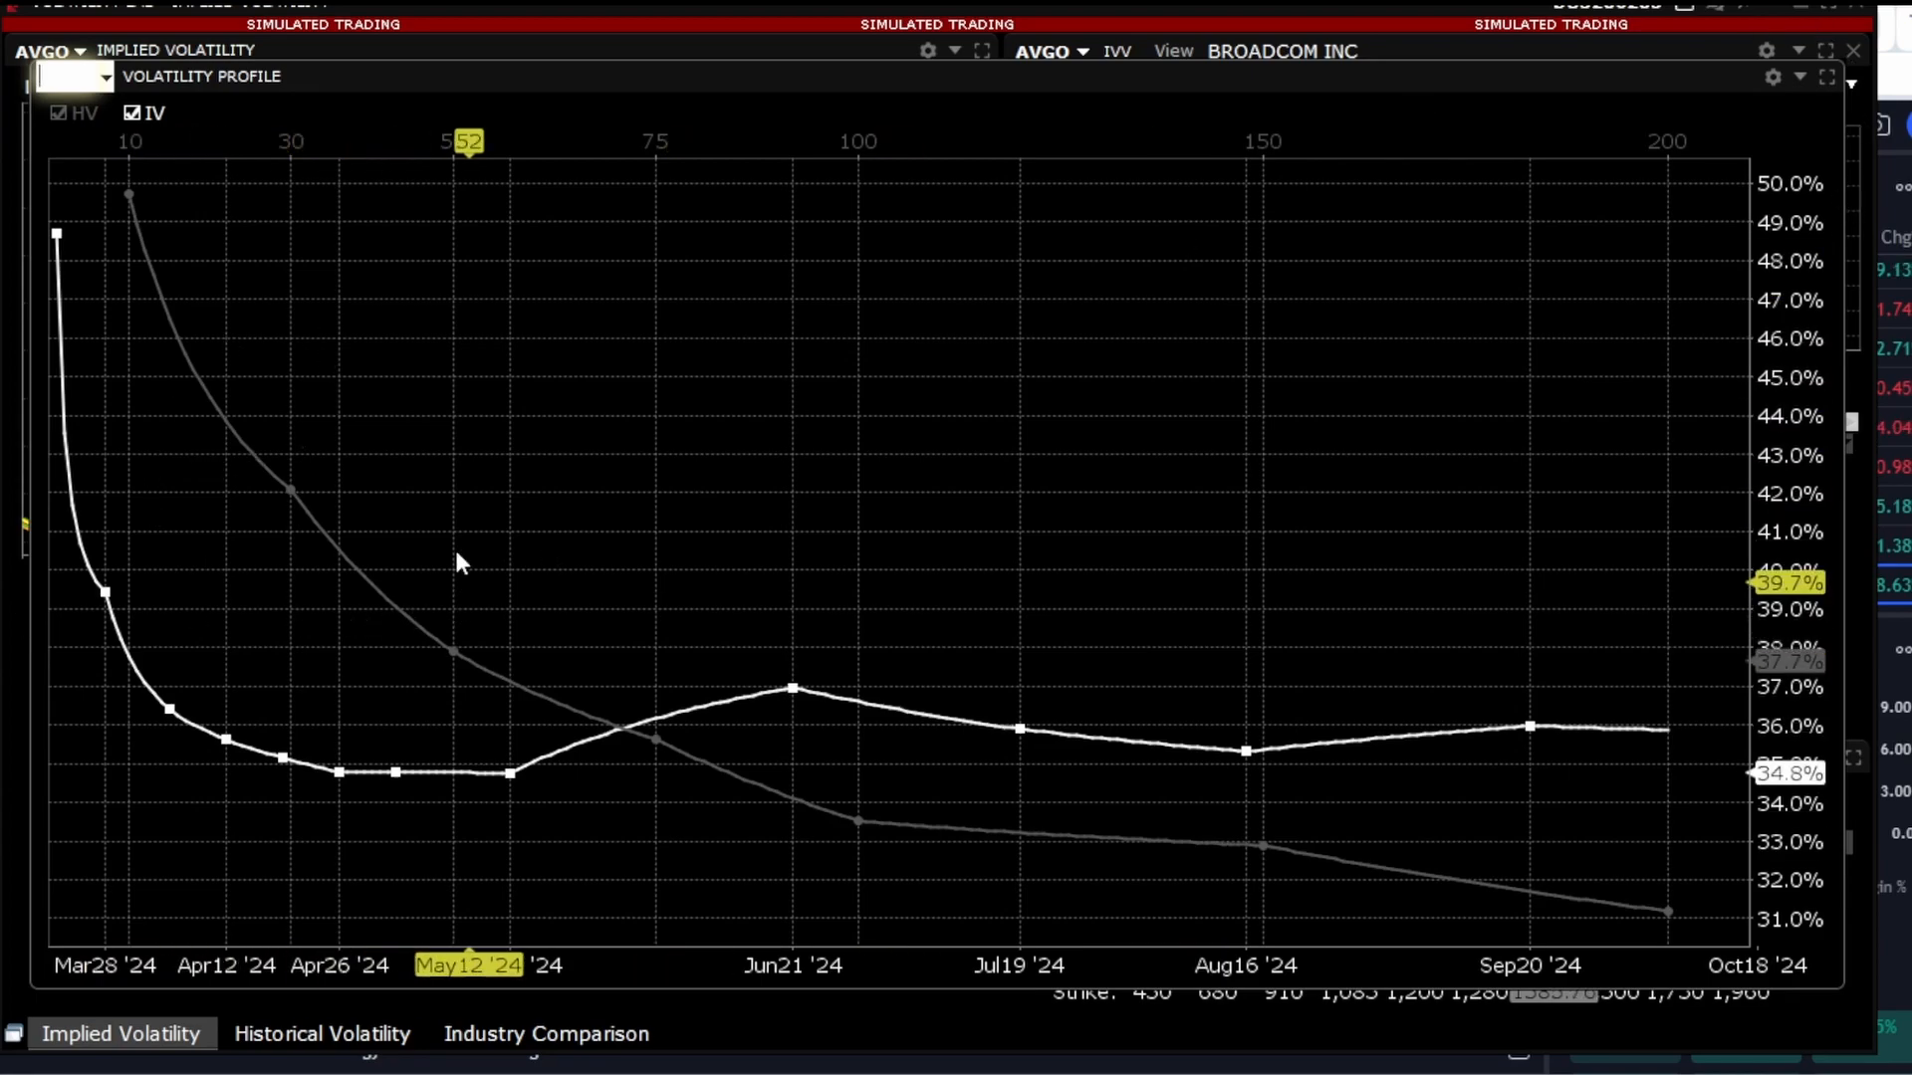
mouse_move(190, 468)
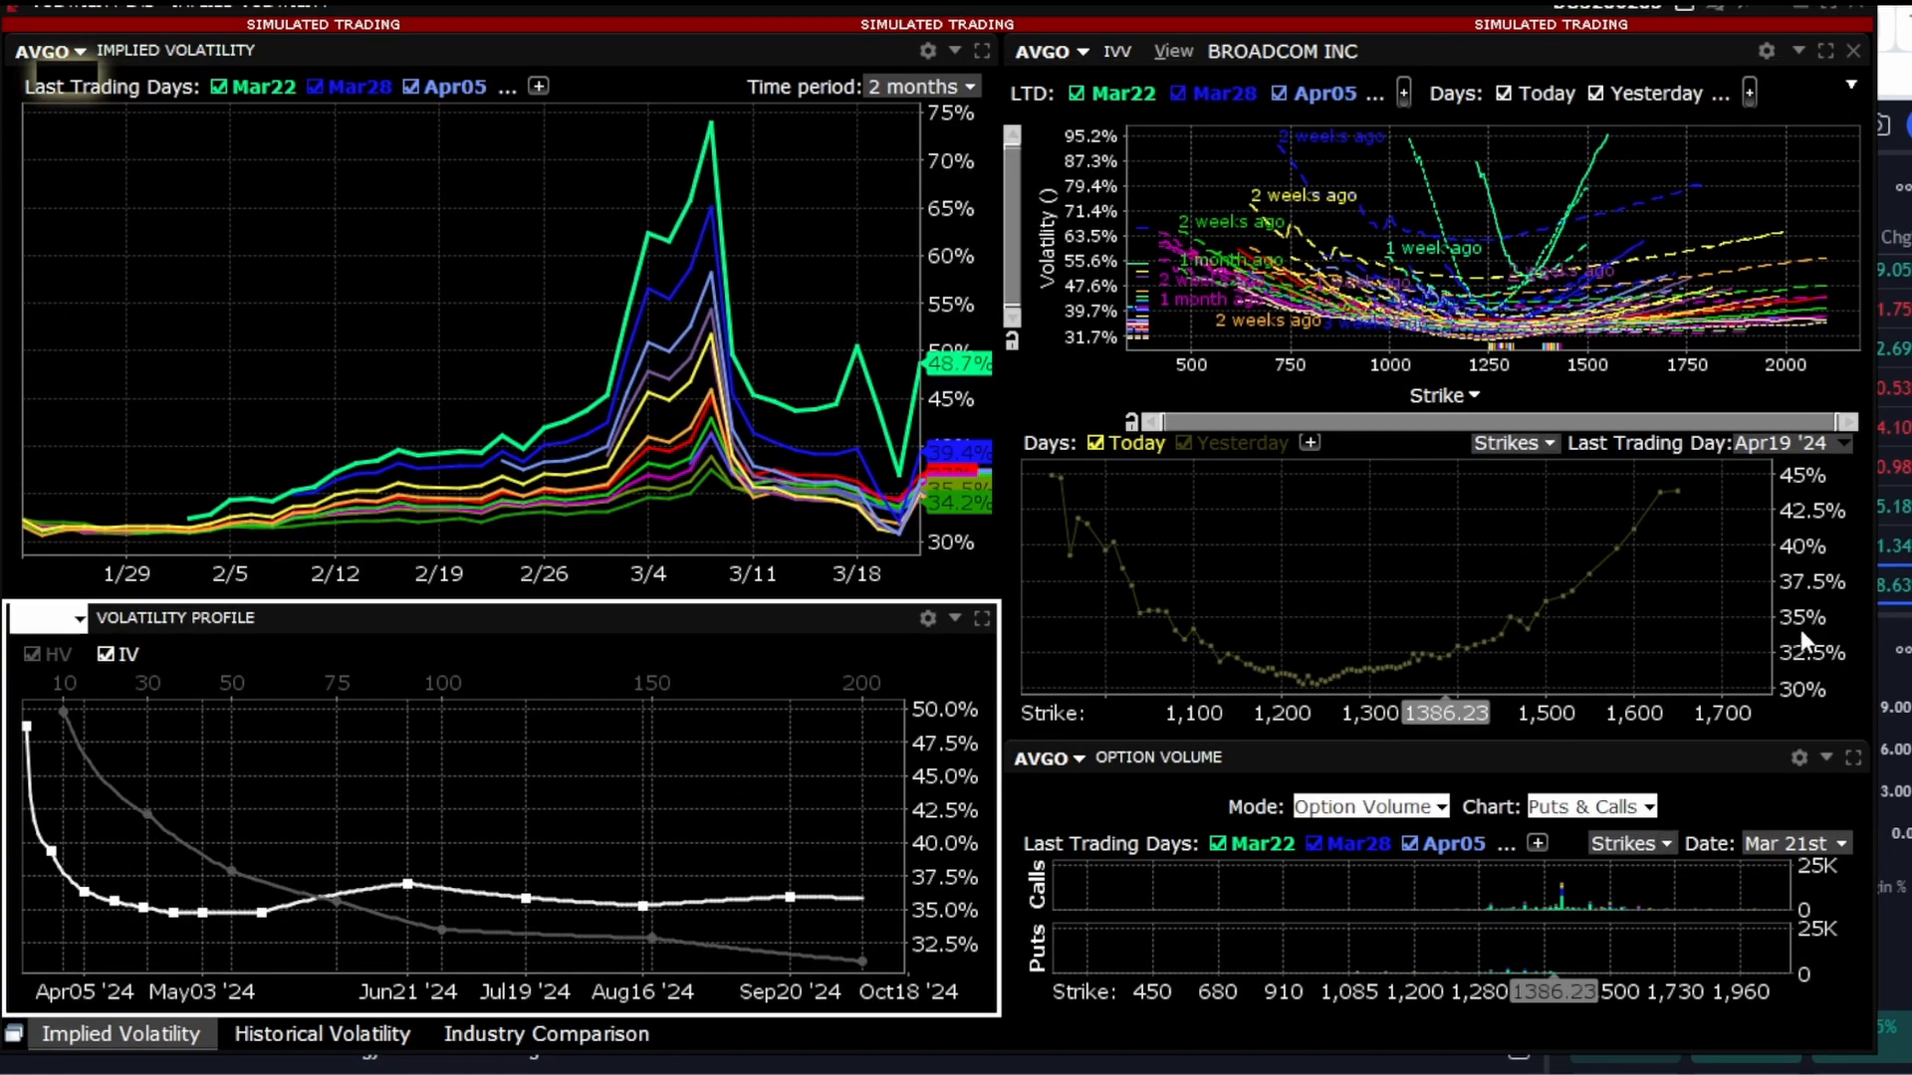
Step: Maximize the AVGO Option Volume panel, then bring the window back up from the taskbar previews
click(1854, 757)
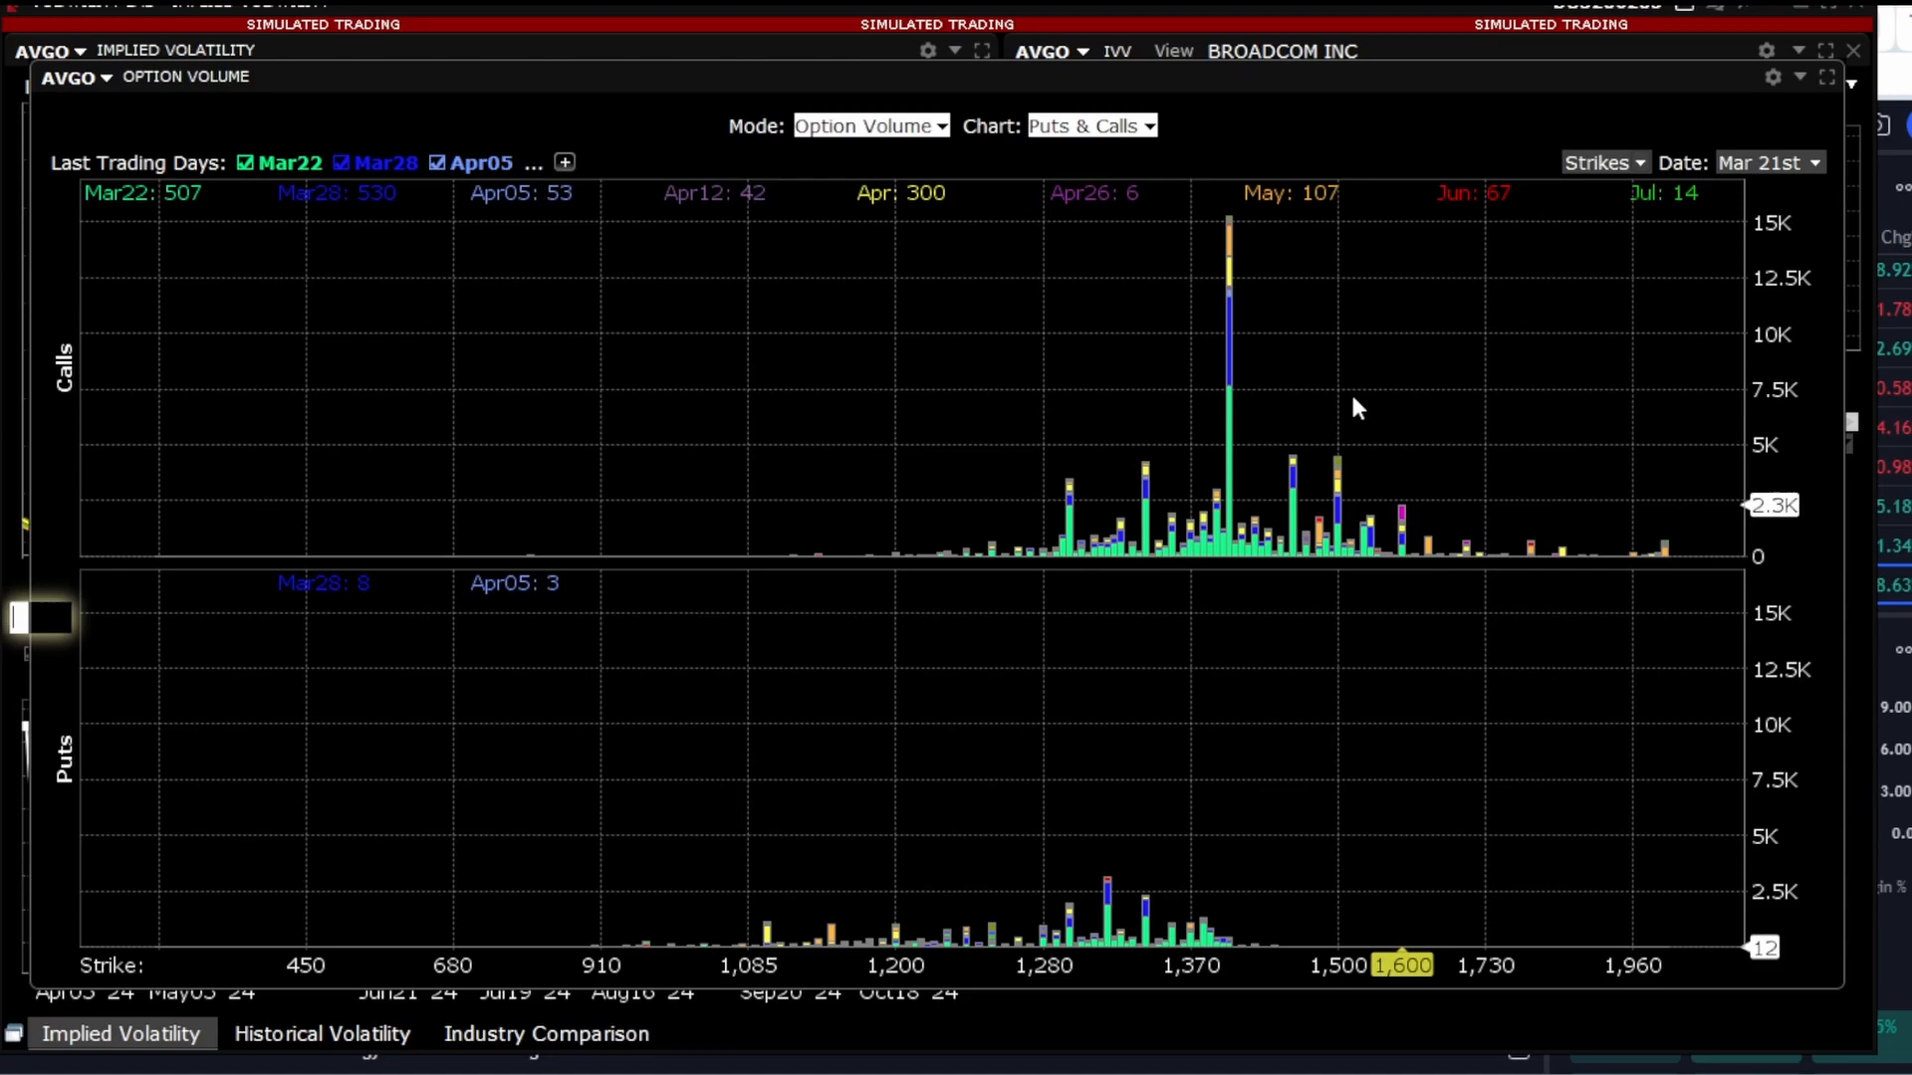
mouse_move(1231, 415)
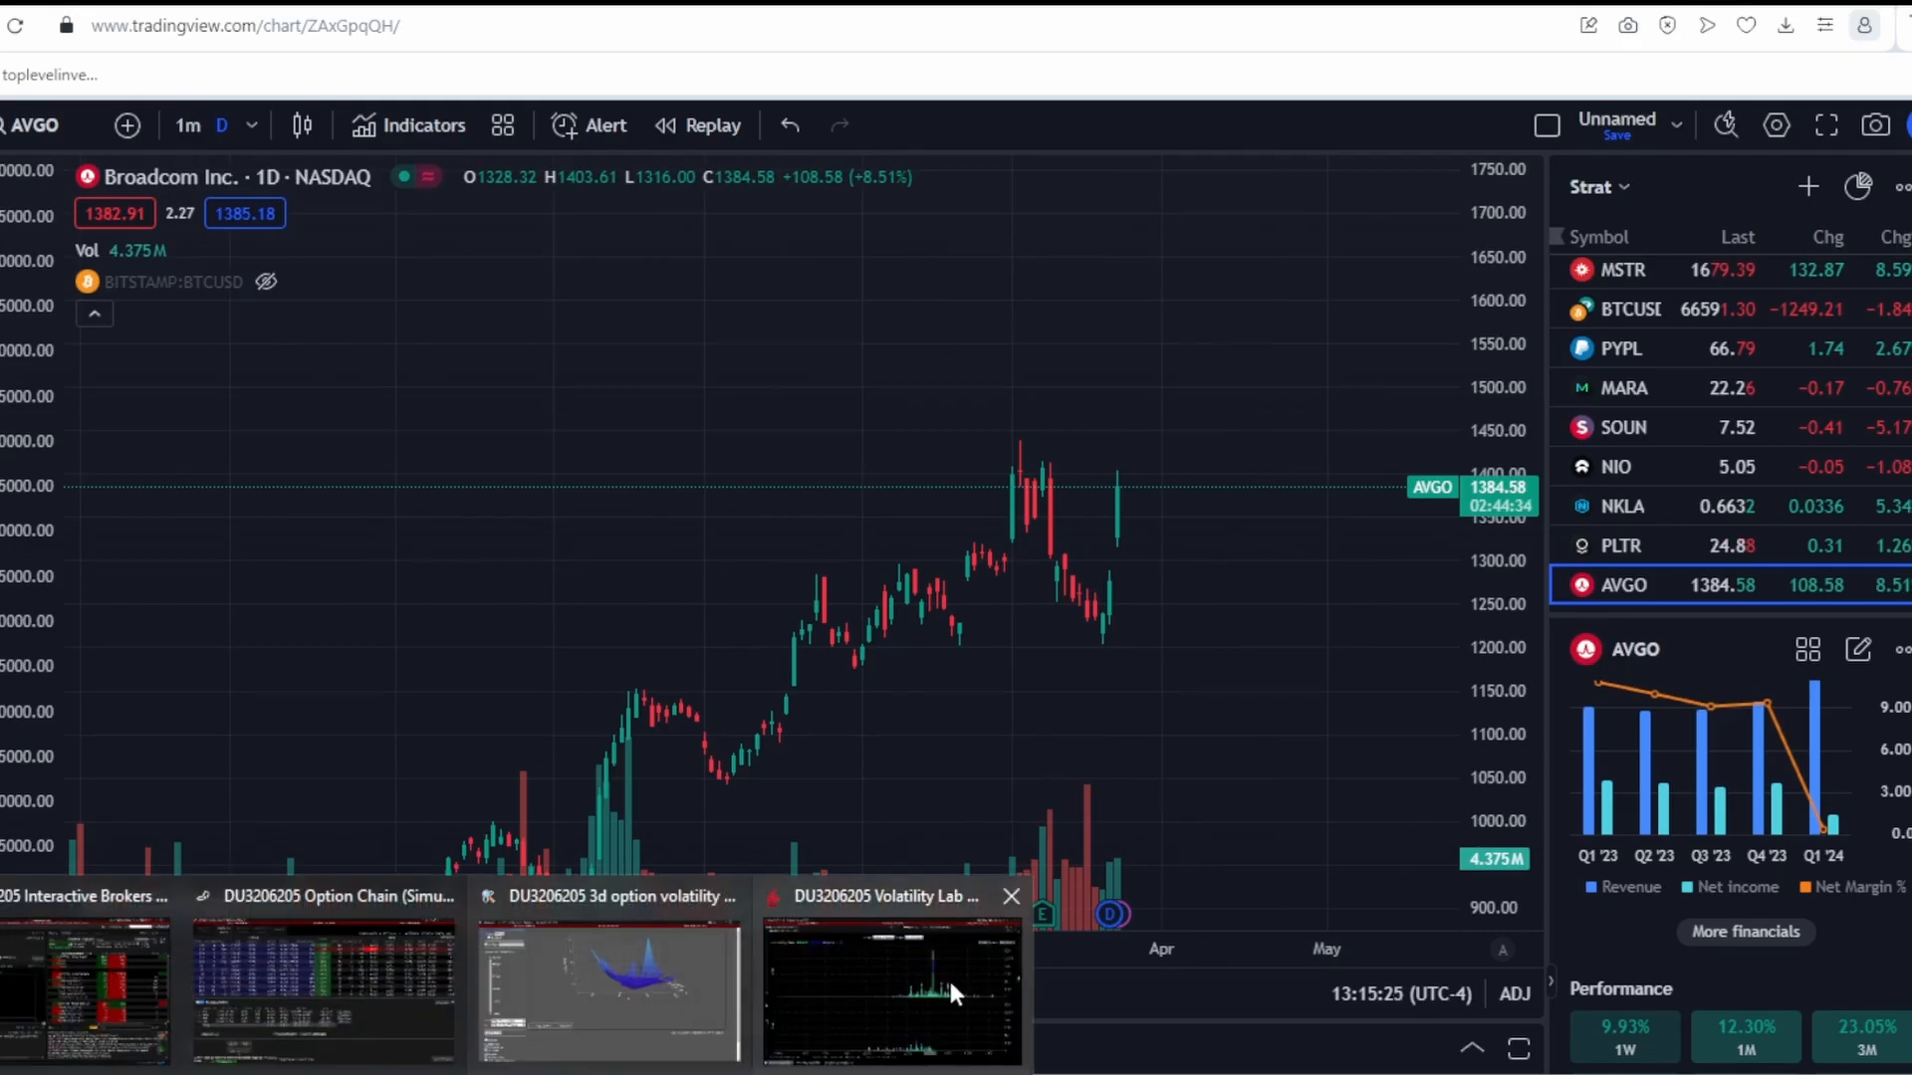
click(892, 987)
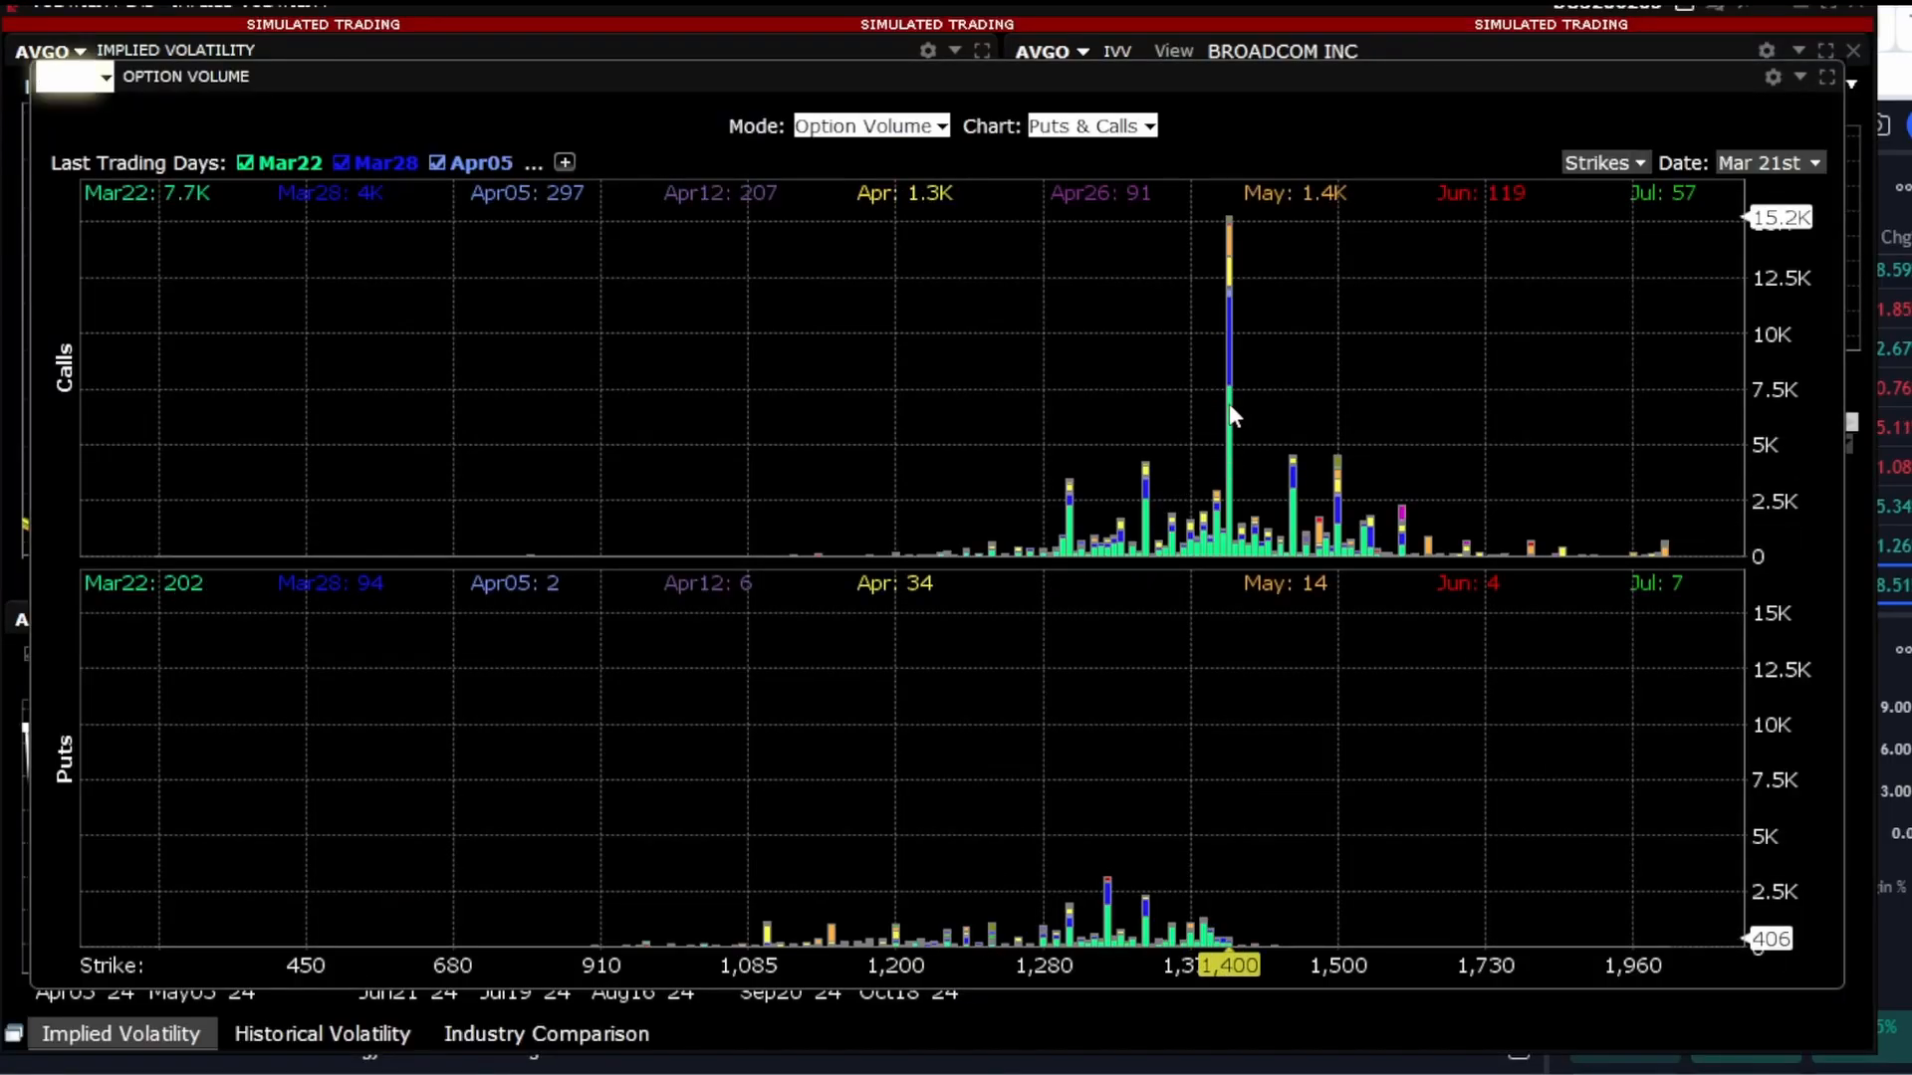
mouse_move(1229, 396)
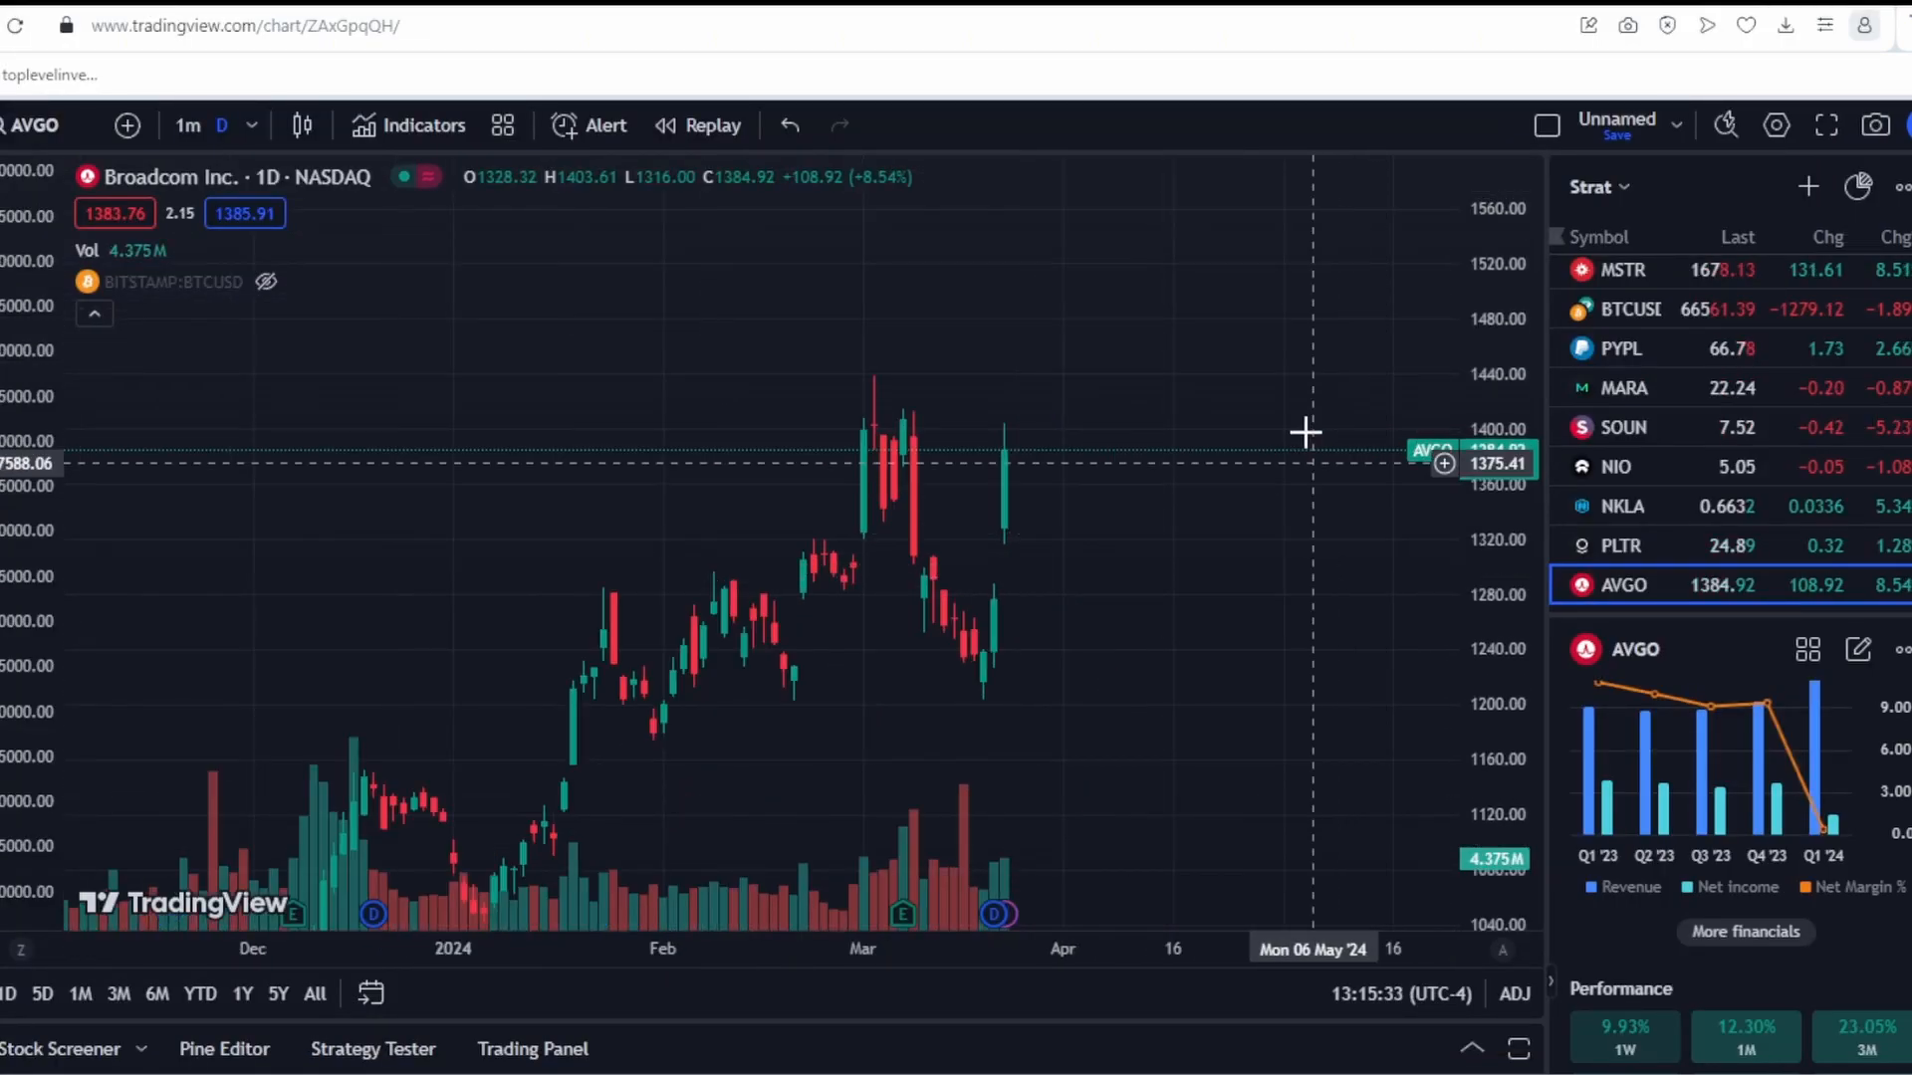
mouse_move(1774, 493)
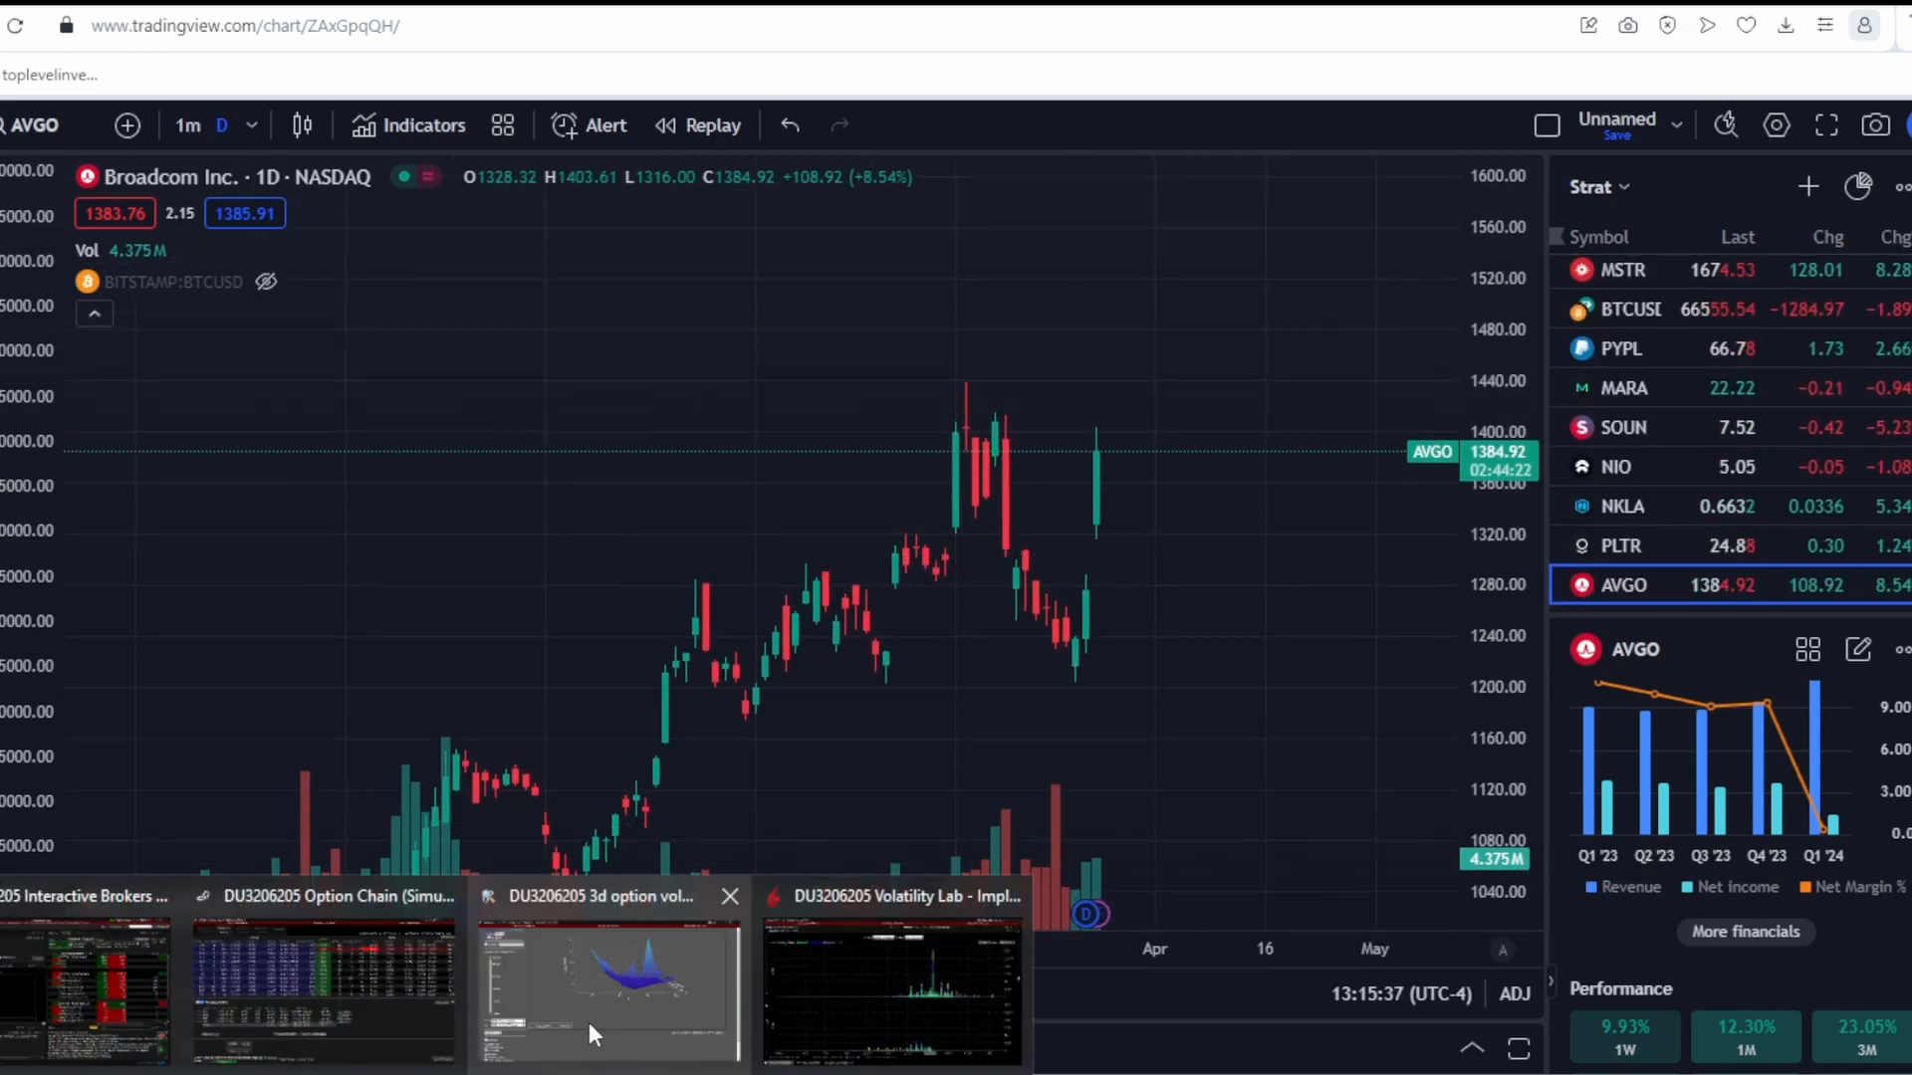
click(605, 988)
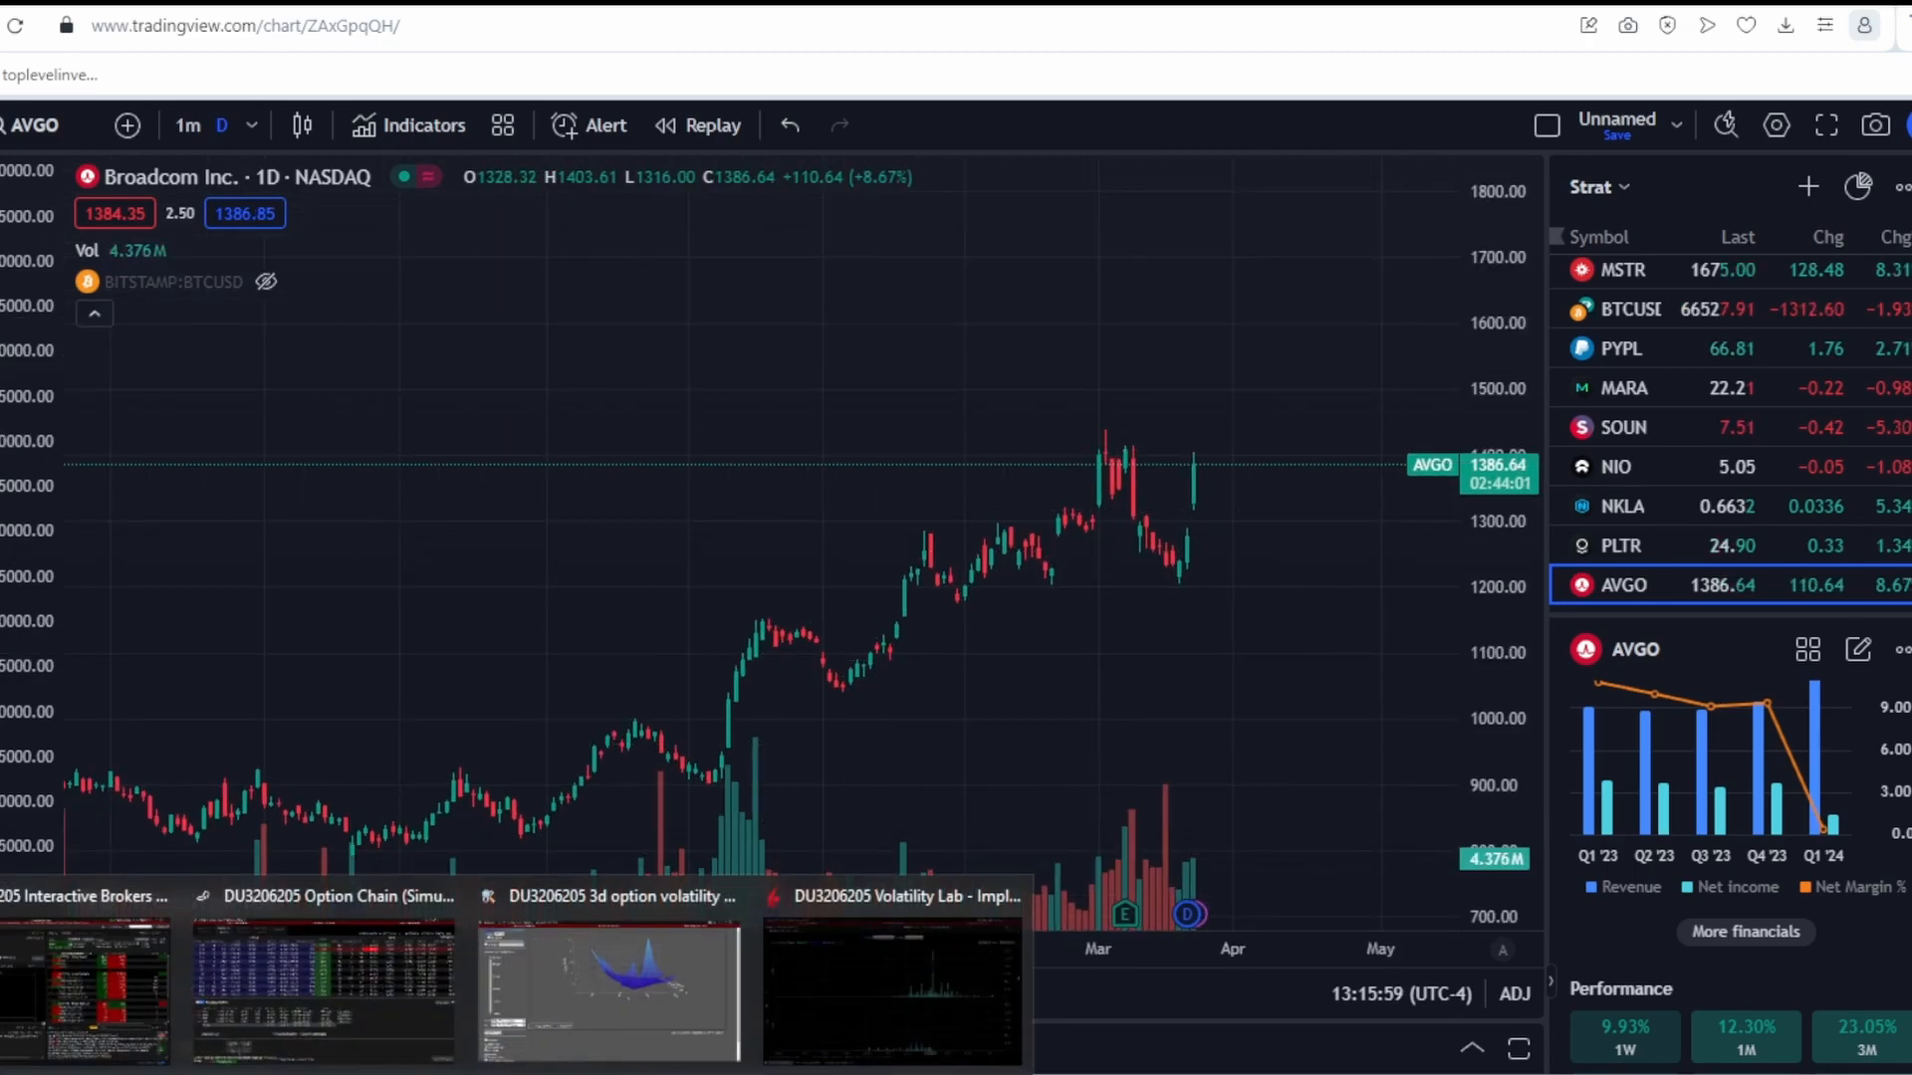
mouse_move(1231, 689)
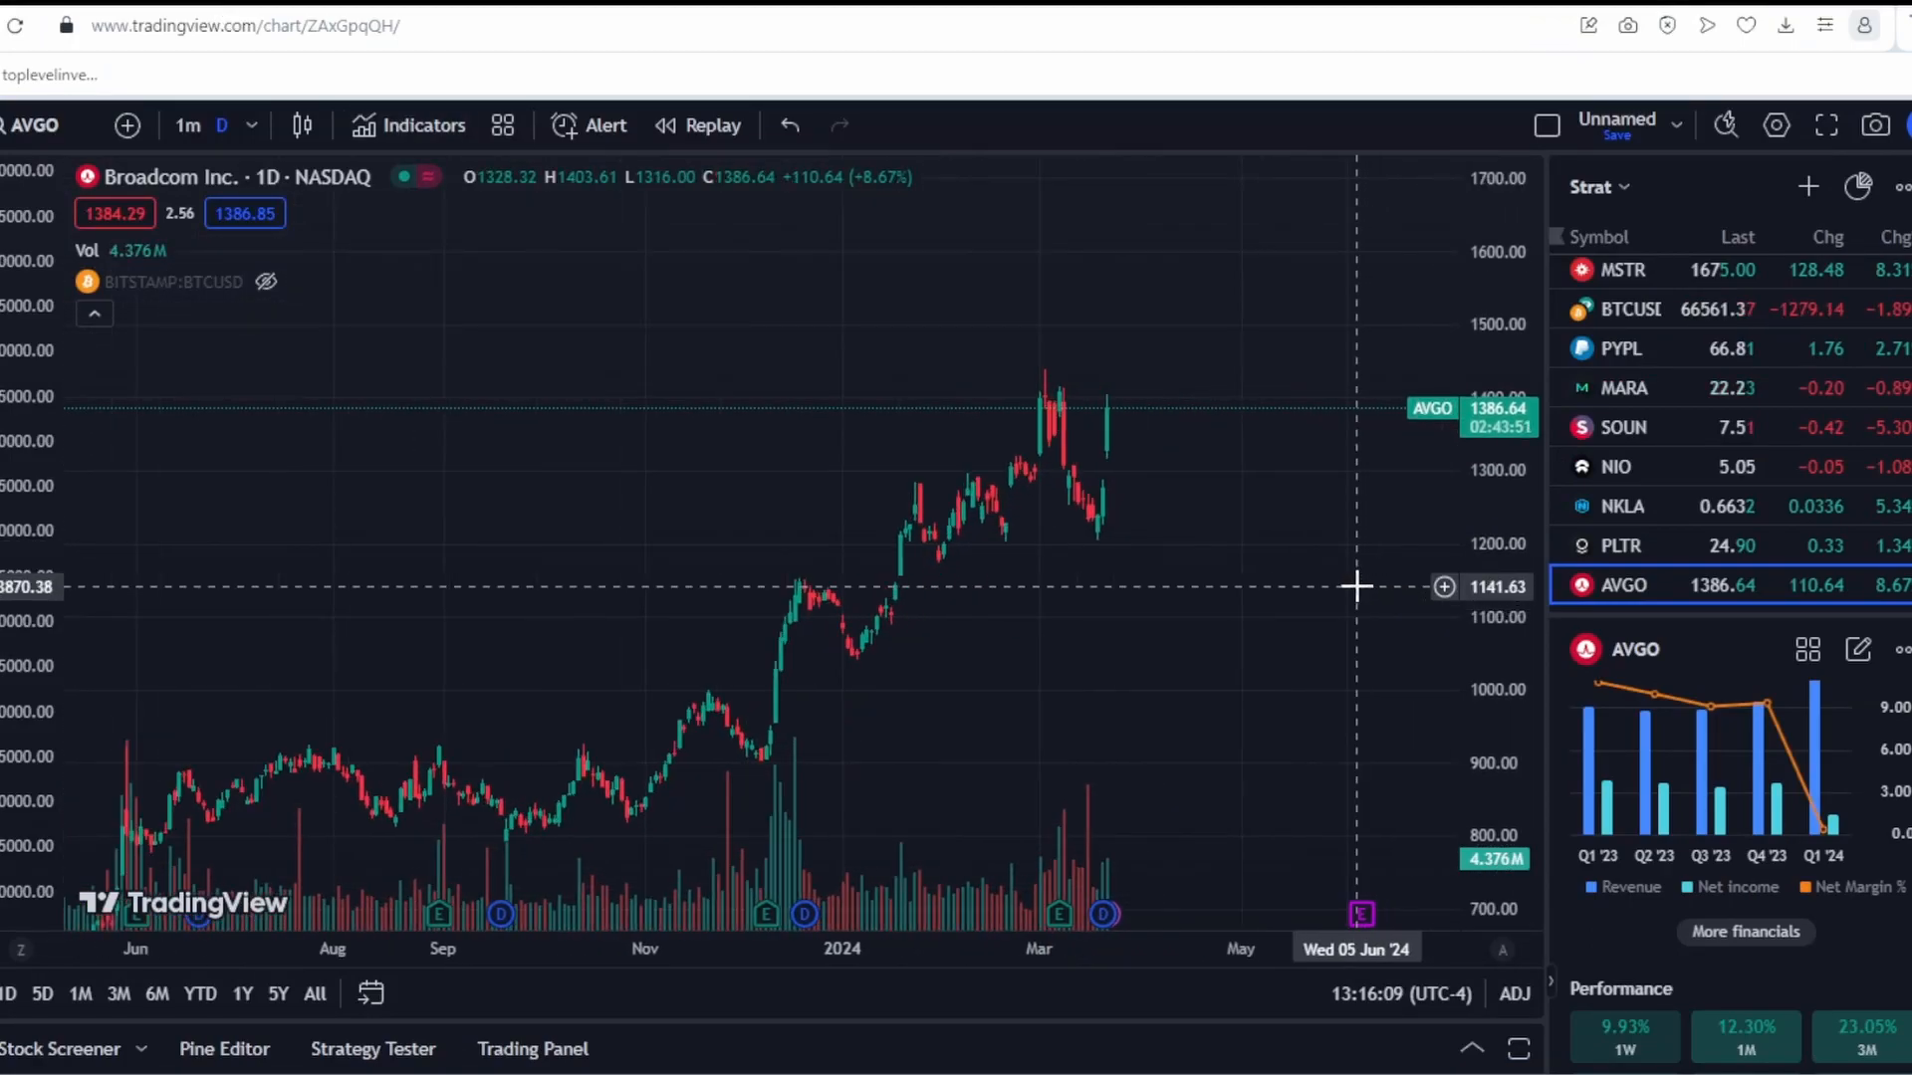
mouse_move(1193, 462)
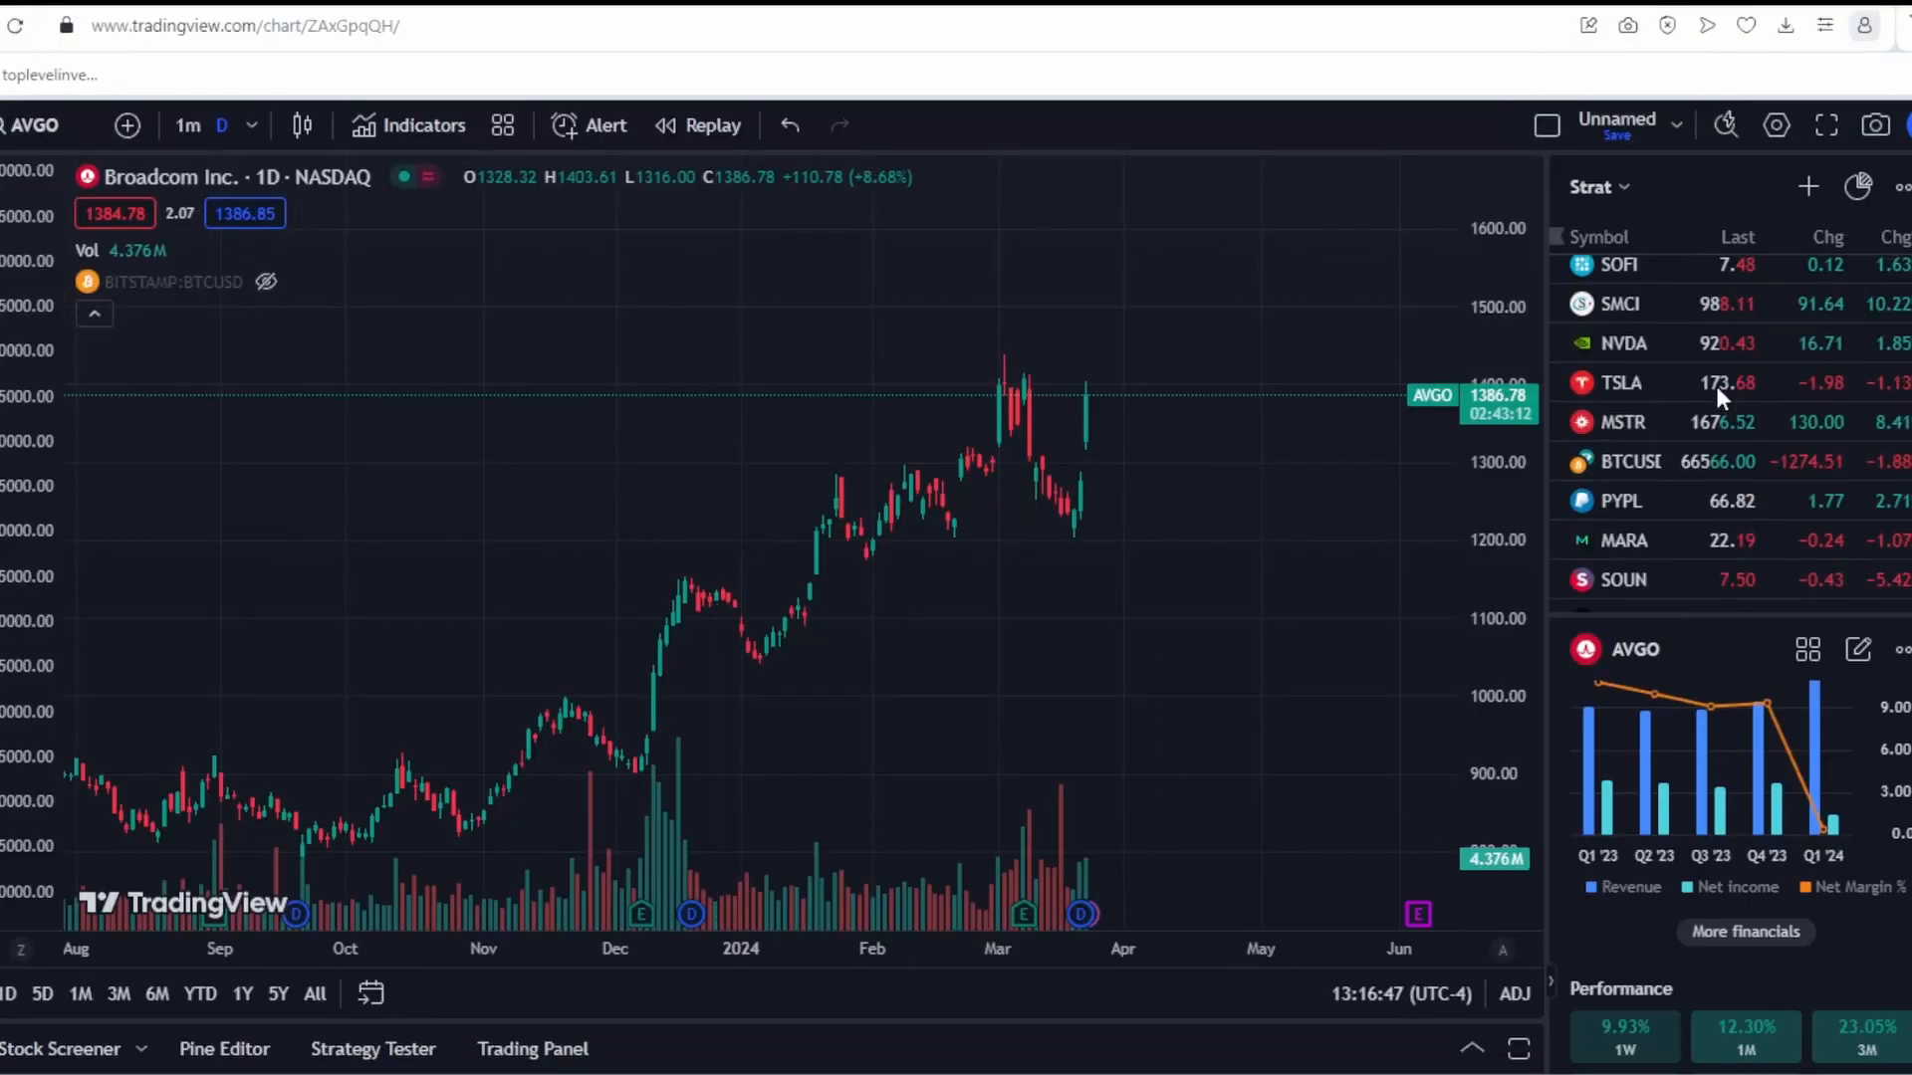
scroll(down, 3)
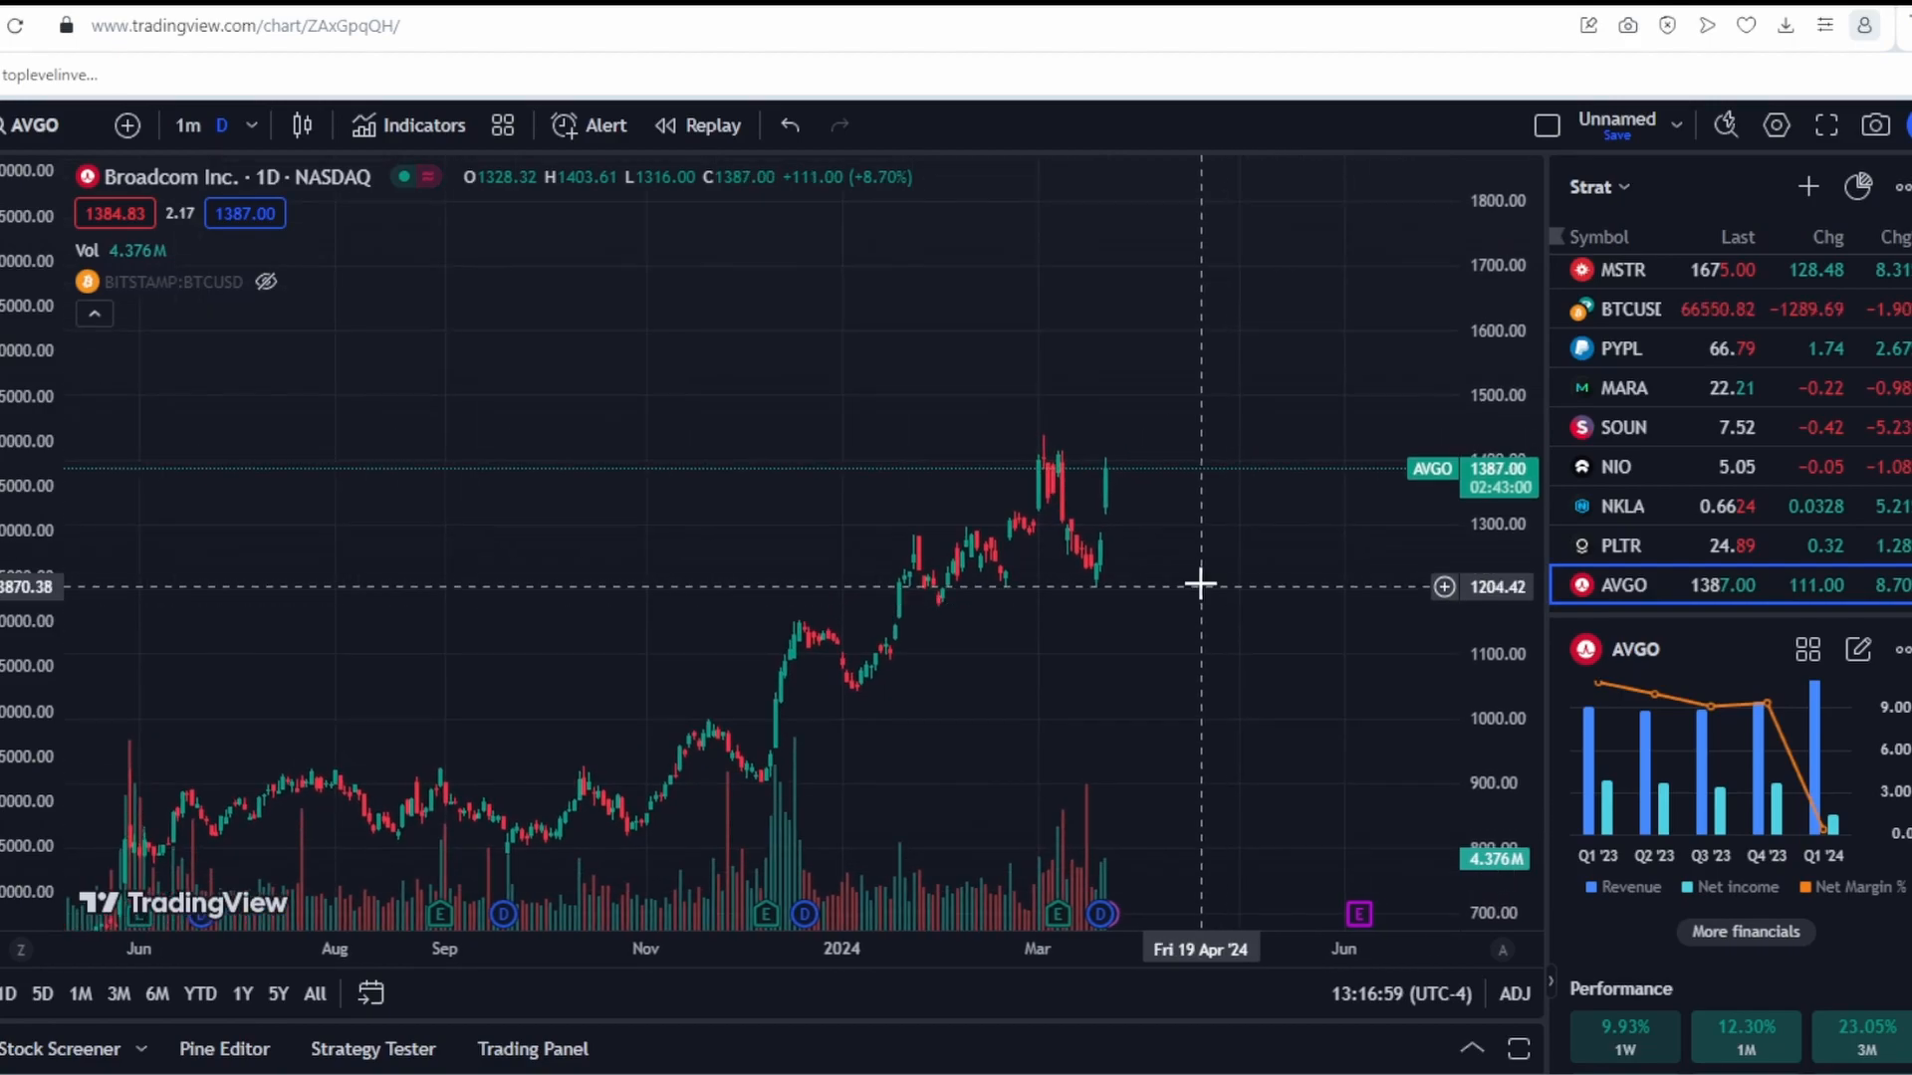
scroll(up, 3)
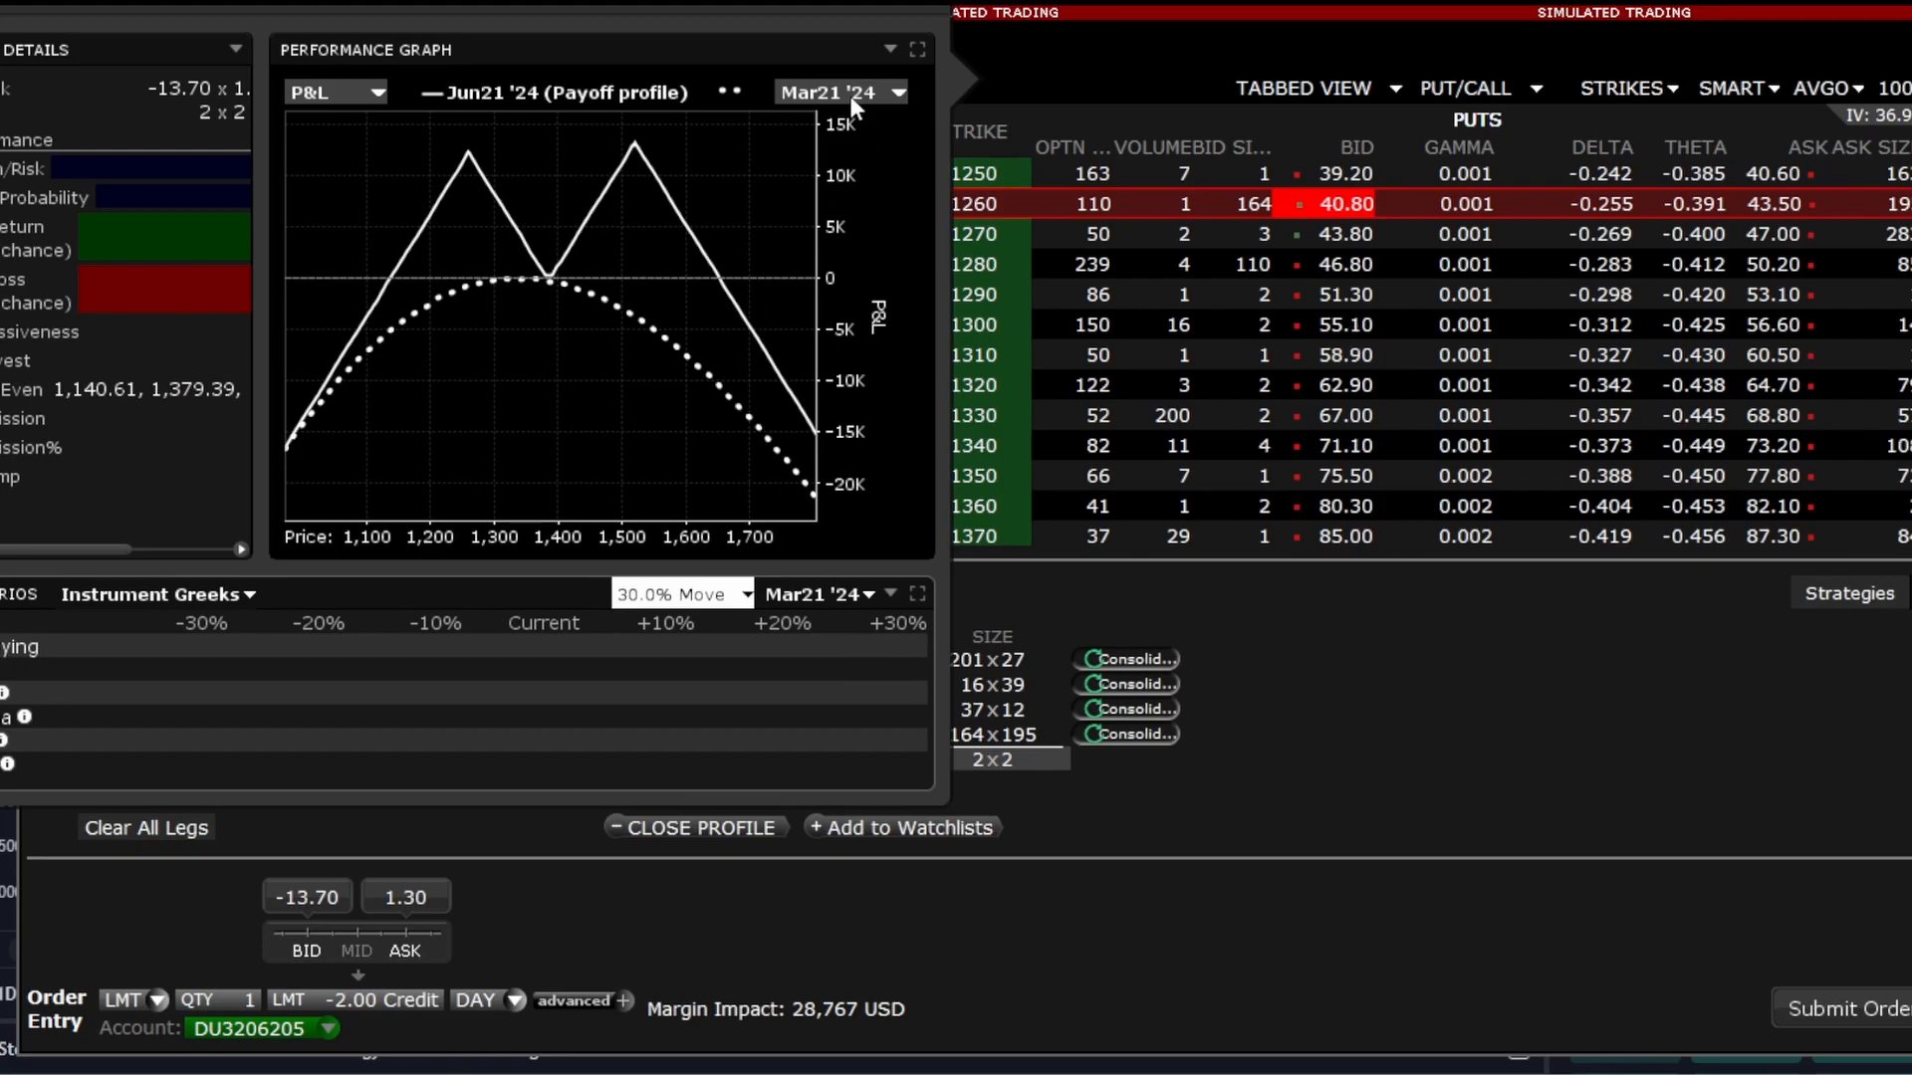
Step: Set the Performance Graph date to May 9, close the profile to see the legs, then reopen it
click(837, 92)
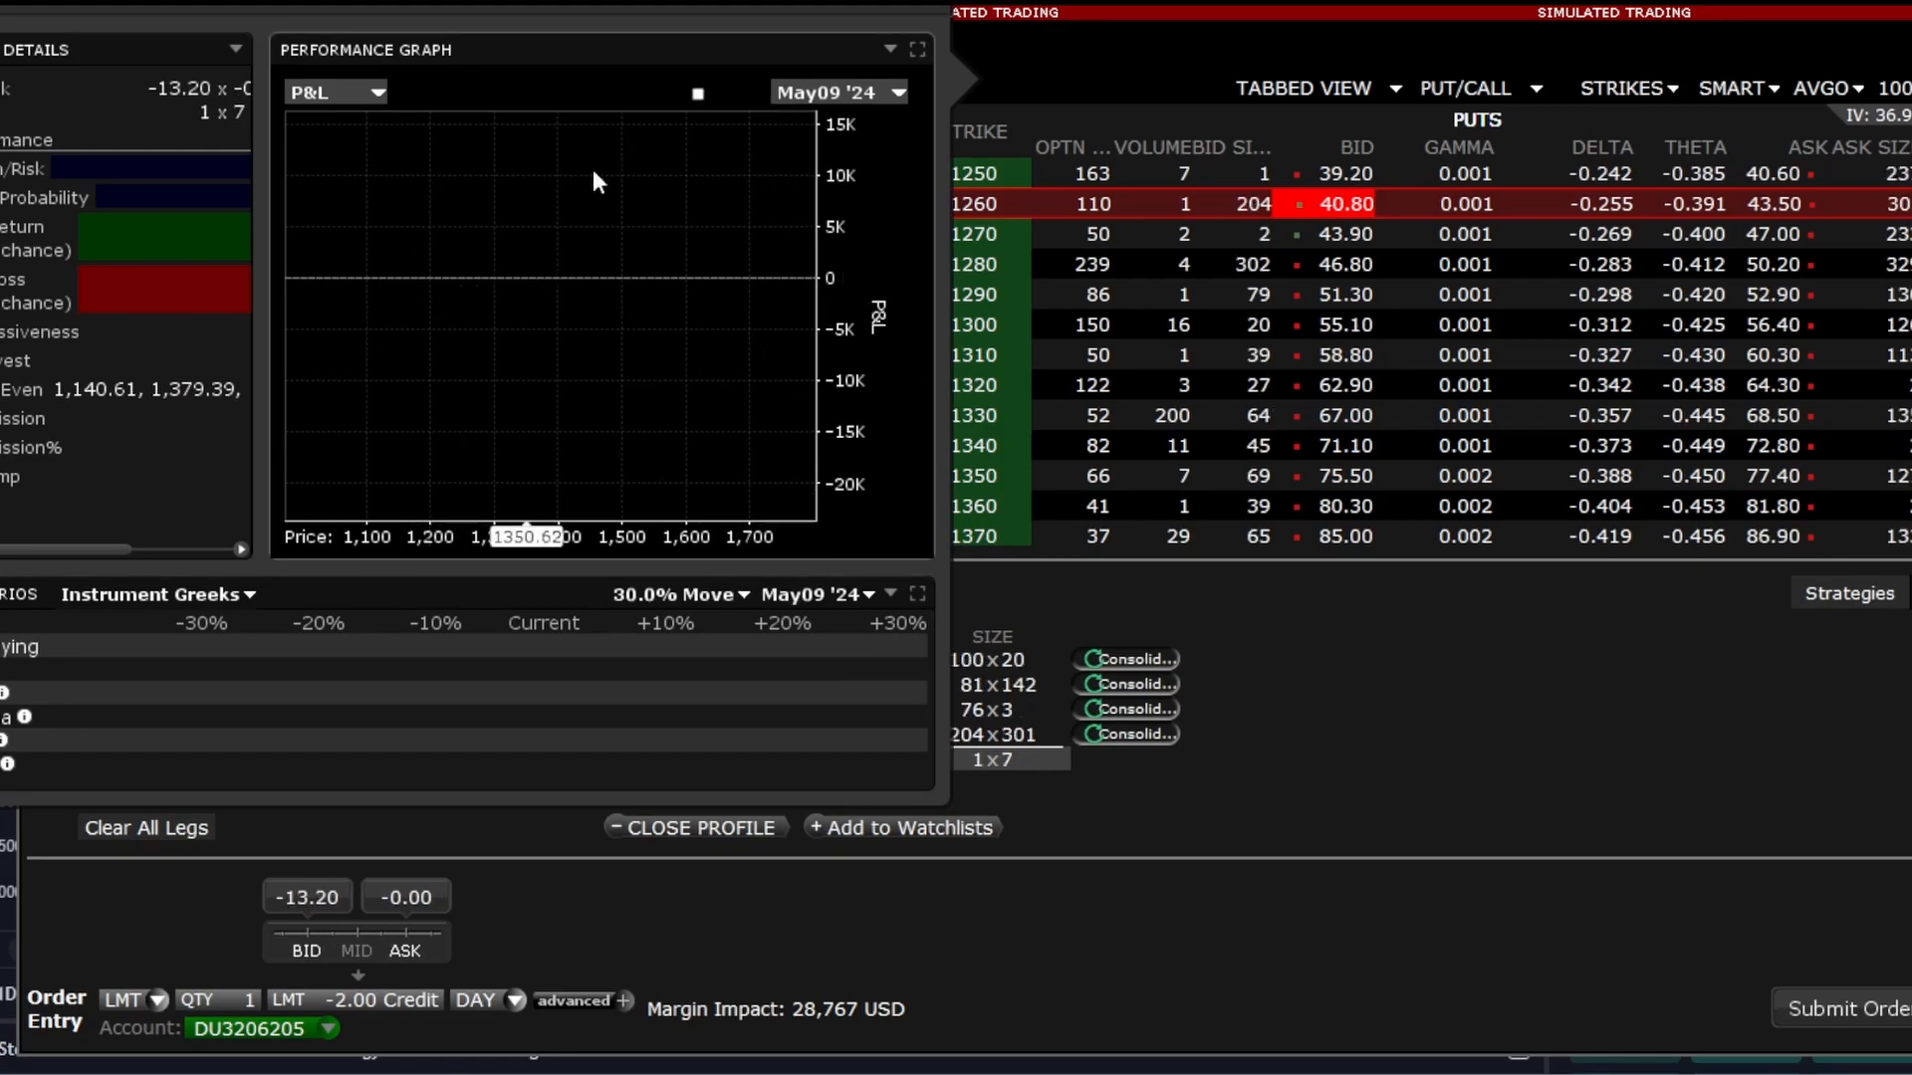
click(693, 828)
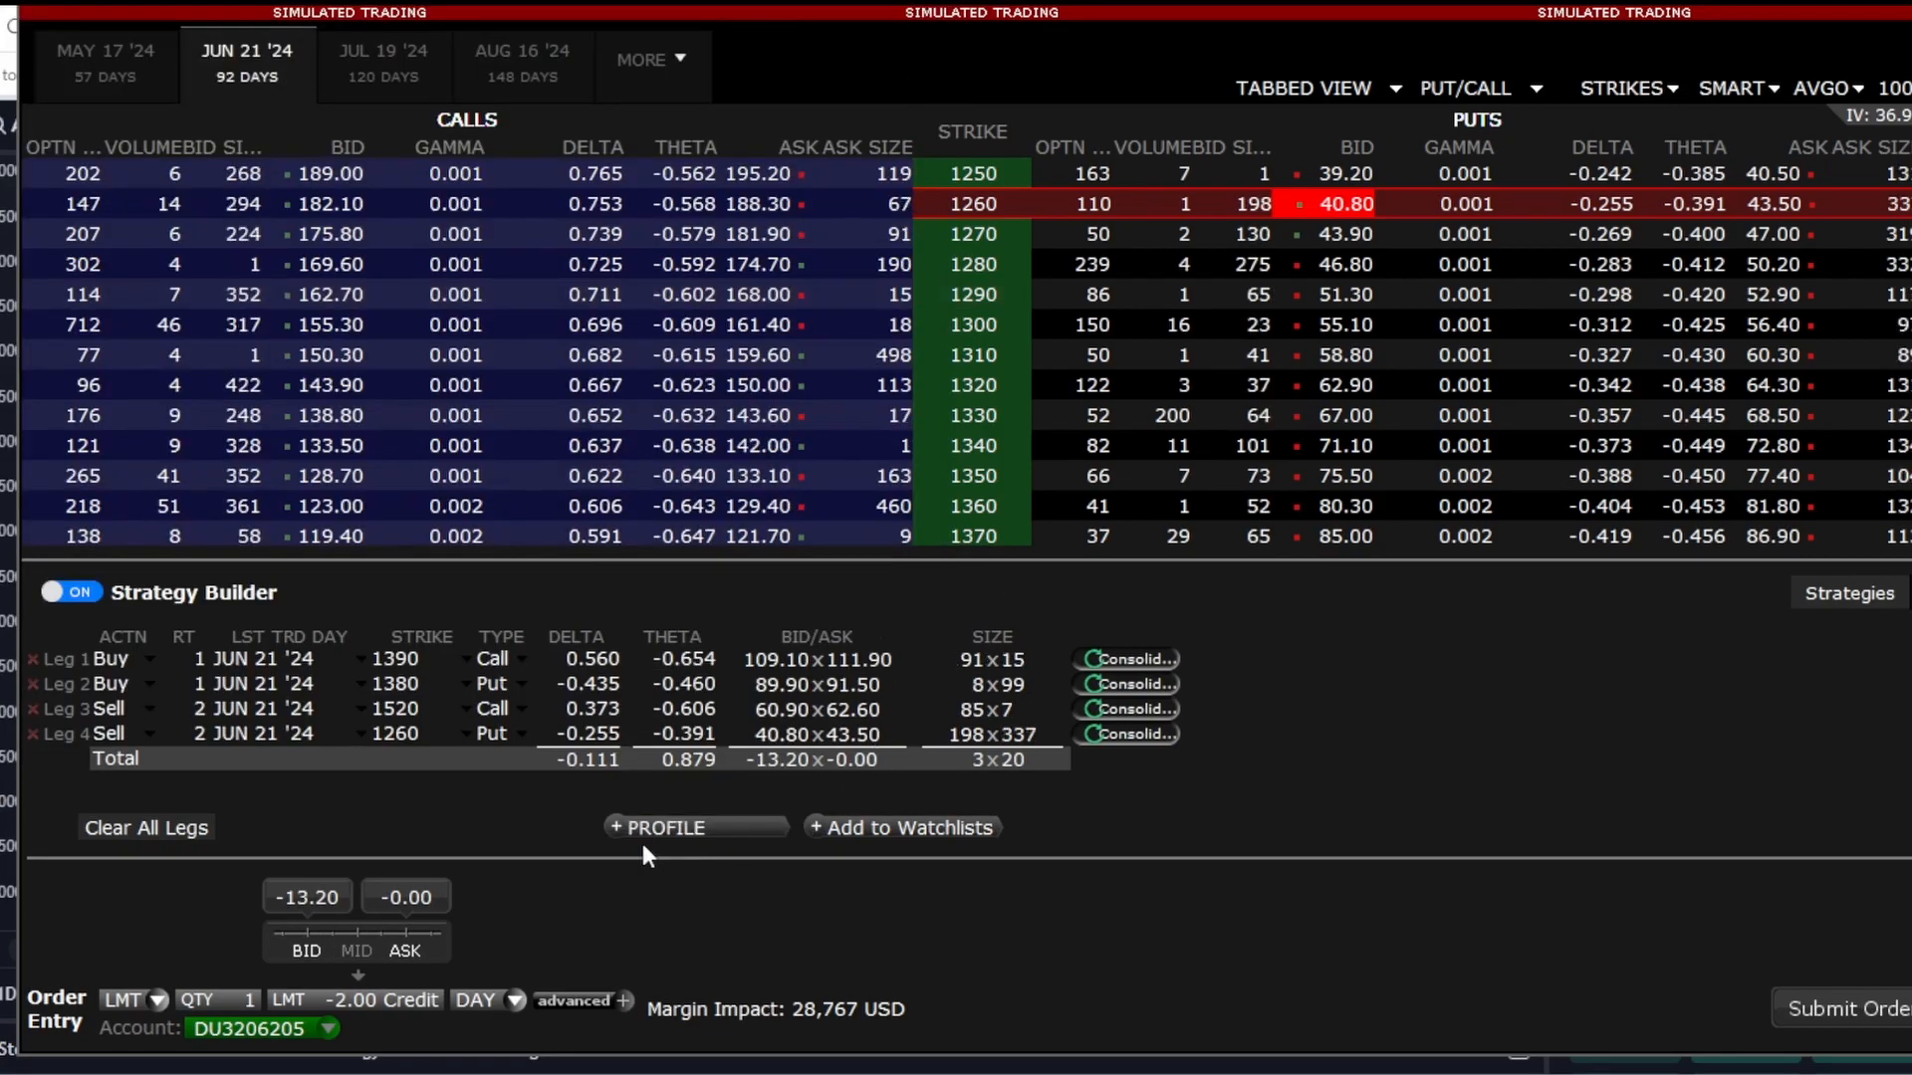
click(697, 826)
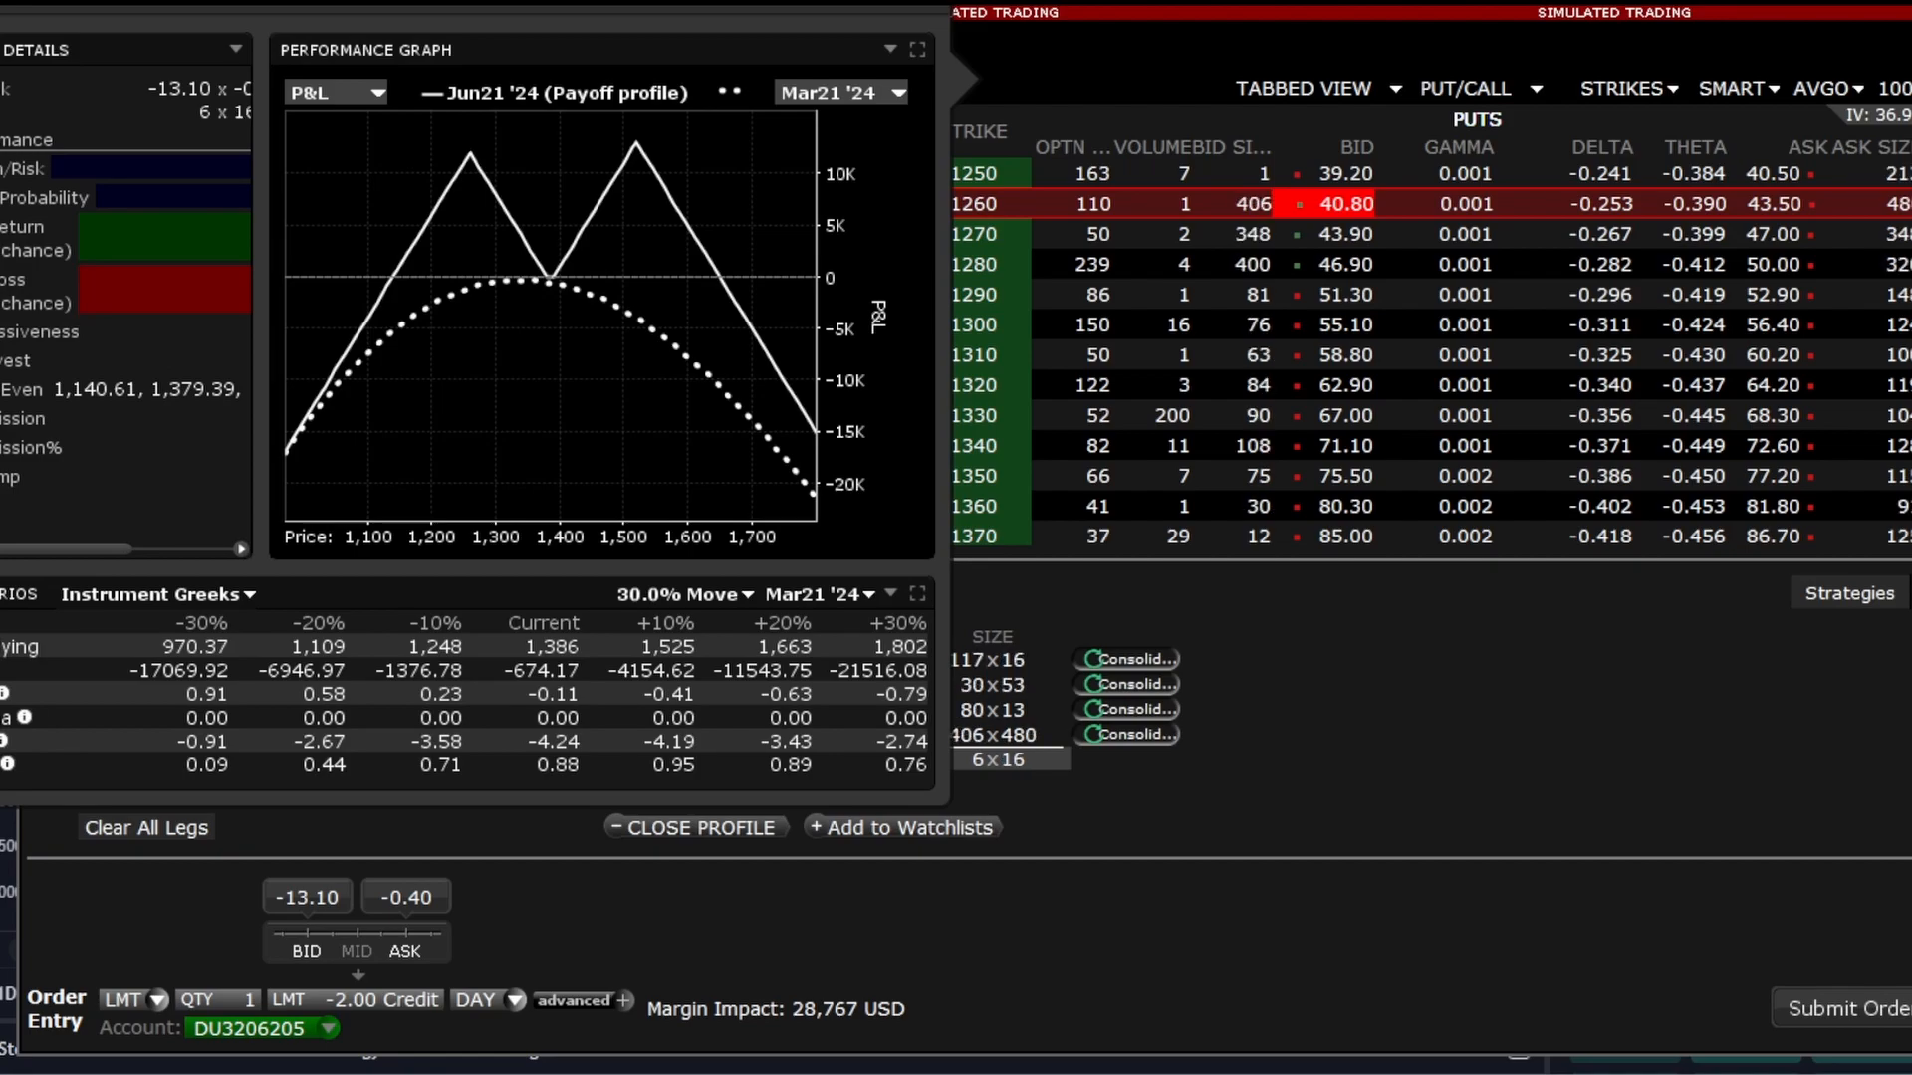
mouse_move(693, 231)
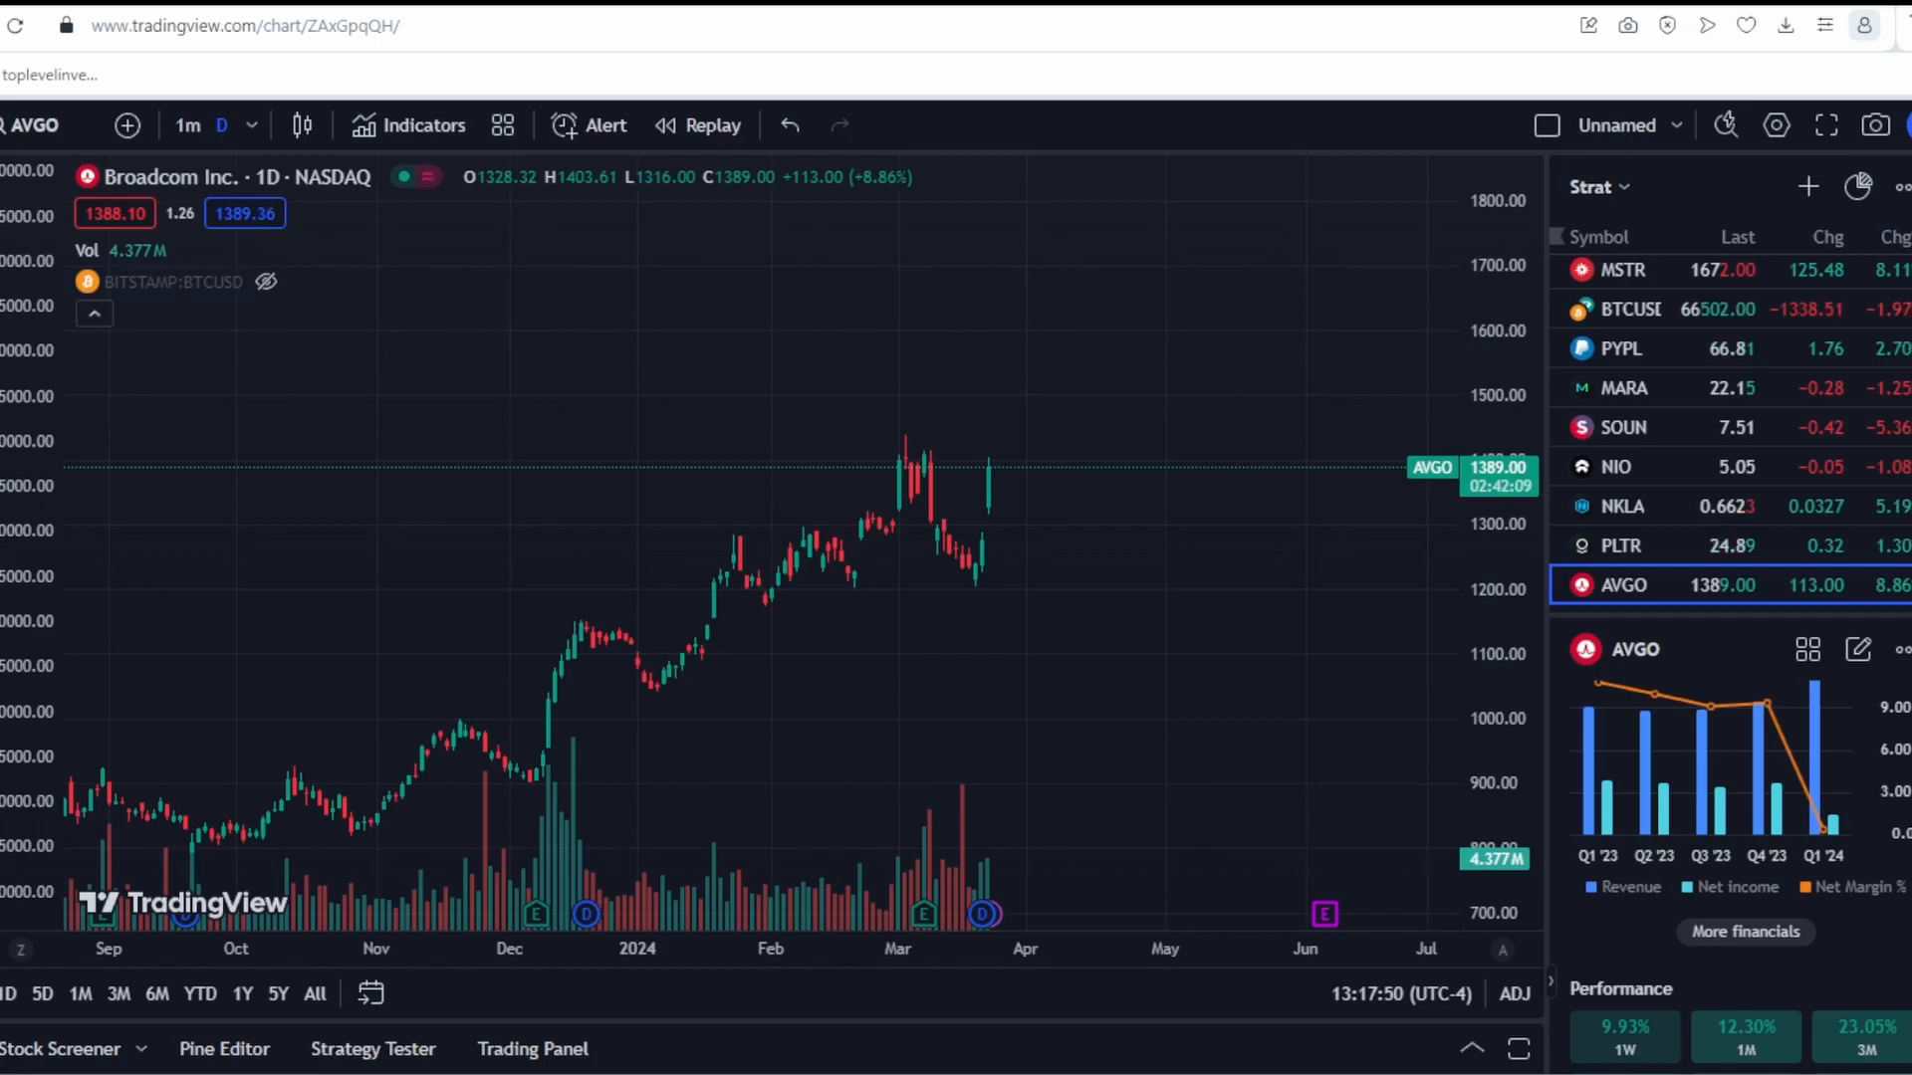
mouse_move(1108, 655)
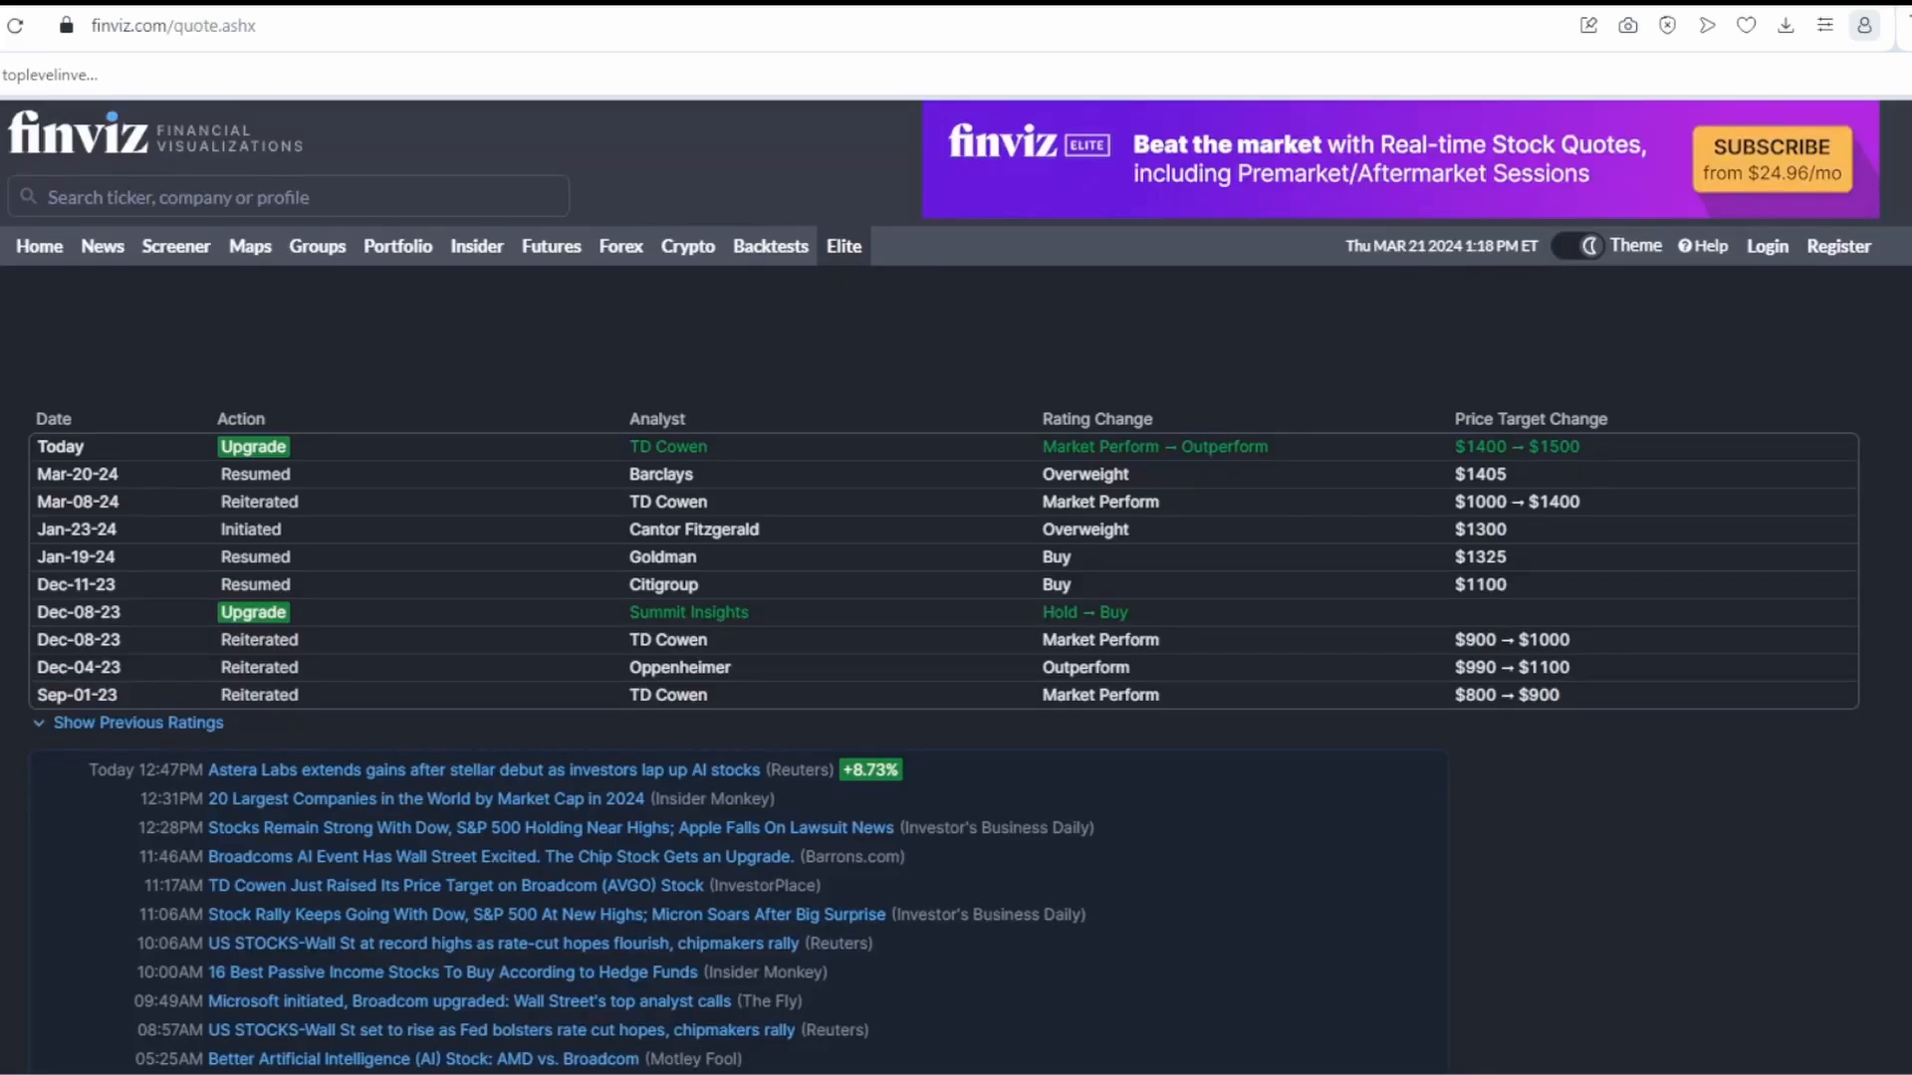
Step: Show the Finviz S&P 500 heat map on 1 Year Performance, with AVGO up 118.18%
click(248, 245)
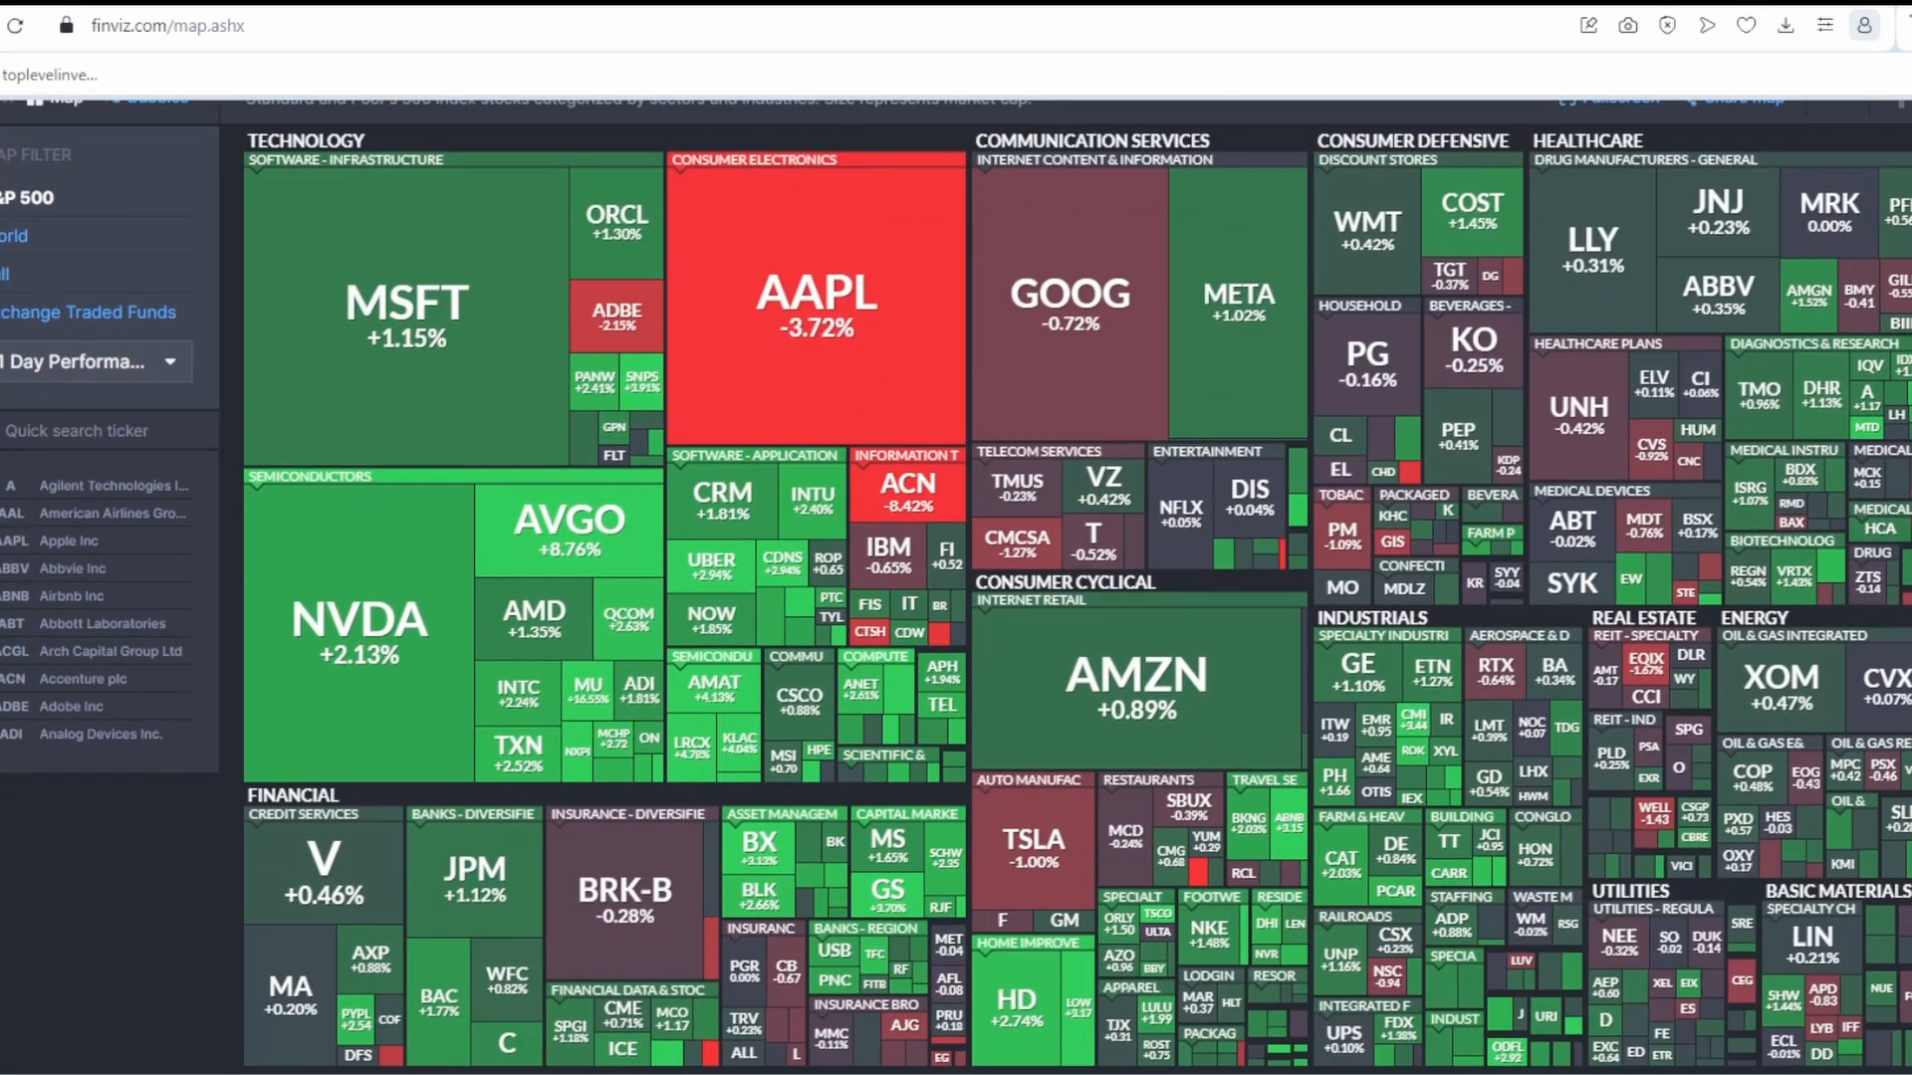
click(91, 362)
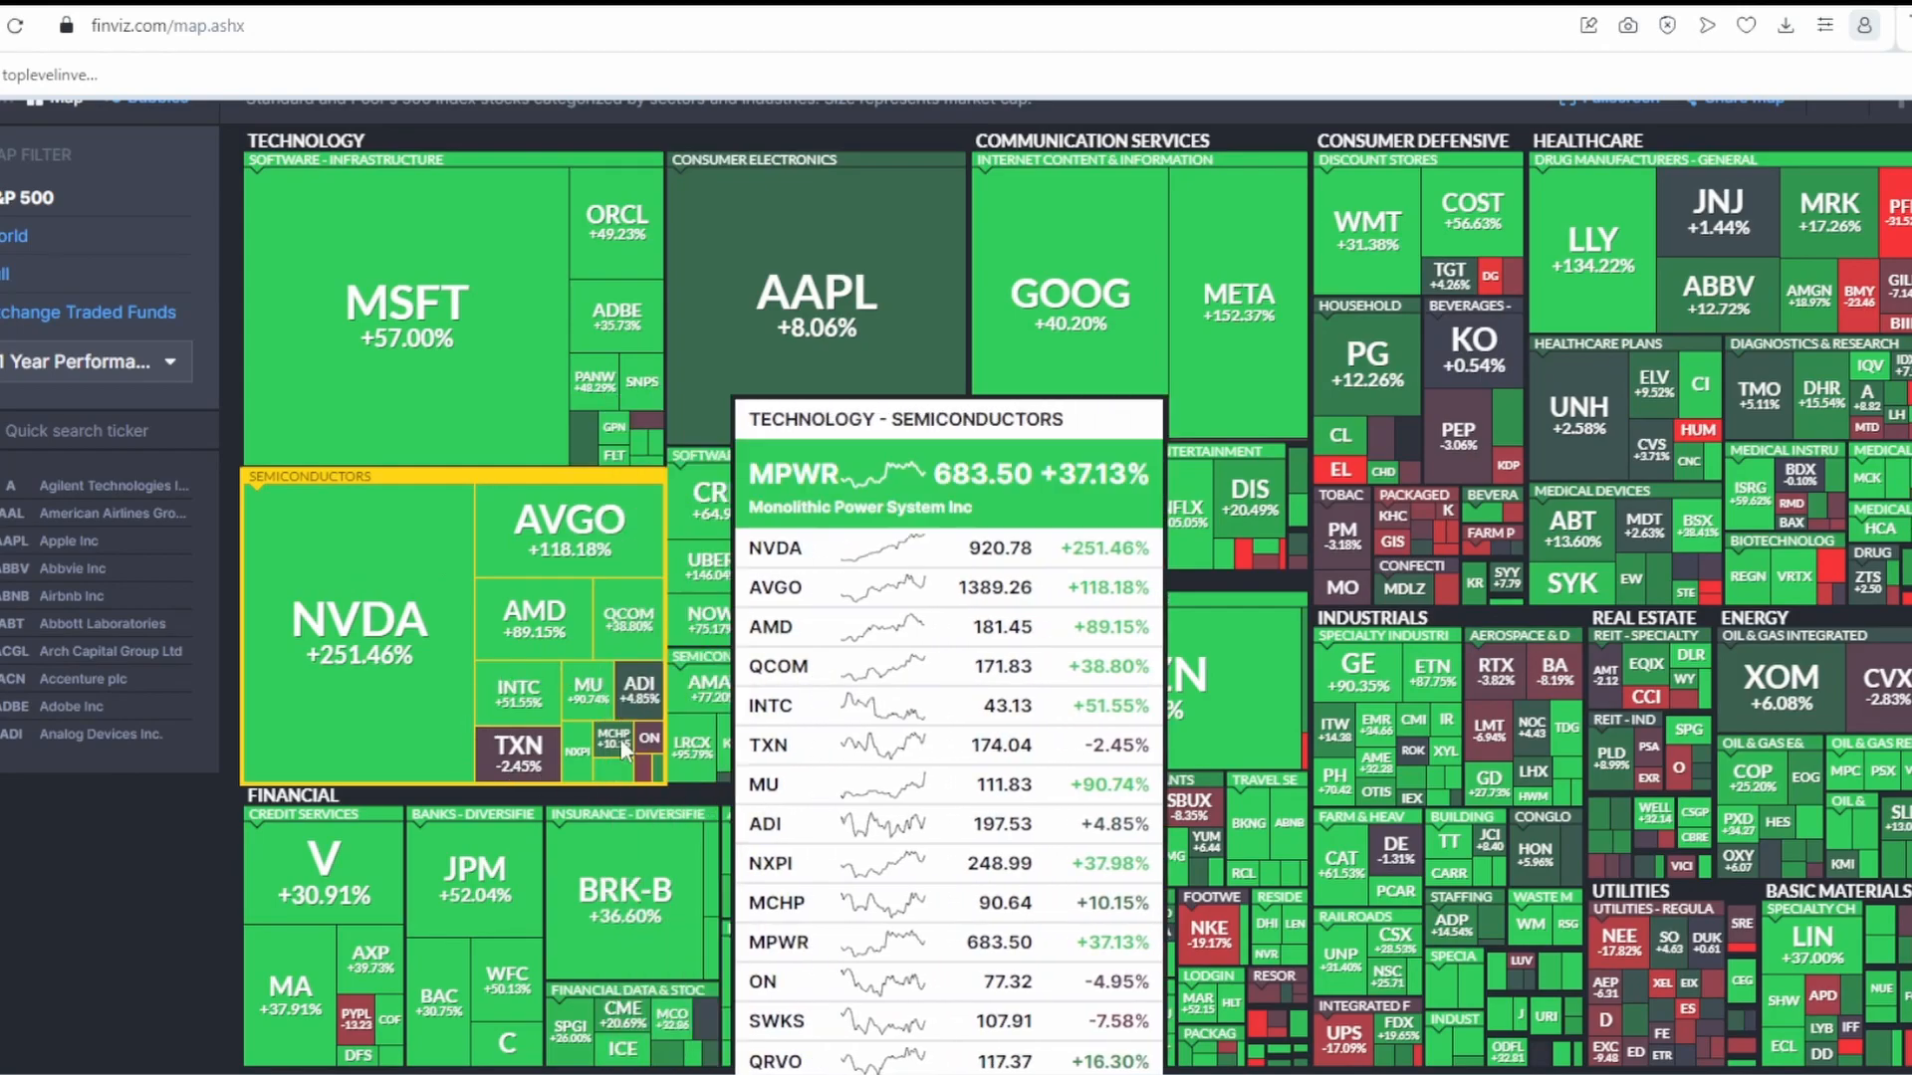
click(92, 362)
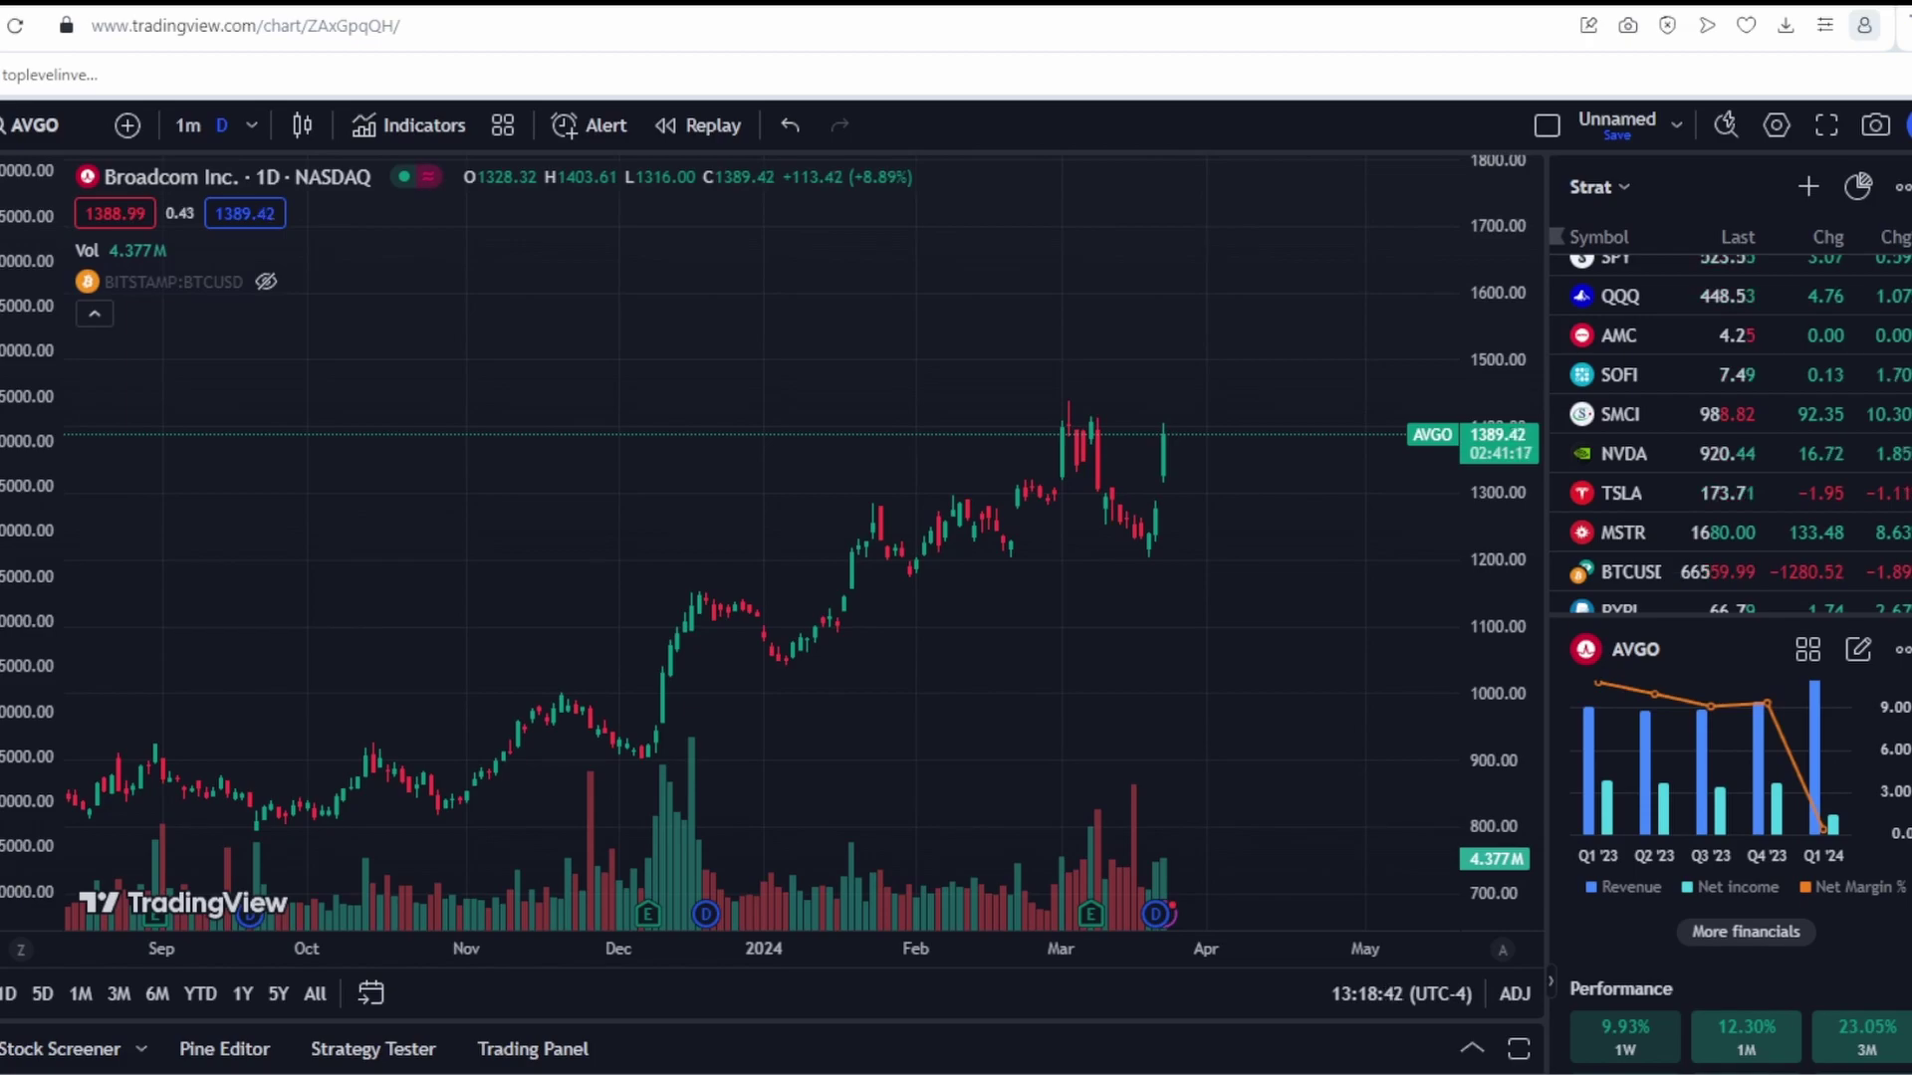
mouse_move(1090, 631)
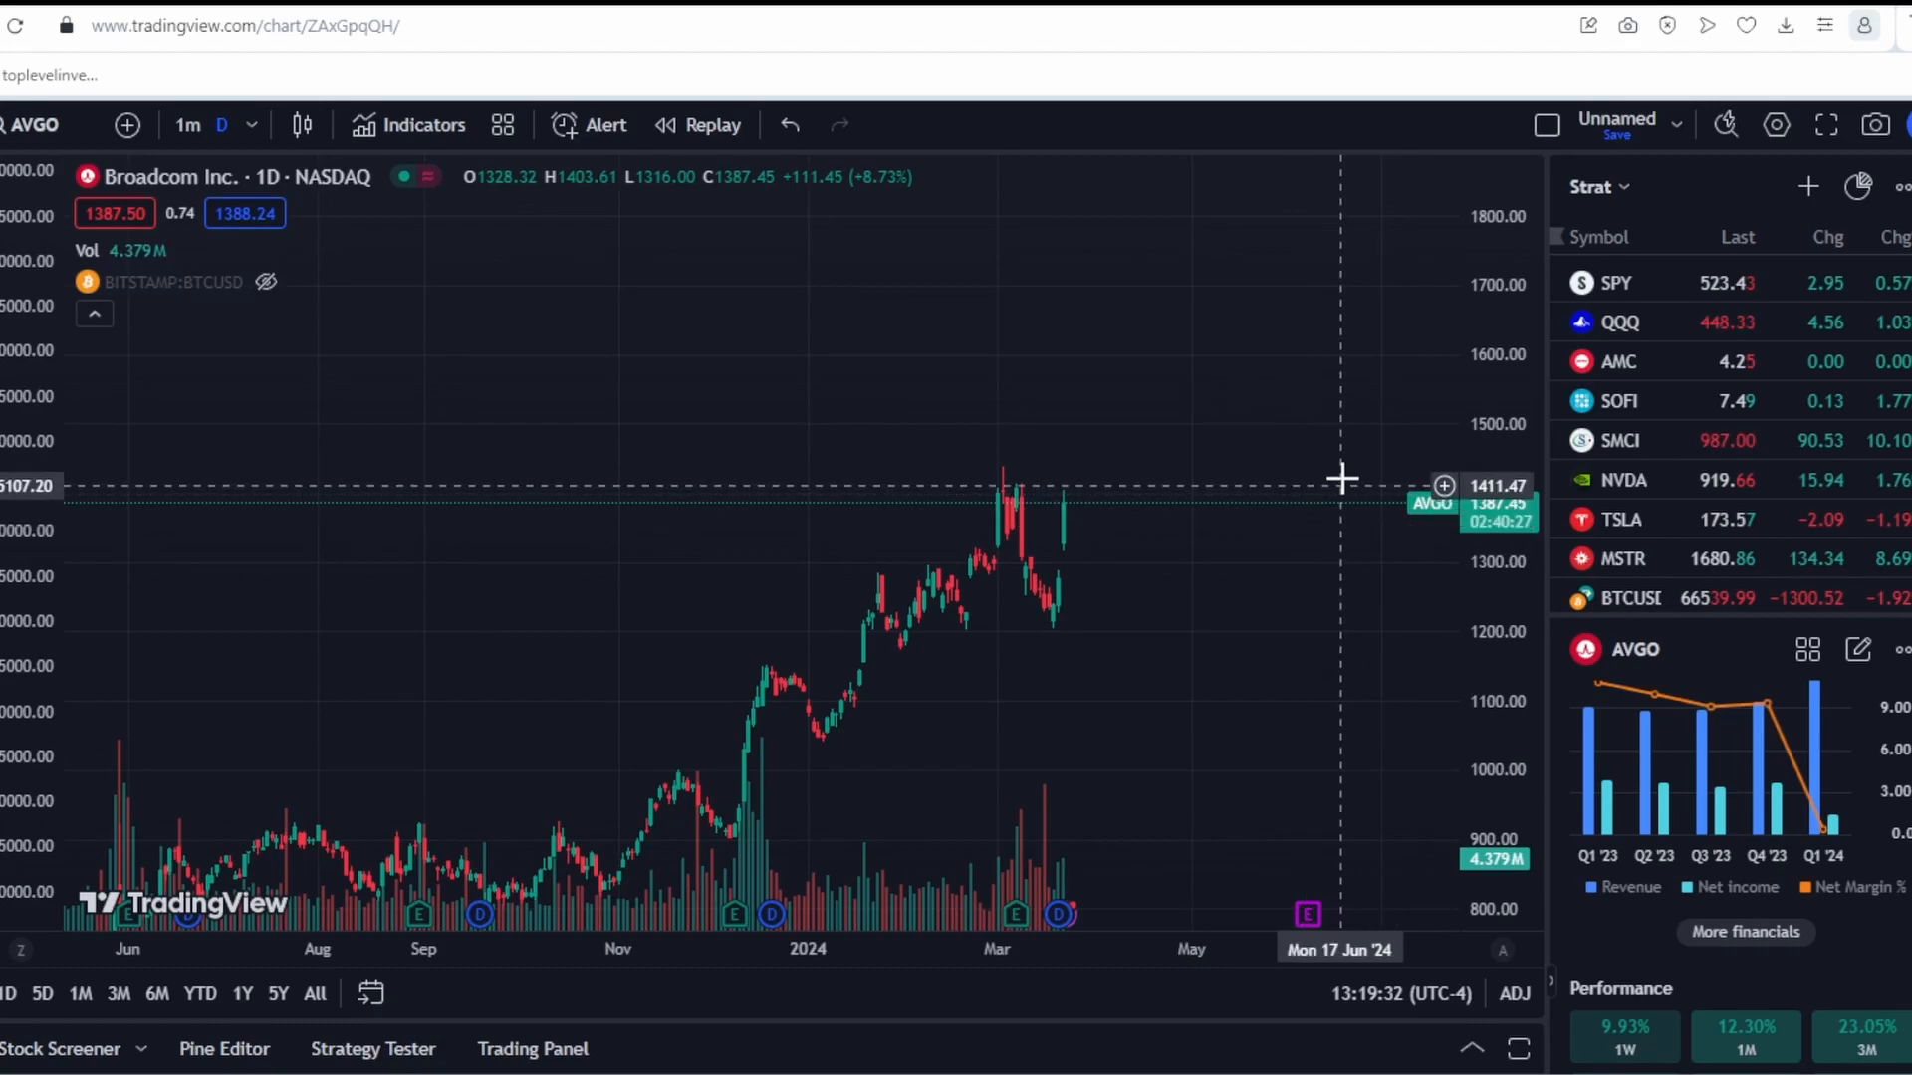
scroll(down, 3)
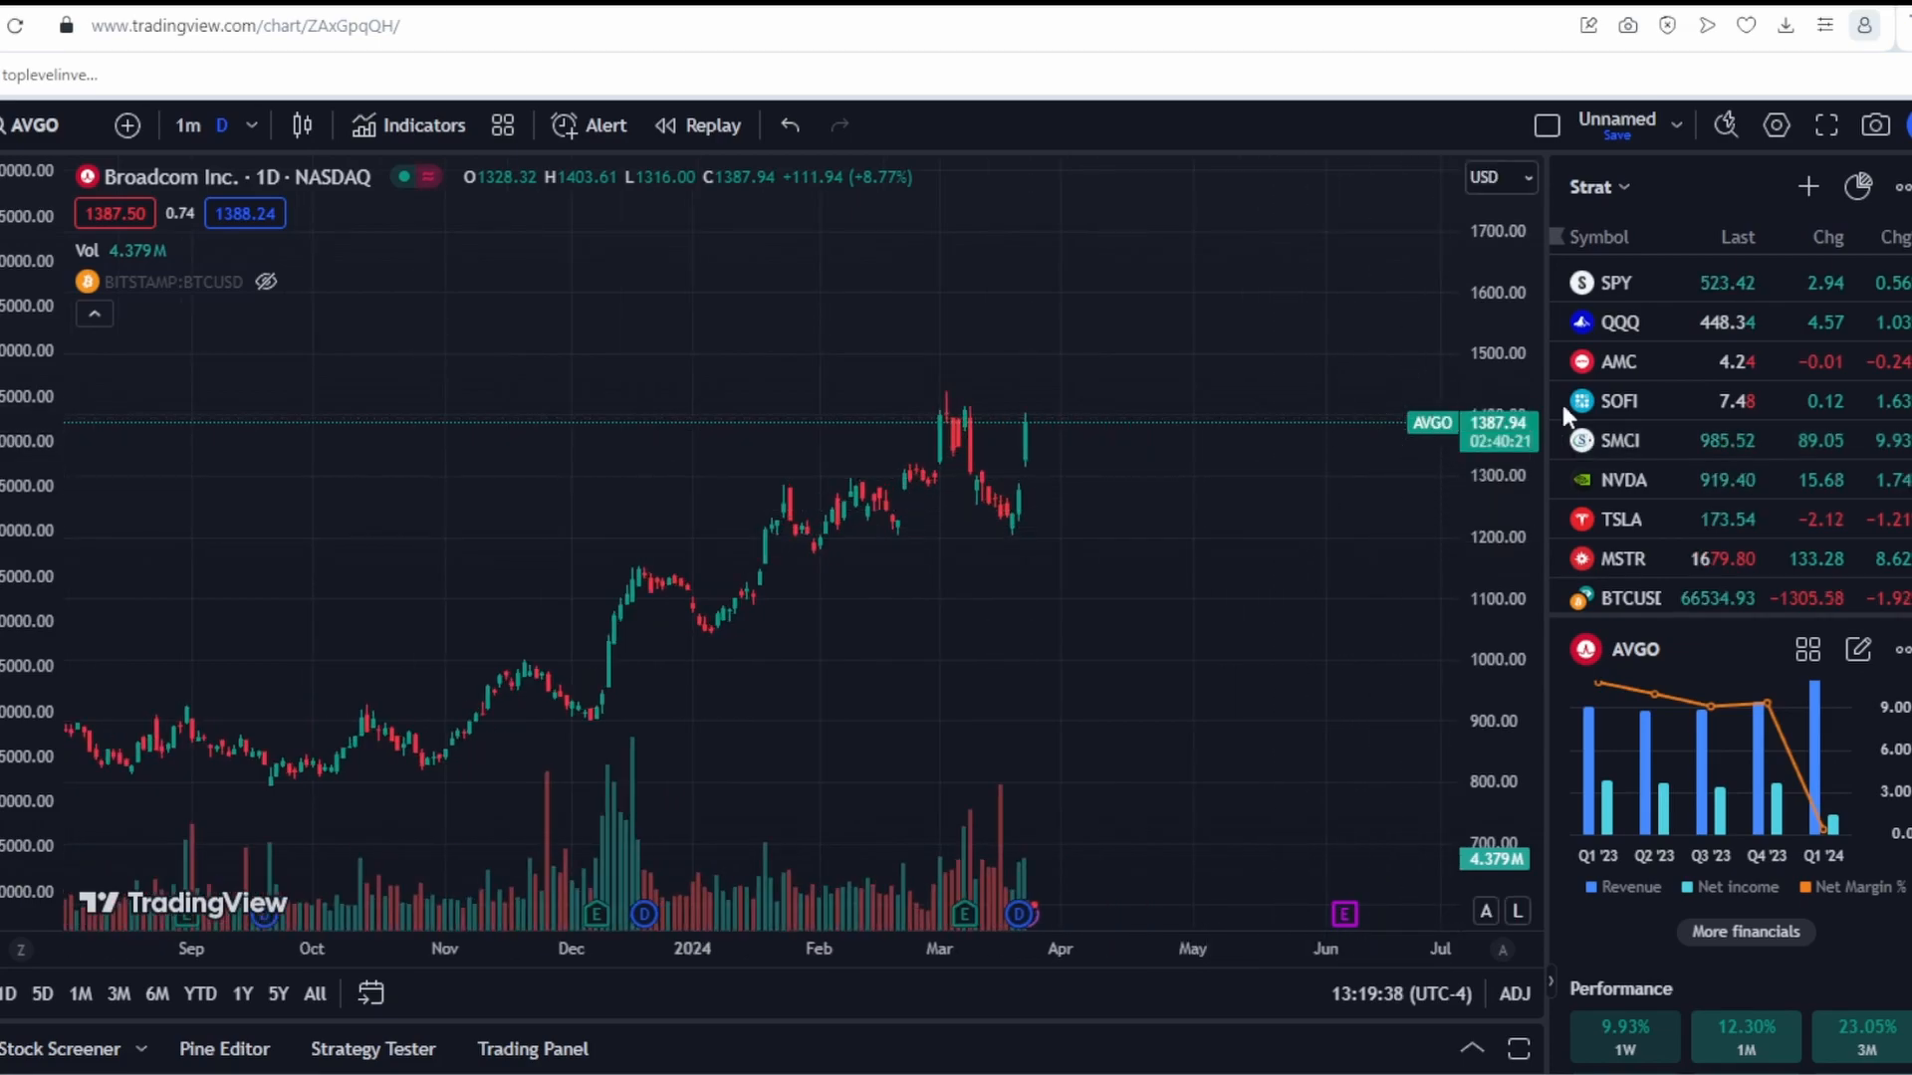
mouse_move(1448, 520)
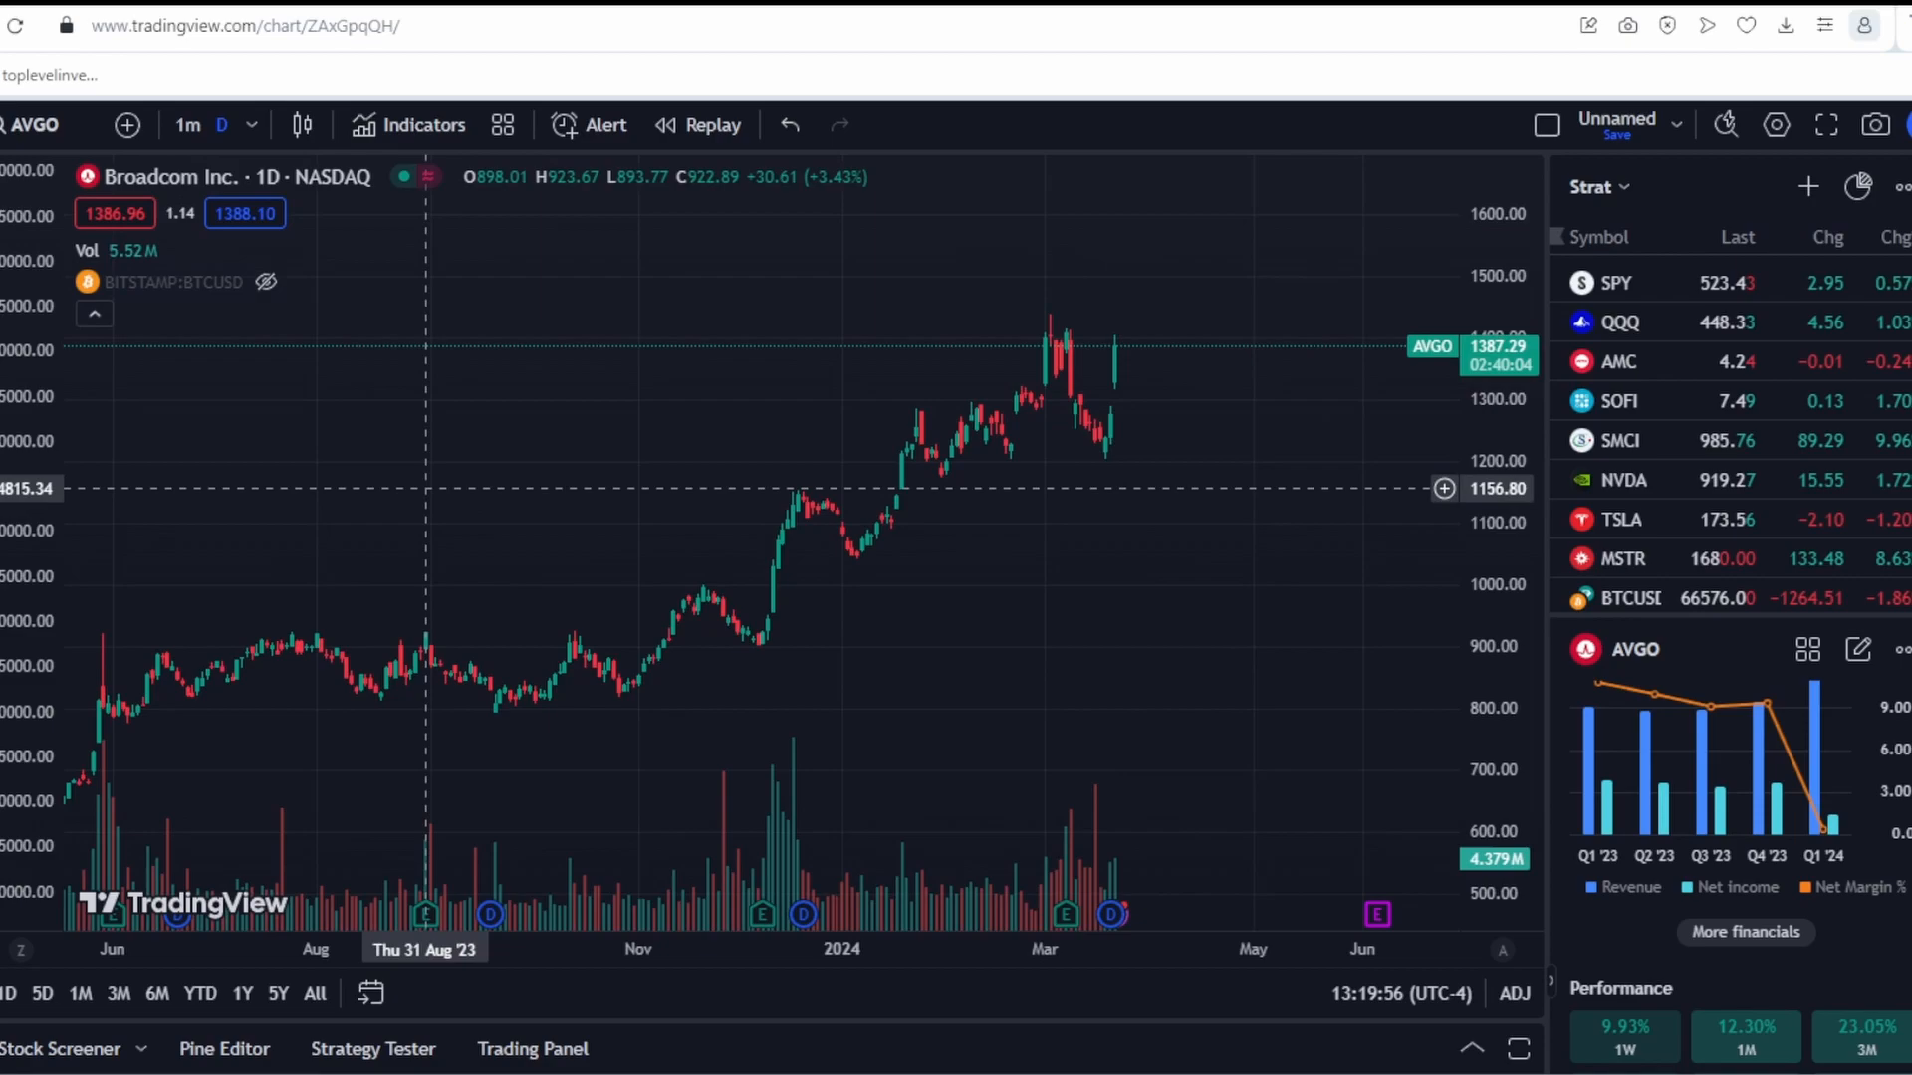
mouse_move(890, 631)
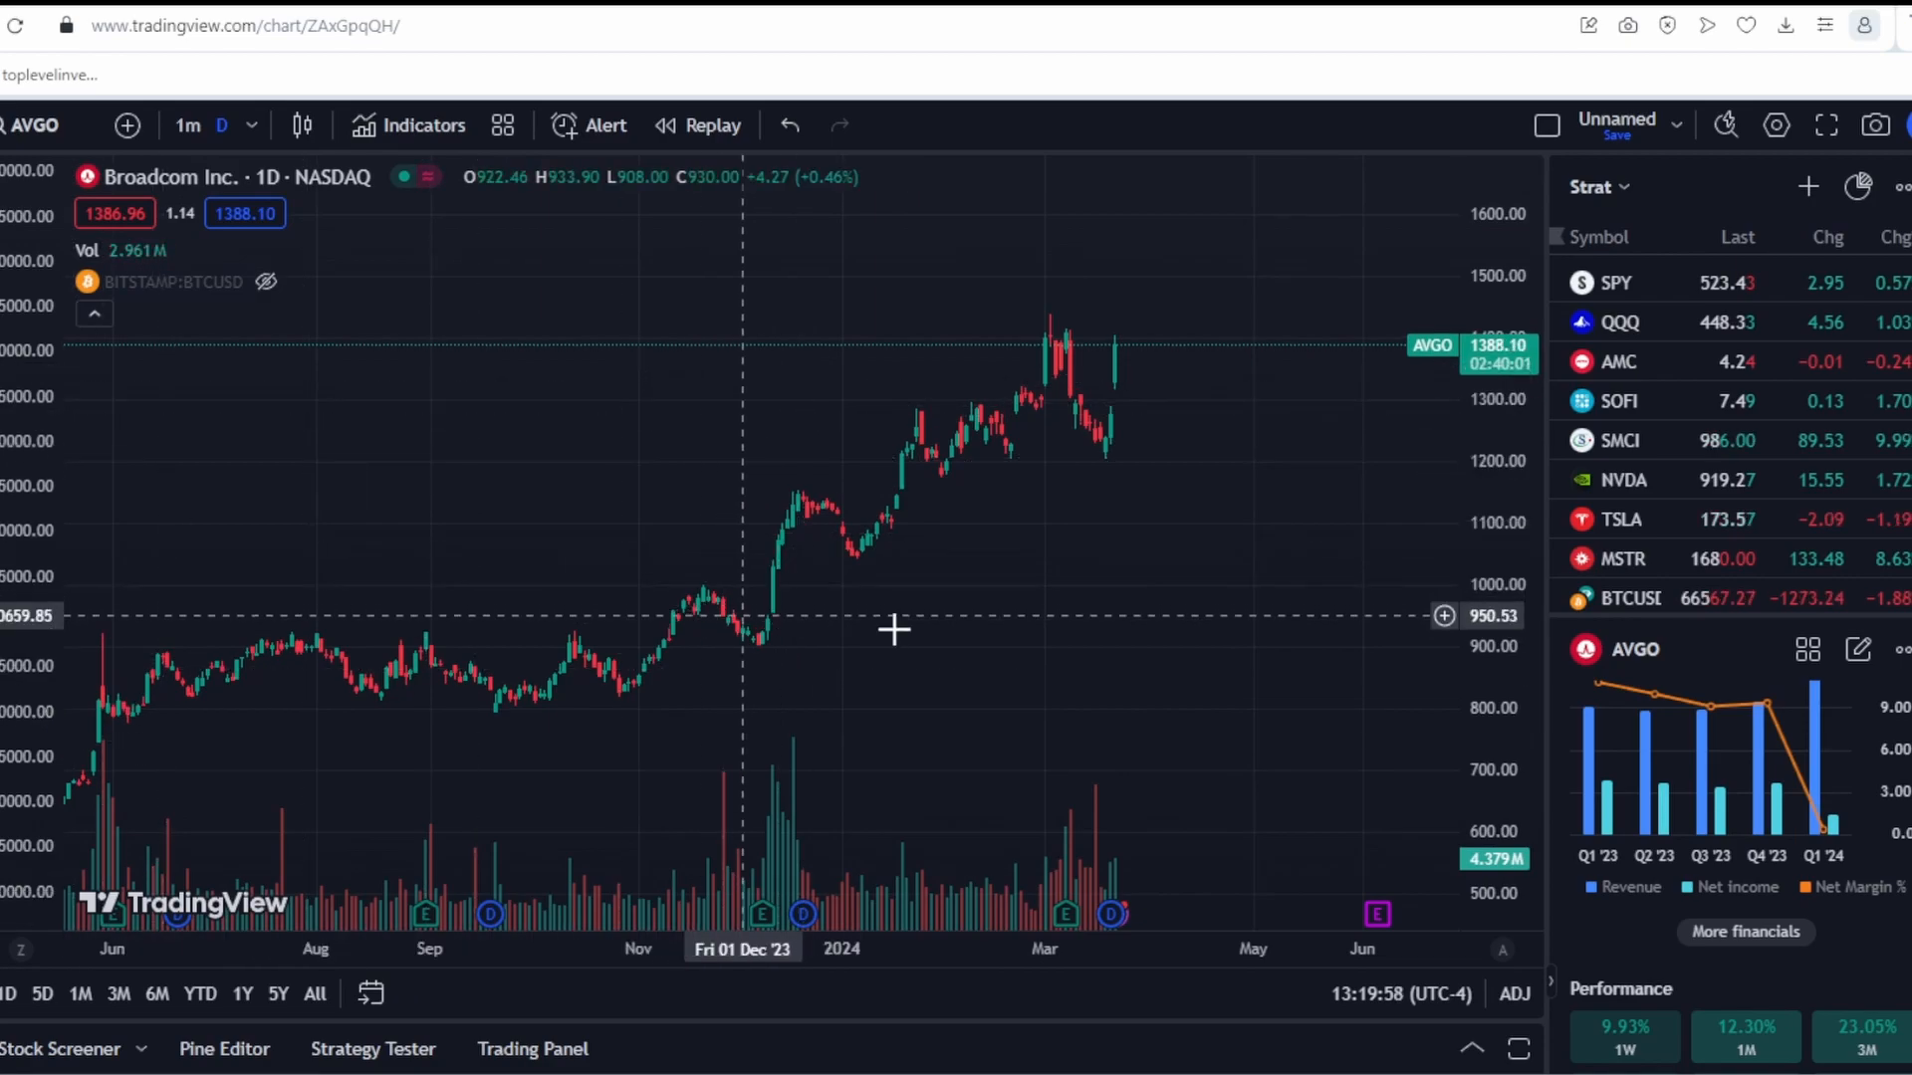